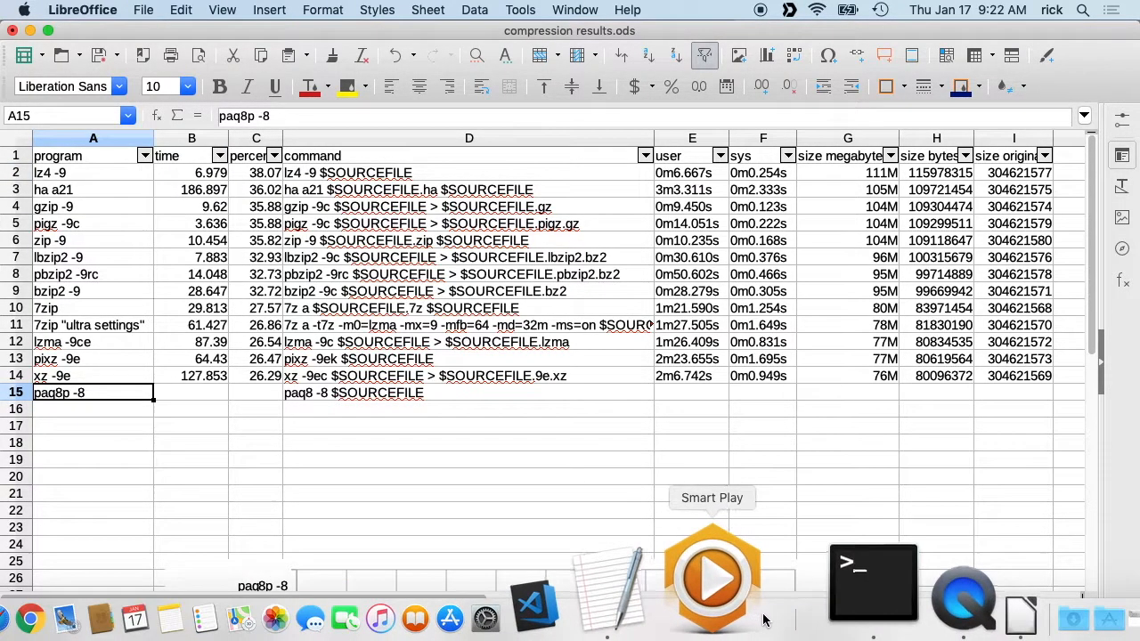
- Bring the Terminal showing the paq8p -8 archiving run to the front and scroll its output
{"action": "left_click", "coordinate": [873, 584]}
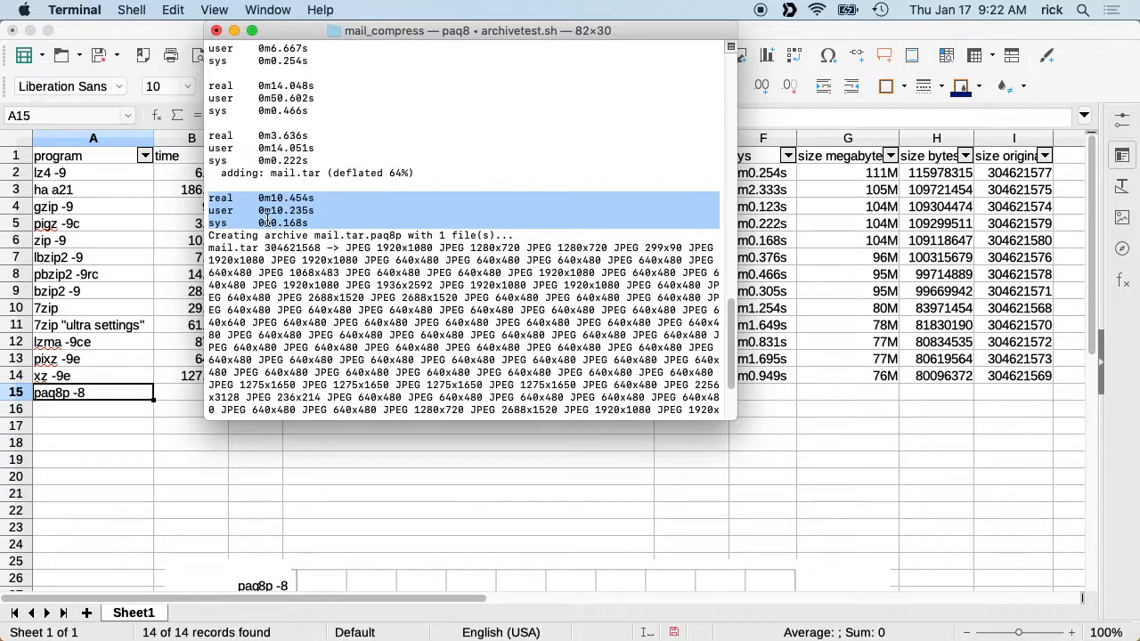
{"action": "mouse_move", "coordinate": [348, 250]}
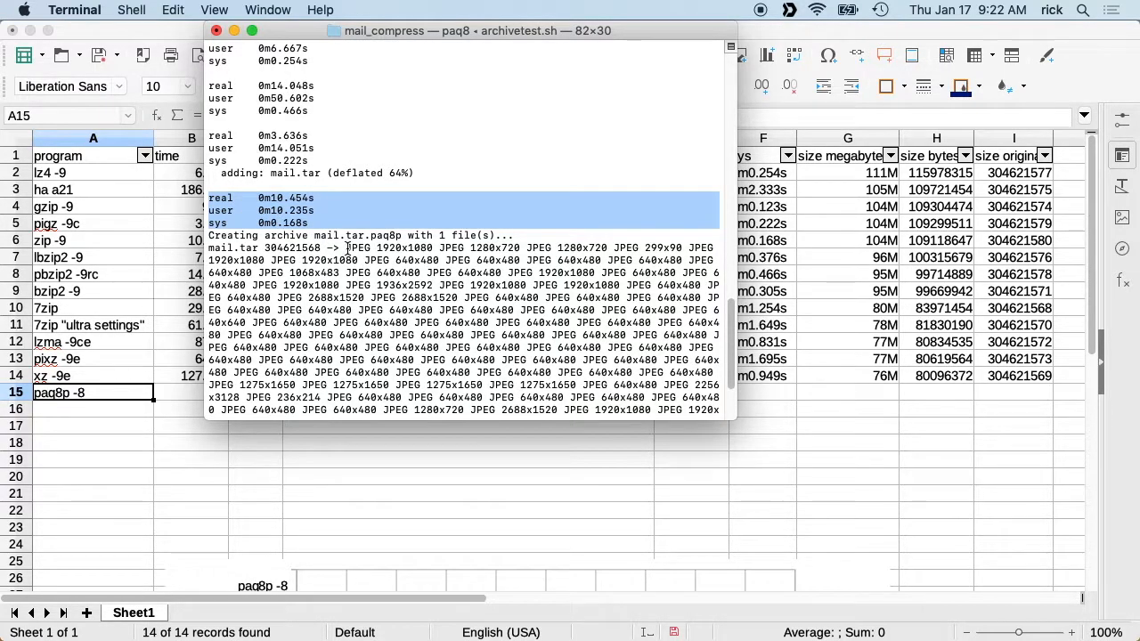
{"action": "mouse_move", "coordinate": [435, 251]}
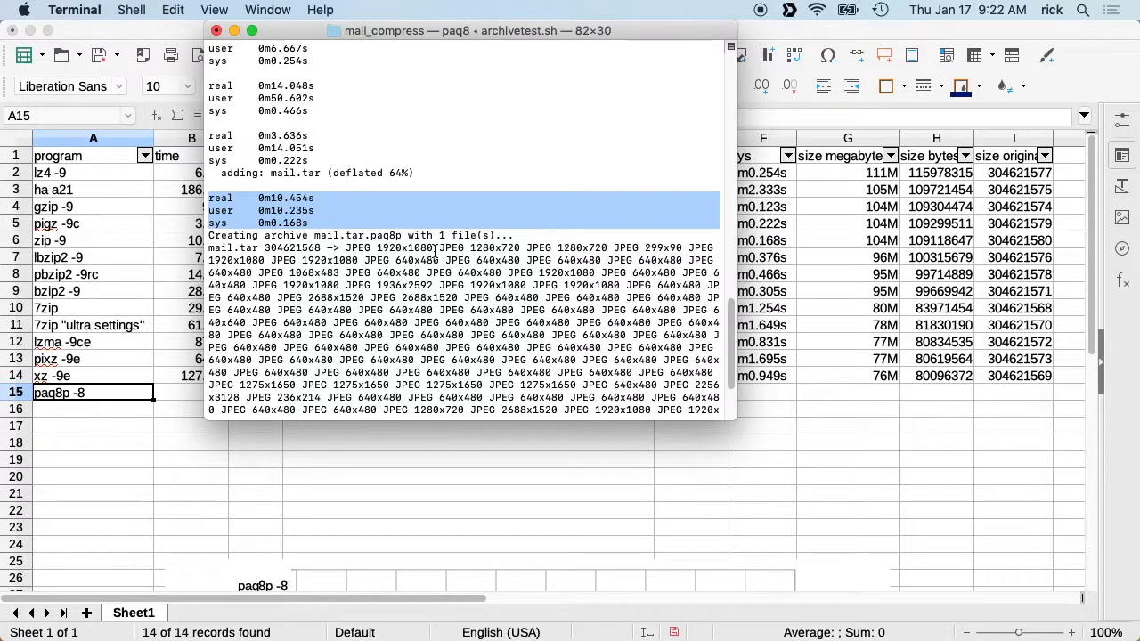
{"action": "scroll", "scroll_direction": "down", "scroll_amount": 3}
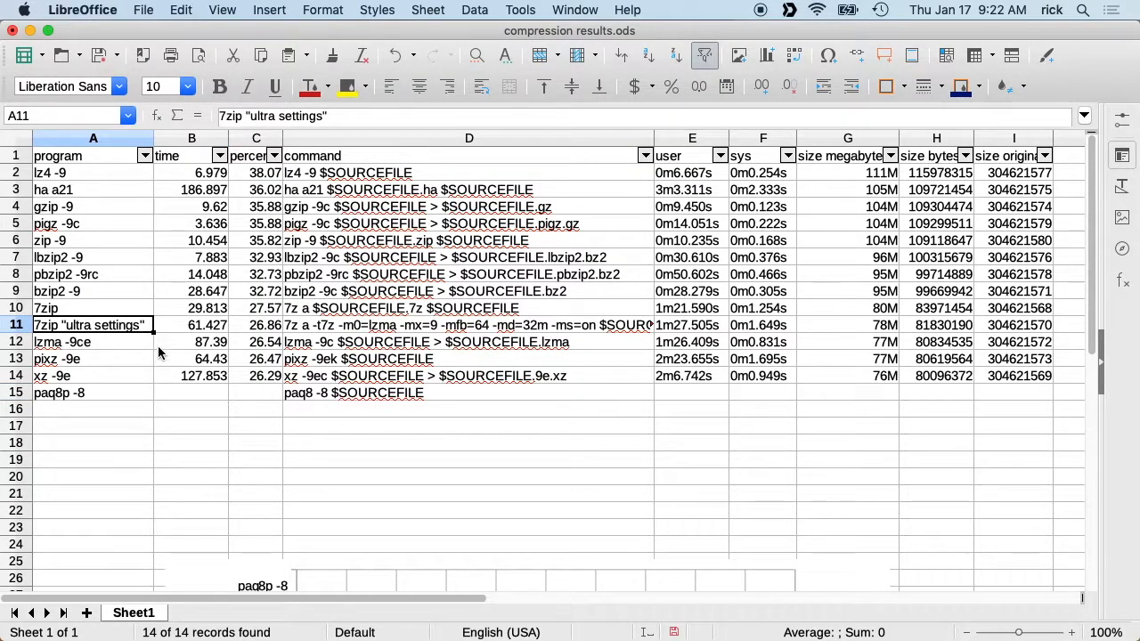
{"action": "mouse_move", "coordinate": [286, 281]}
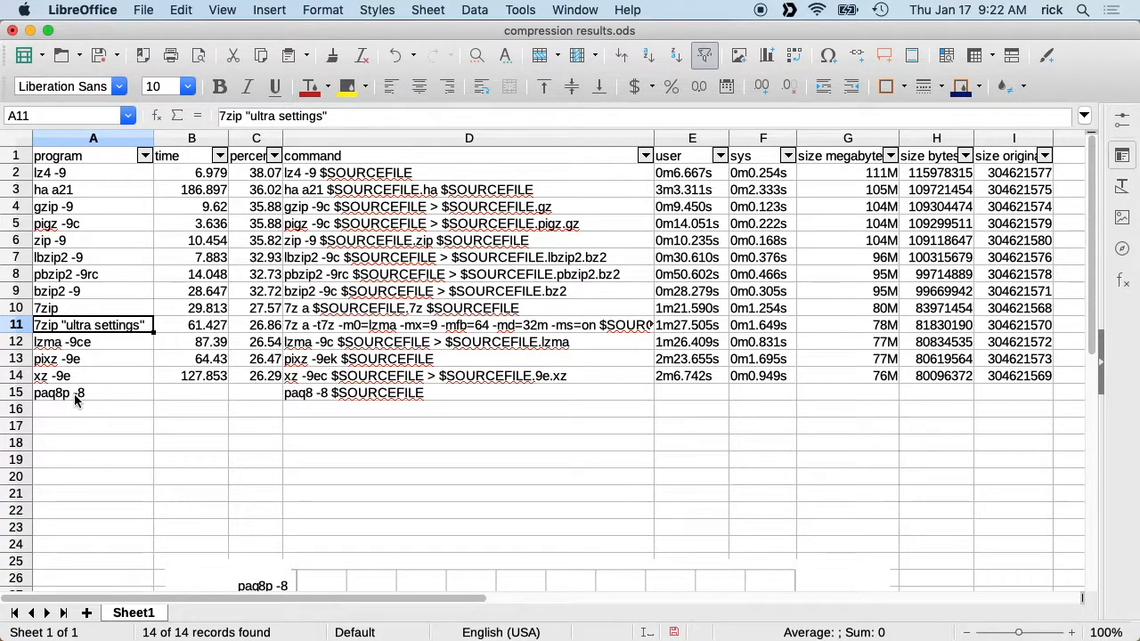
{"action": "mouse_move", "coordinate": [890, 183]}
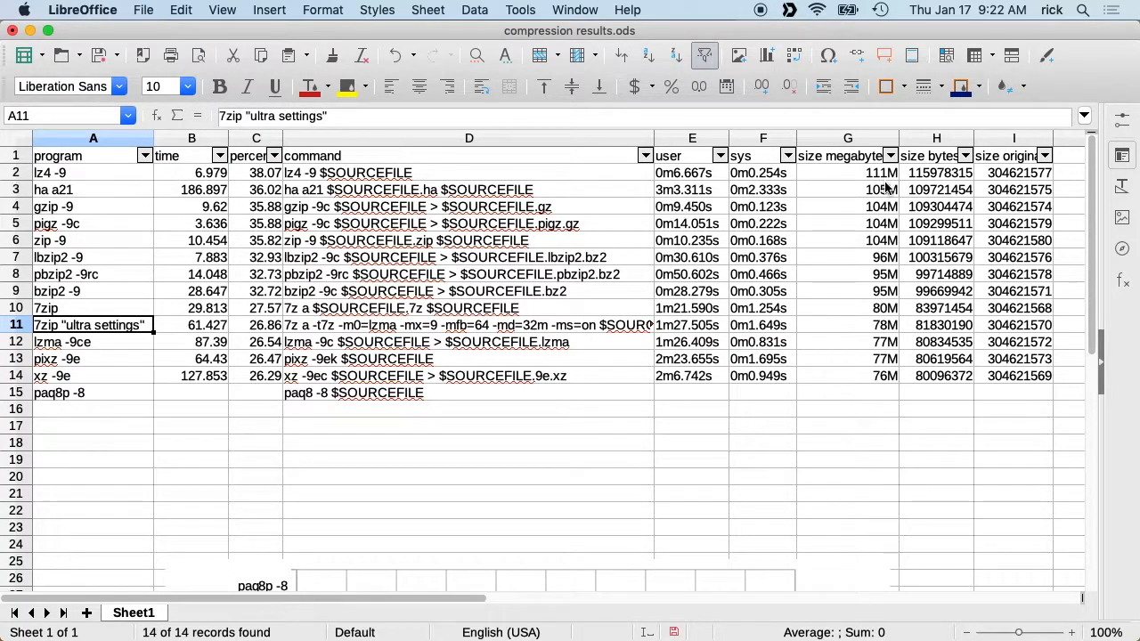
{"action": "mouse_move", "coordinate": [878, 178]}
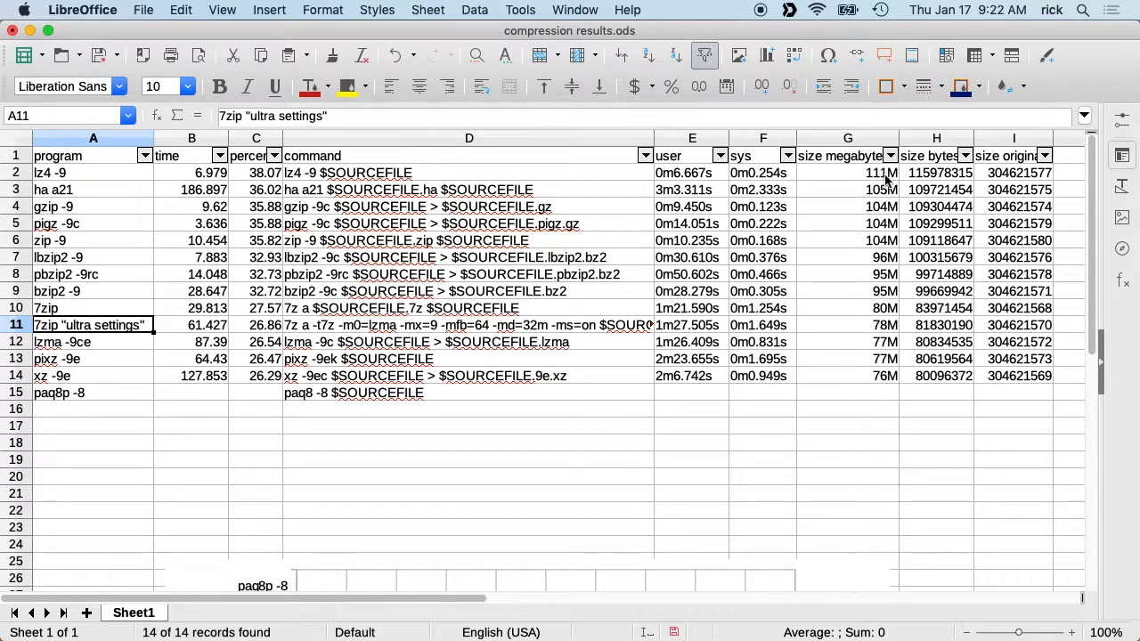
{"action": "mouse_move", "coordinate": [890, 389]}
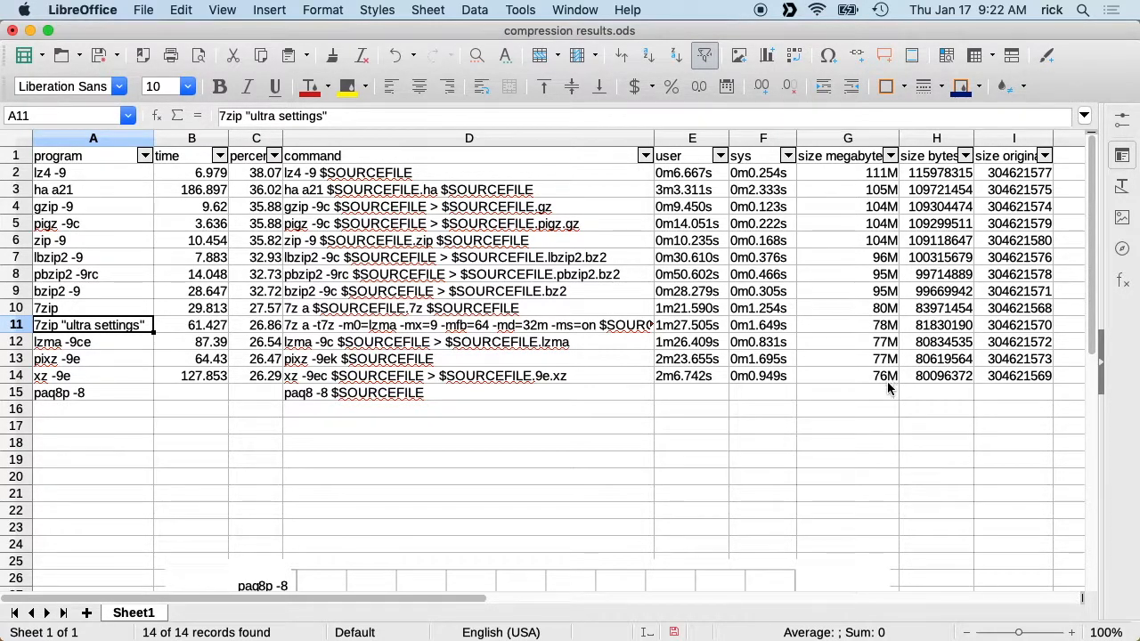
{"action": "mouse_move", "coordinate": [873, 416]}
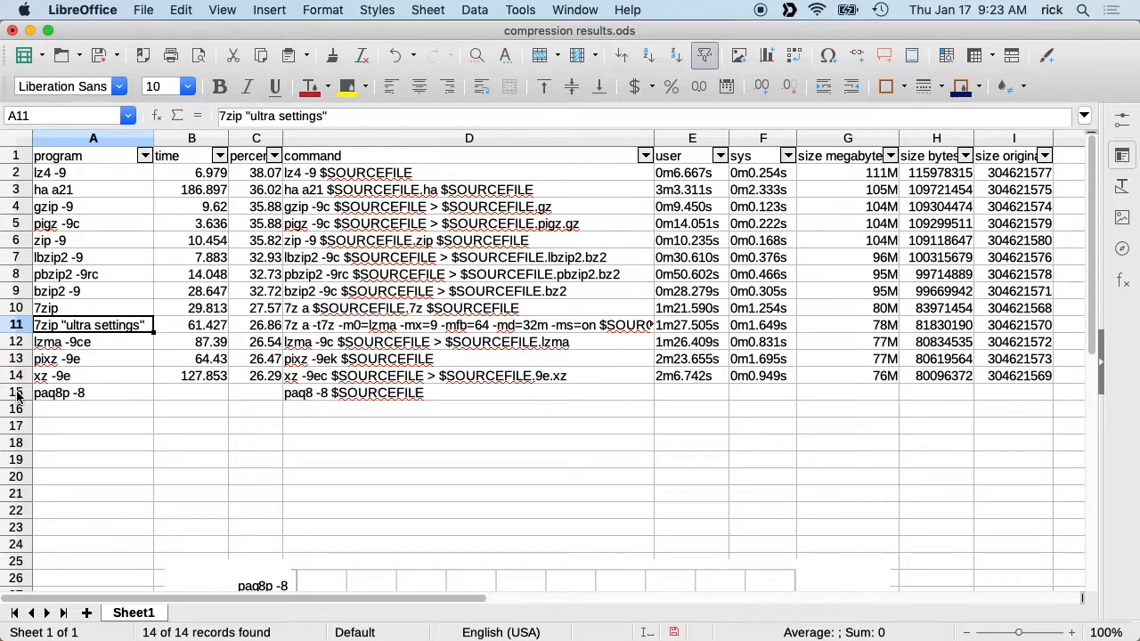
- Open the context menu on the unfinished paq8p row's header
{"action": "right_click", "coordinate": [16, 392]}
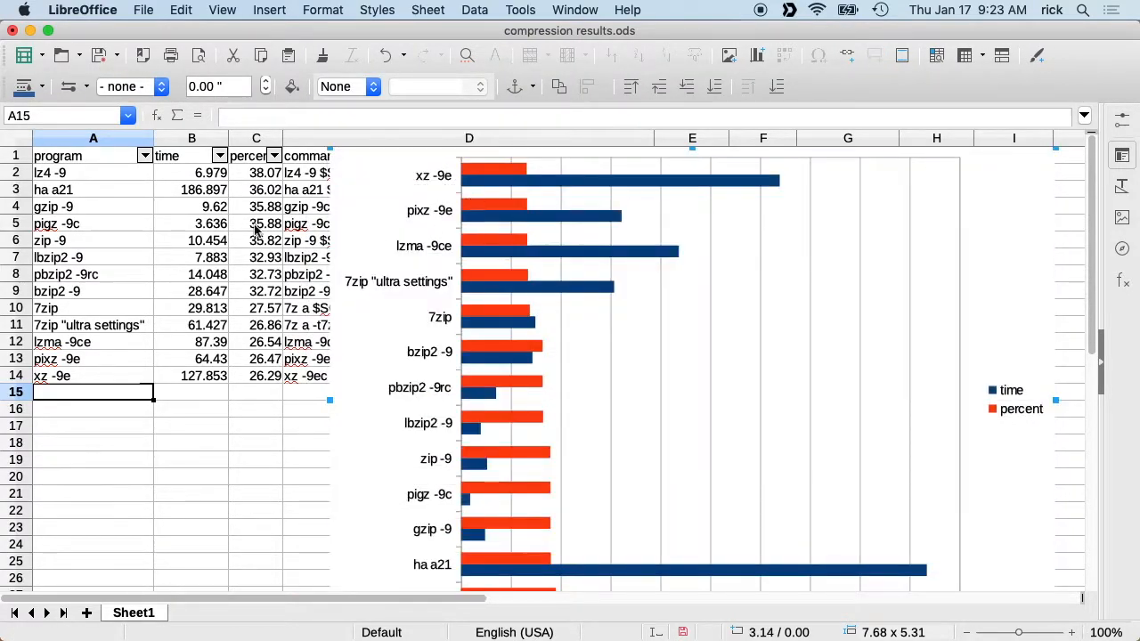
{"action": "mouse_move", "coordinate": [84, 156]}
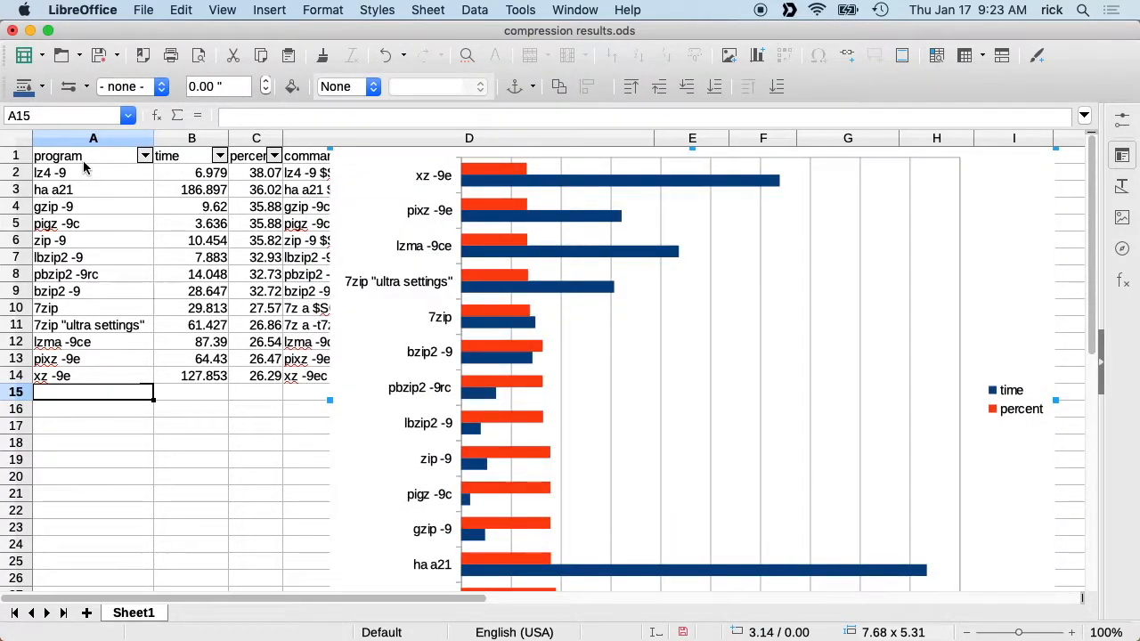
{"action": "mouse_move", "coordinate": [205, 318]}
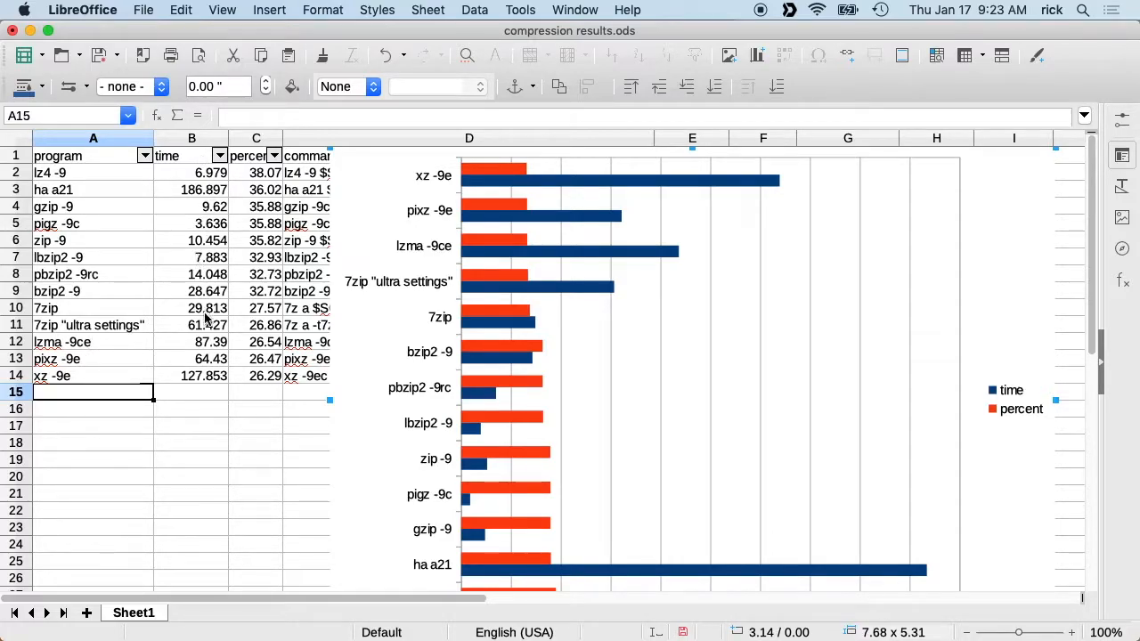
{"action": "mouse_move", "coordinate": [258, 384]}
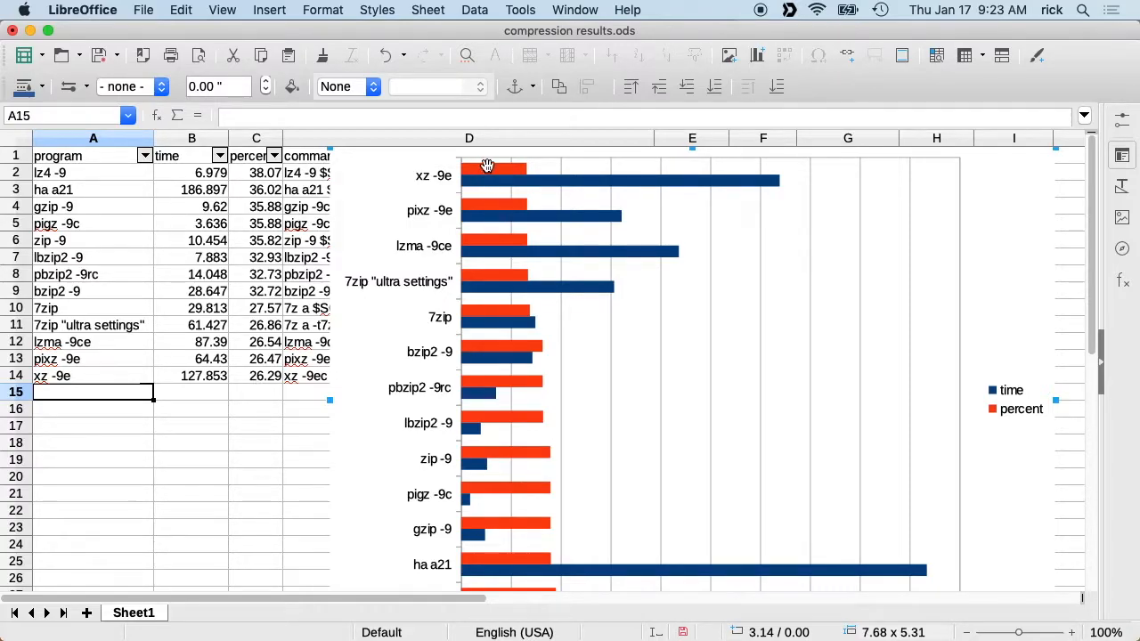
{"action": "mouse_move", "coordinate": [481, 171]}
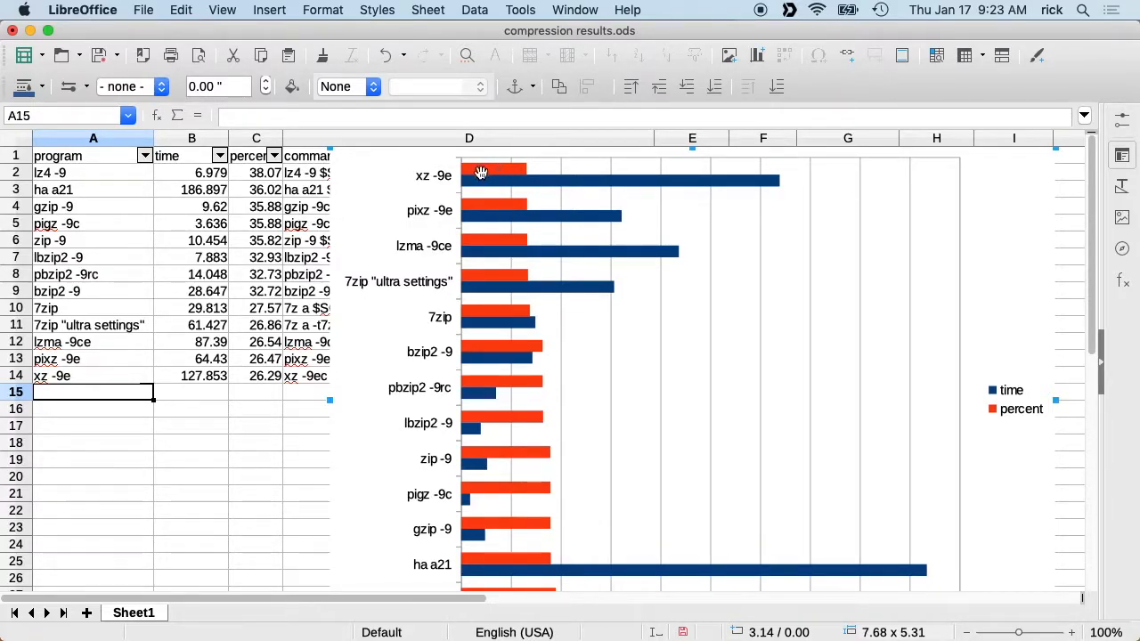
{"action": "mouse_move", "coordinate": [488, 169]}
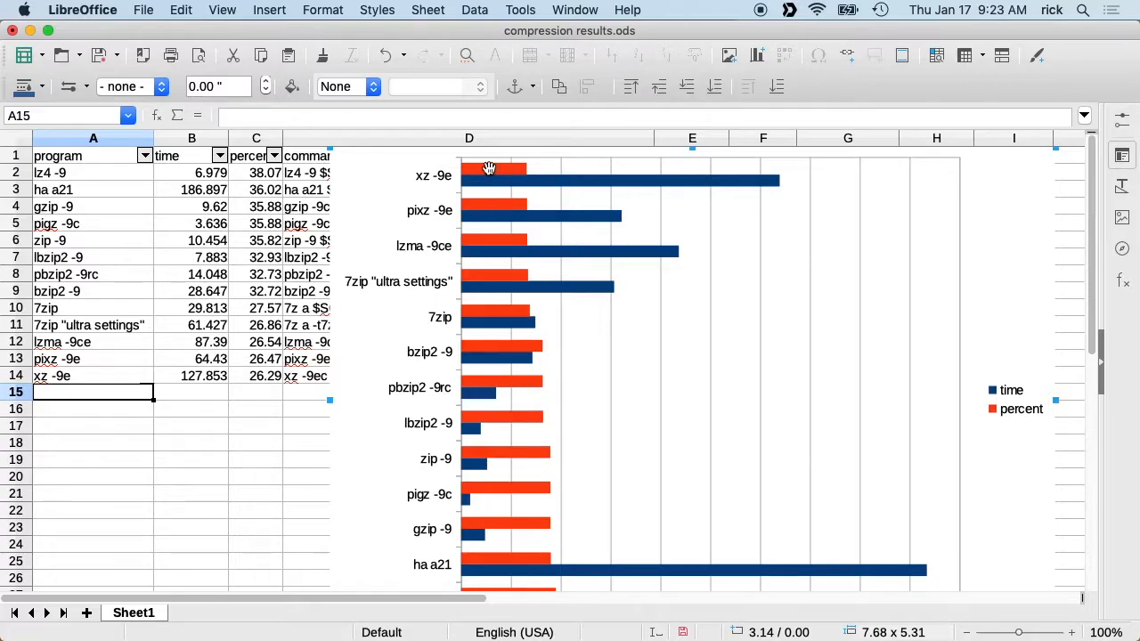
{"action": "mouse_move", "coordinate": [479, 168]}
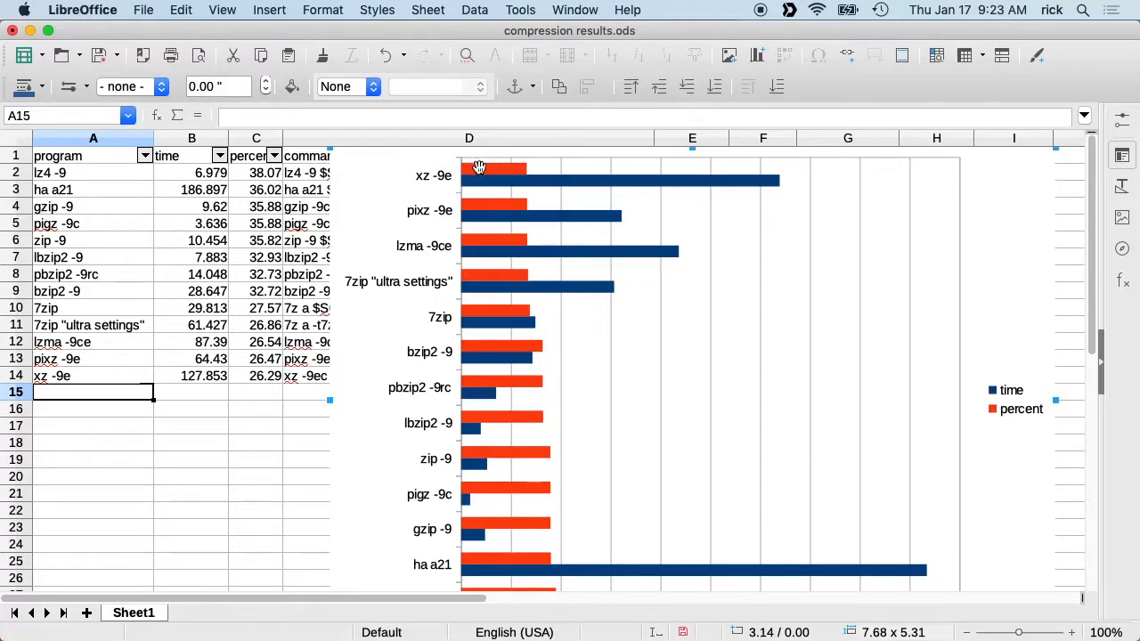
{"action": "mouse_move", "coordinate": [436, 185]}
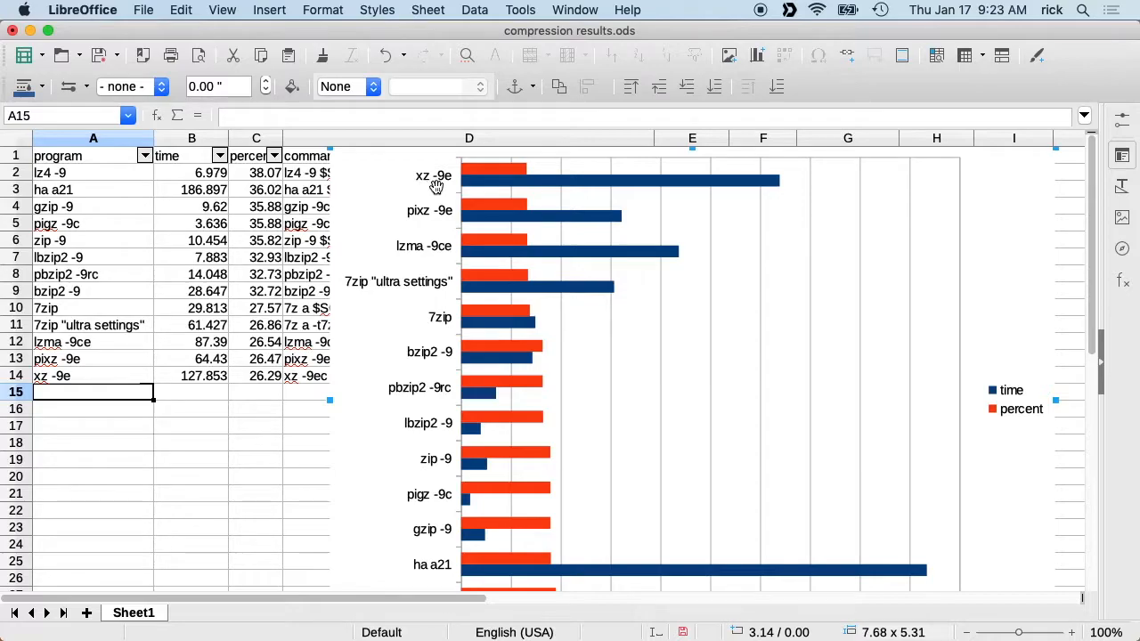
{"action": "mouse_move", "coordinate": [478, 178]}
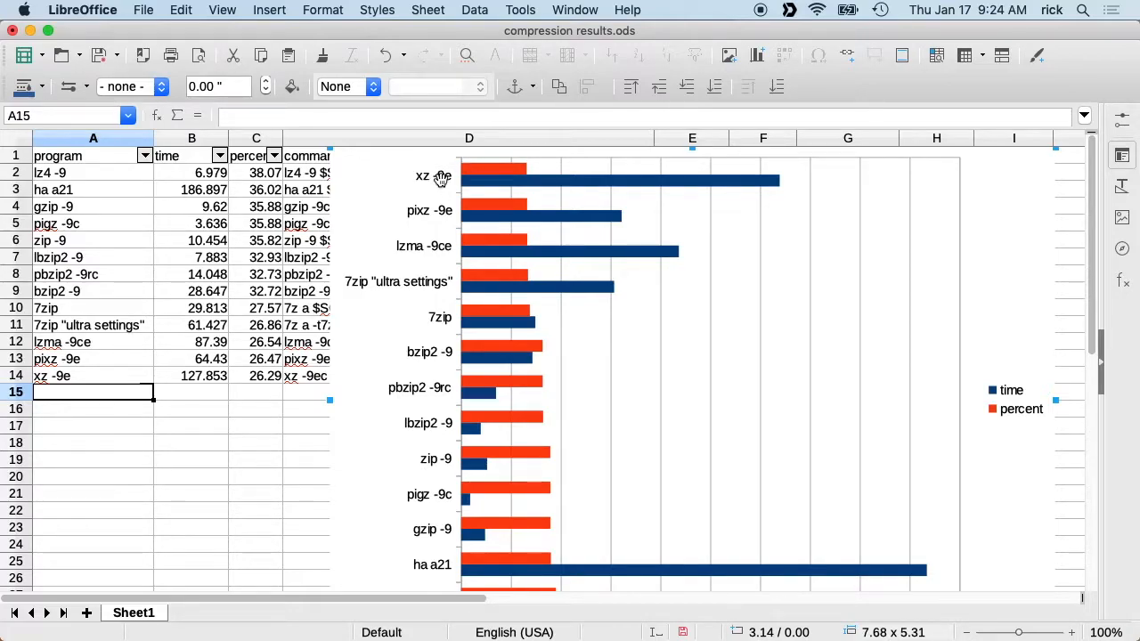
{"action": "mouse_move", "coordinate": [414, 223]}
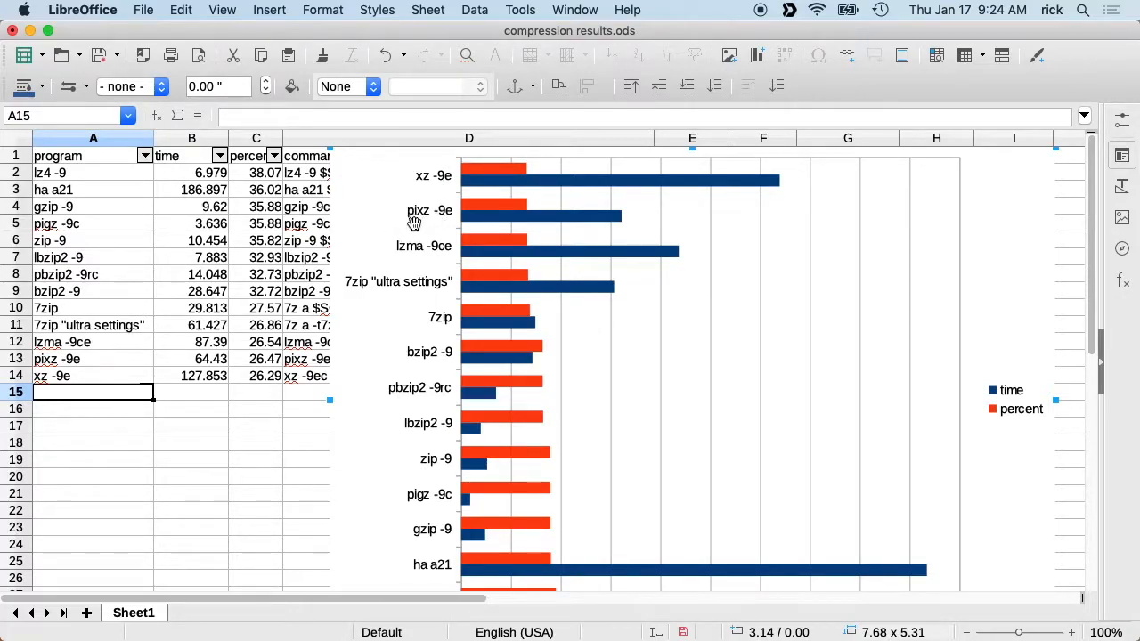
{"action": "mouse_move", "coordinate": [459, 194]}
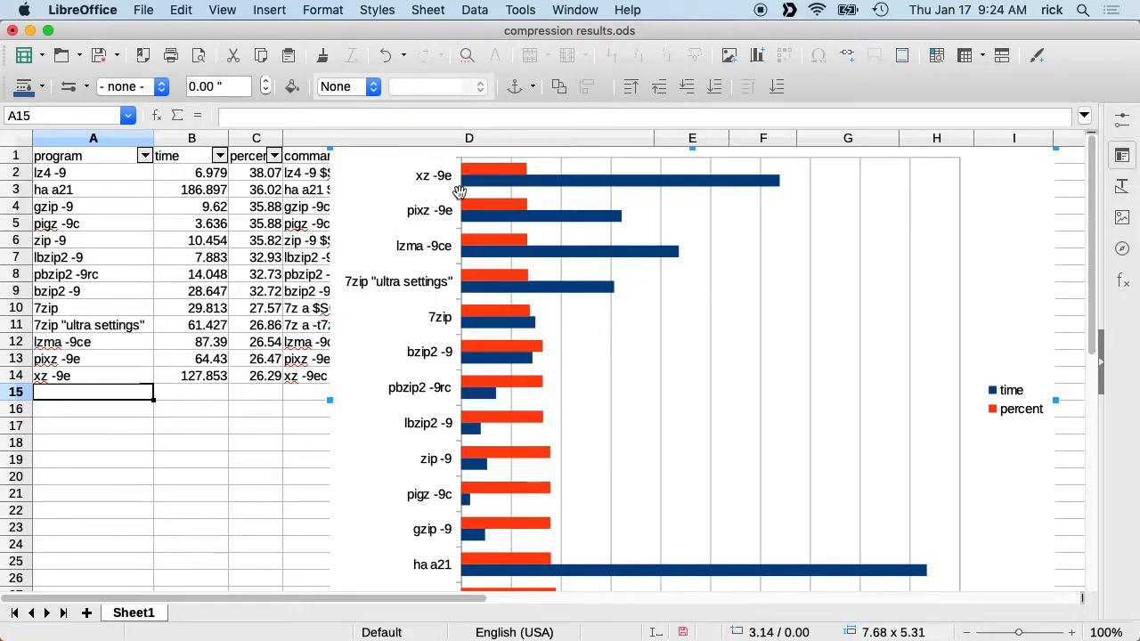
{"action": "mouse_move", "coordinate": [472, 223]}
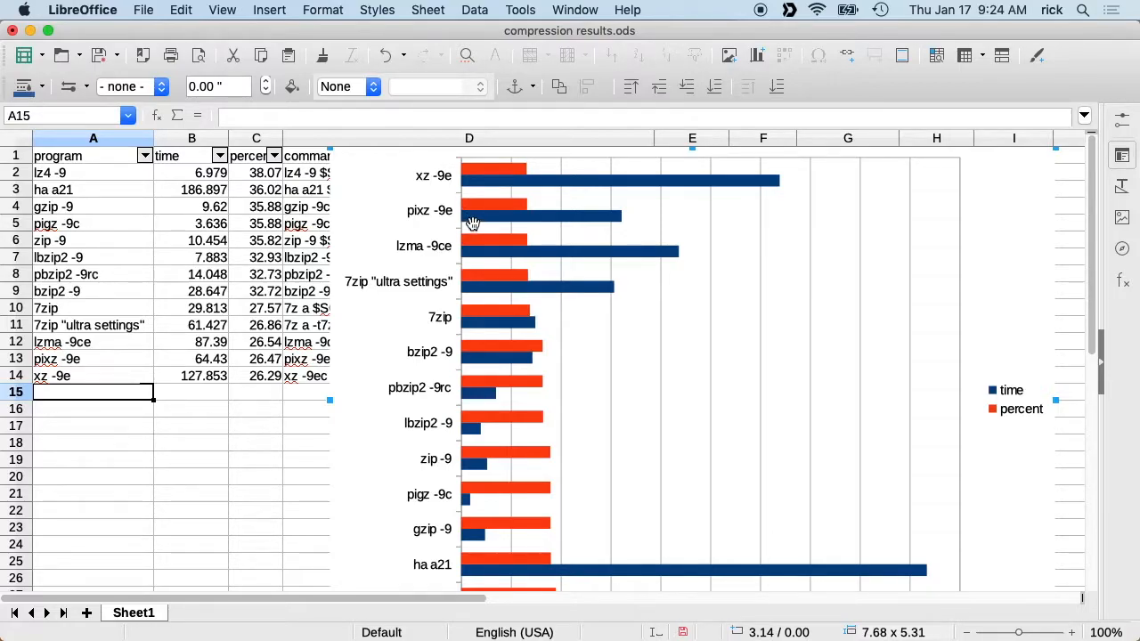
{"action": "mouse_move", "coordinate": [508, 259]}
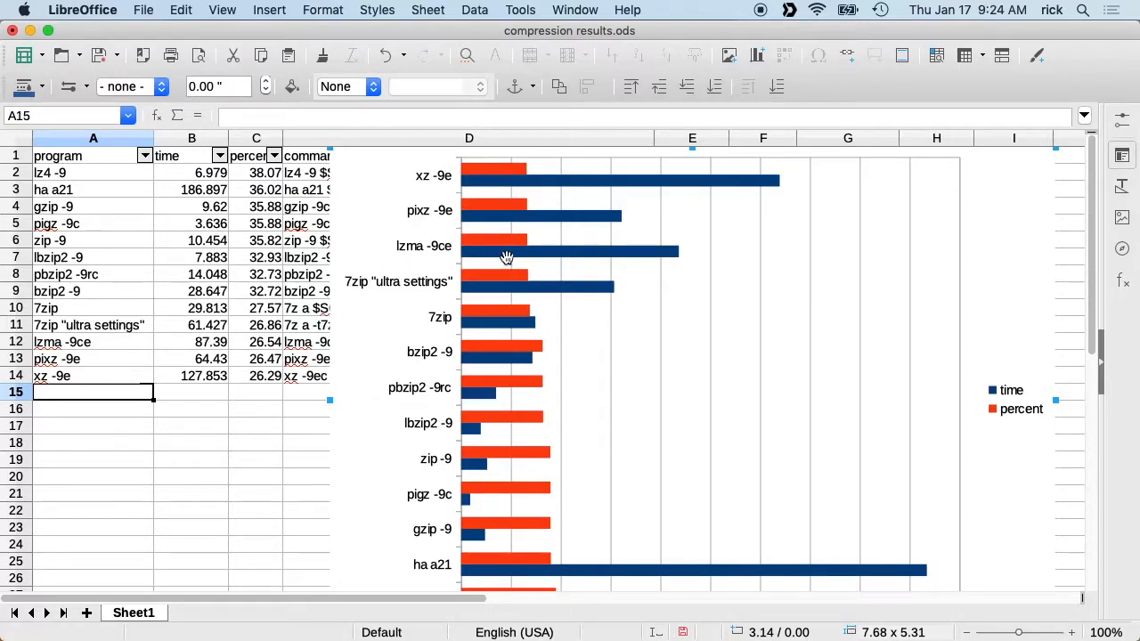
{"action": "mouse_move", "coordinate": [461, 263]}
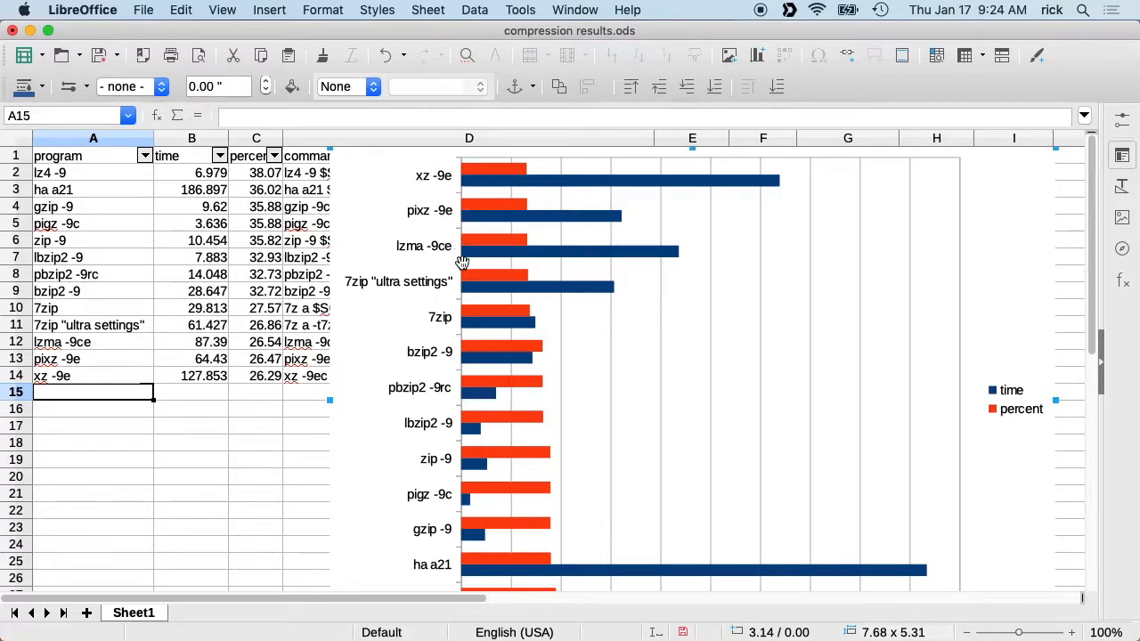
{"action": "mouse_move", "coordinate": [523, 317]}
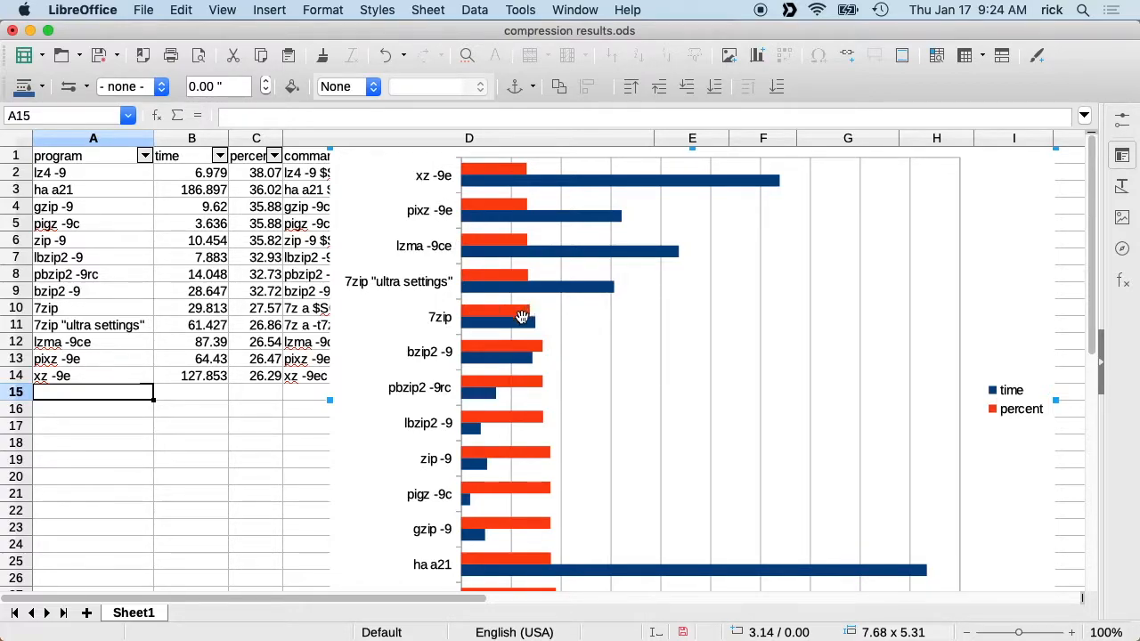
{"action": "mouse_move", "coordinate": [473, 311]}
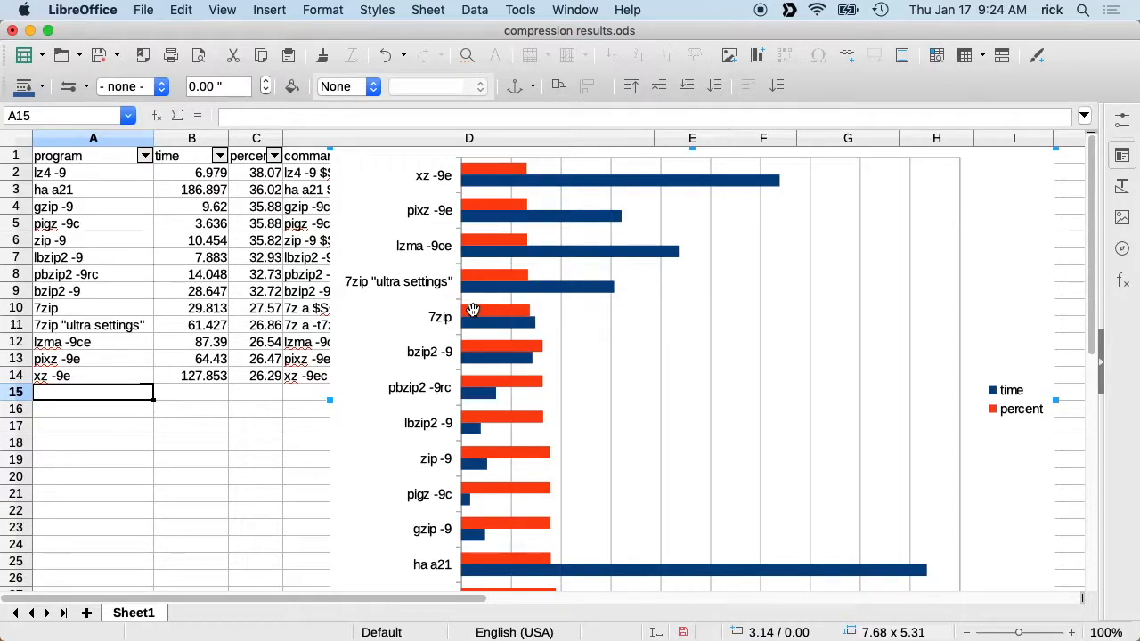
{"action": "mouse_move", "coordinate": [445, 264]}
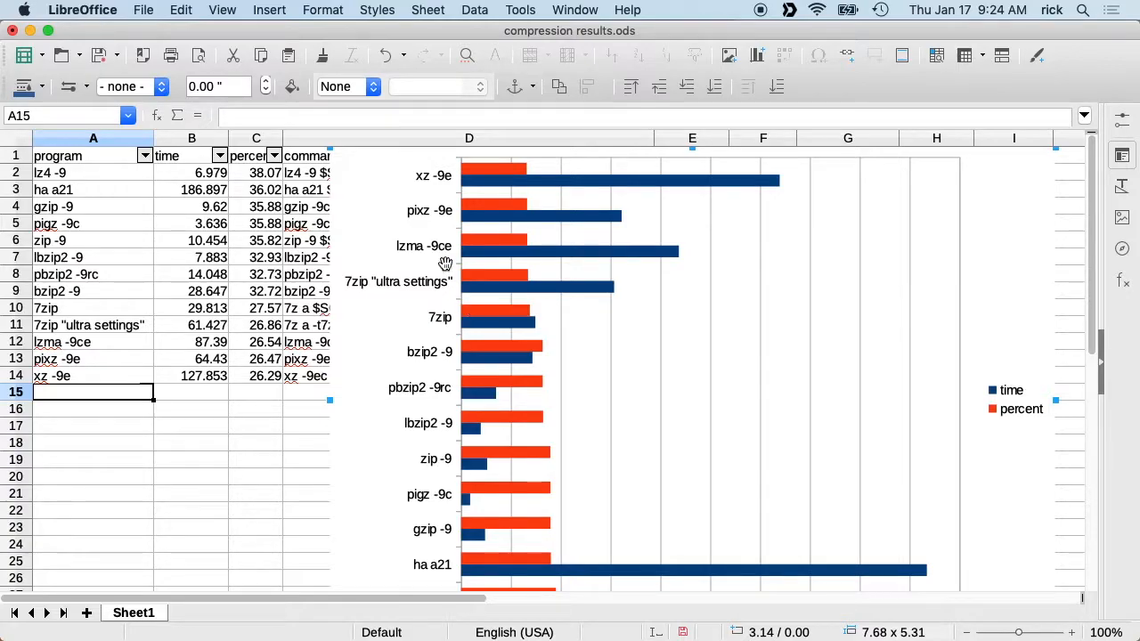
{"action": "mouse_move", "coordinate": [430, 457]}
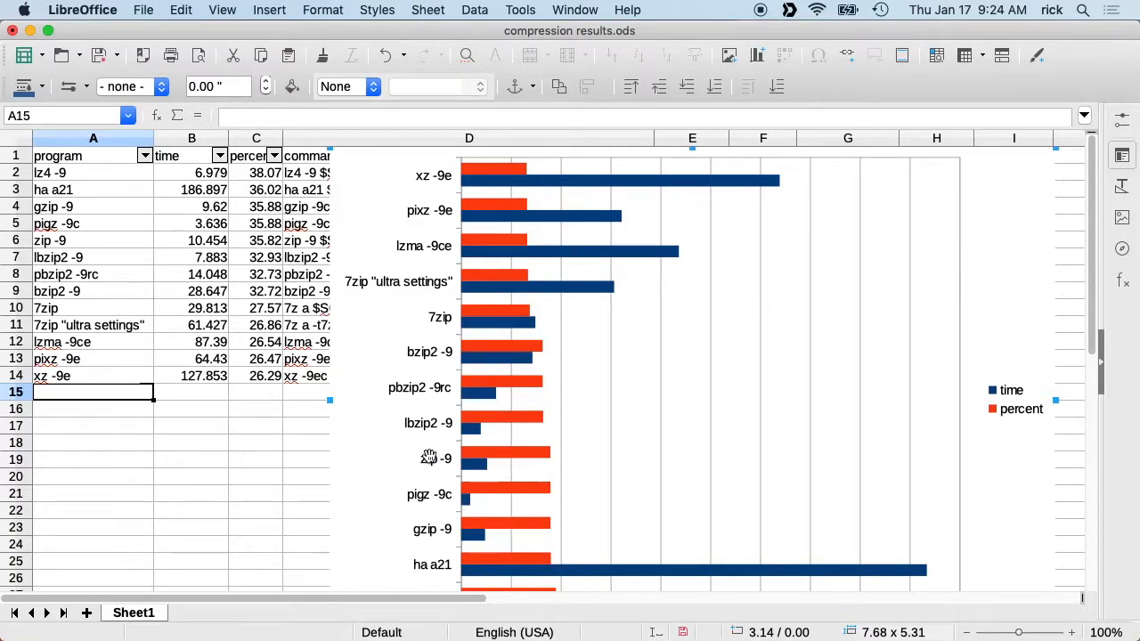
{"action": "mouse_move", "coordinate": [430, 534]}
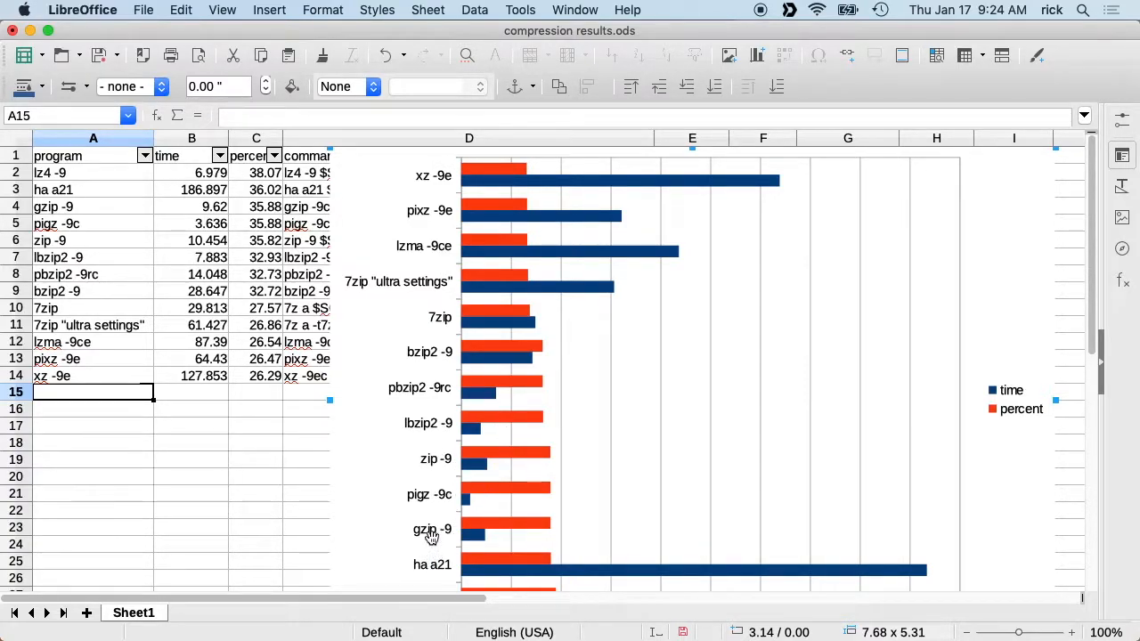
{"action": "mouse_move", "coordinate": [428, 534]}
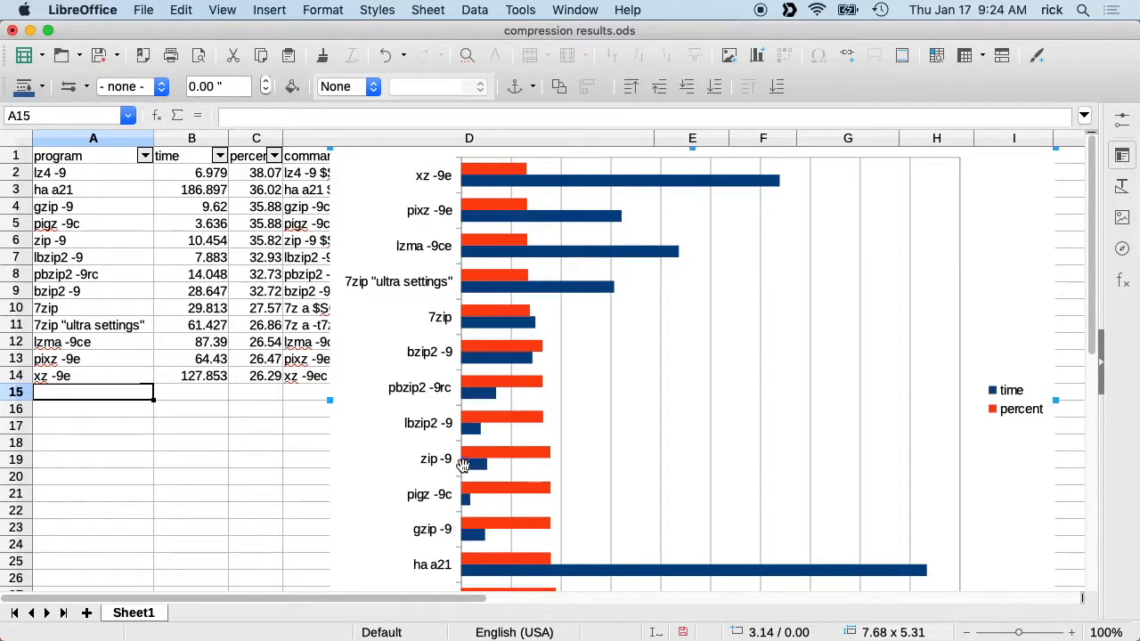
{"action": "mouse_move", "coordinate": [494, 349]}
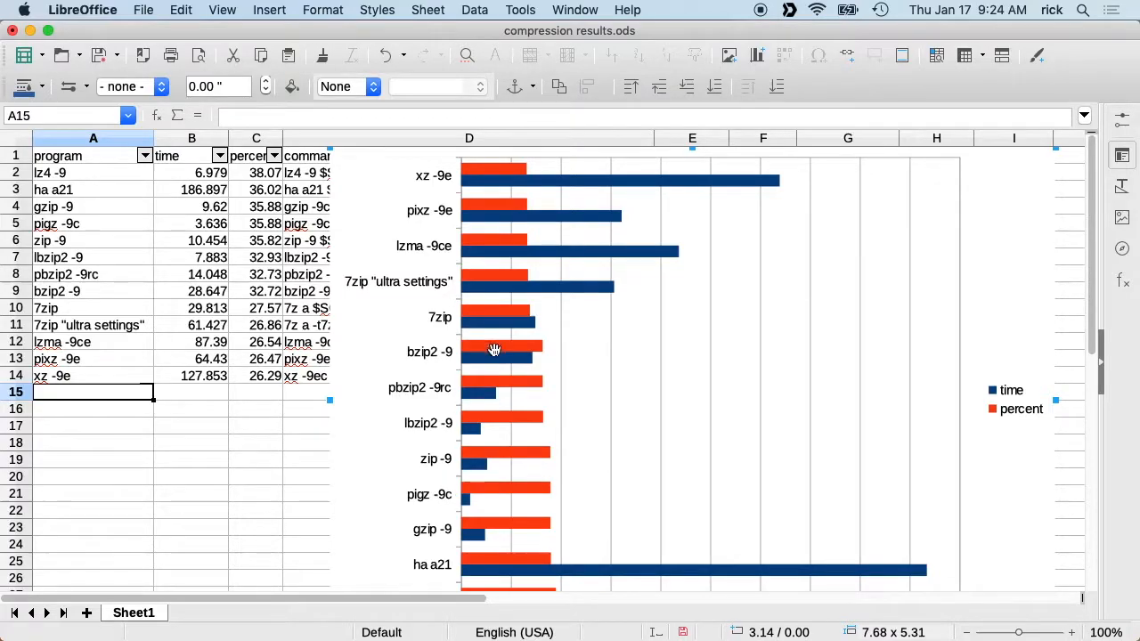
{"action": "mouse_move", "coordinate": [464, 460]}
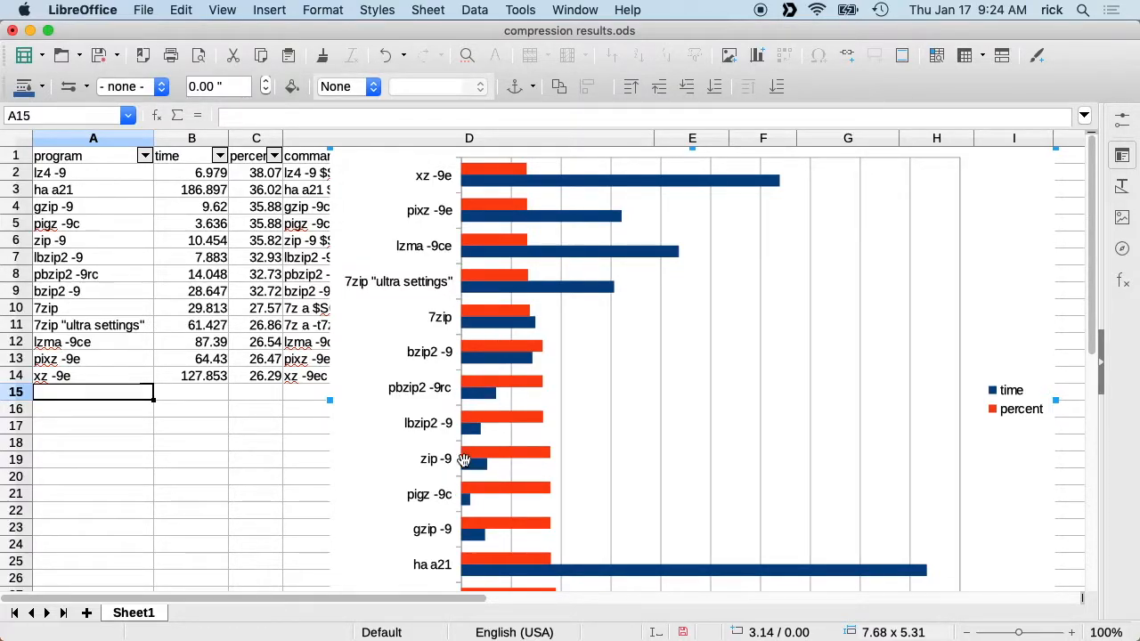
- Scroll between the results table and the time-and-percent horizontal bar chart
{"action": "scroll", "scroll_direction": "down", "scroll_amount": 3}
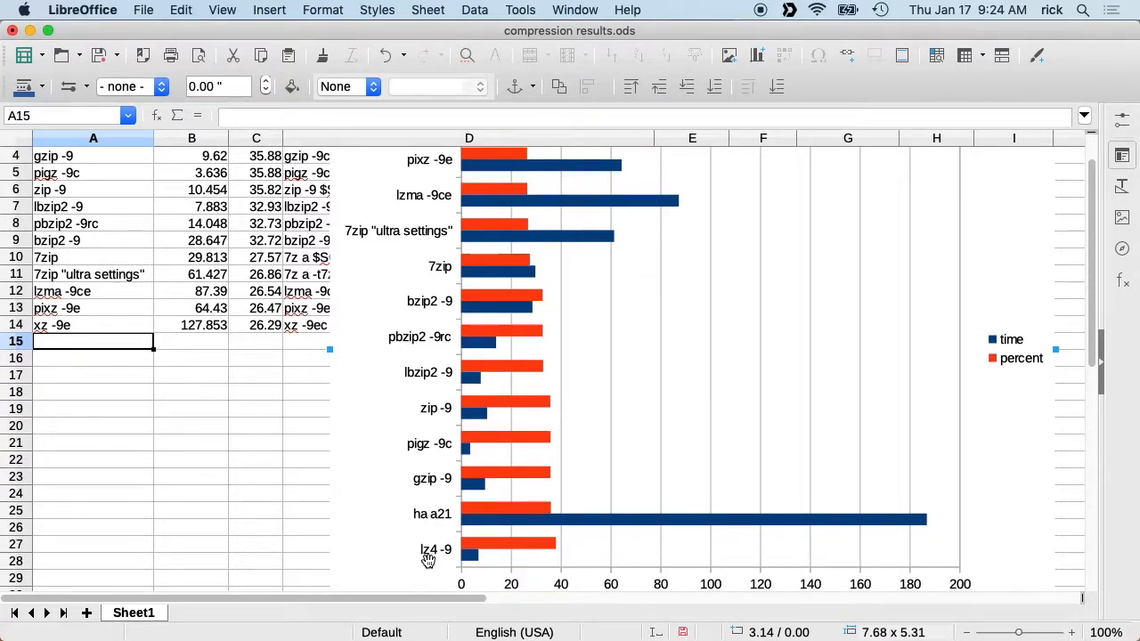
{"action": "mouse_move", "coordinate": [449, 524]}
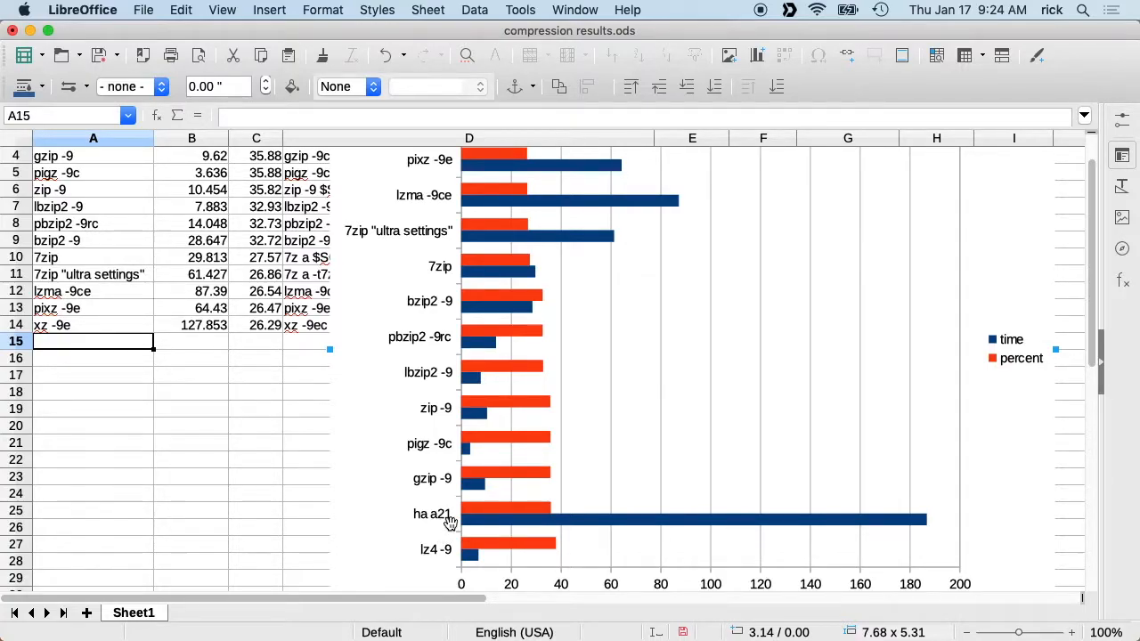
{"action": "scroll", "scroll_direction": "up", "scroll_amount": 3}
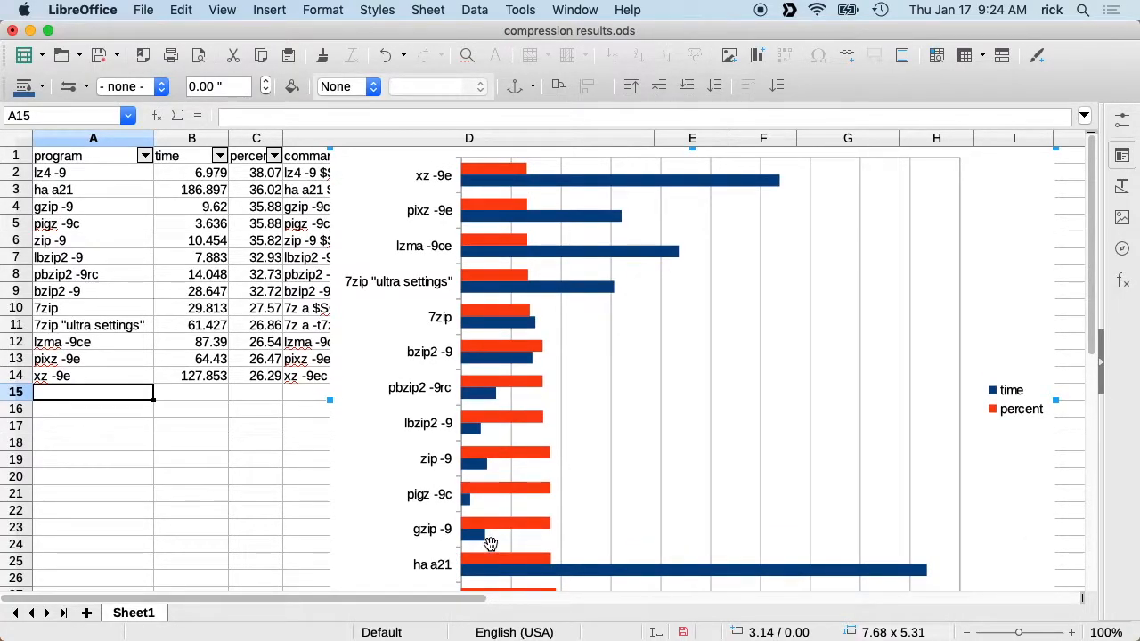
{"action": "mouse_move", "coordinate": [414, 184]}
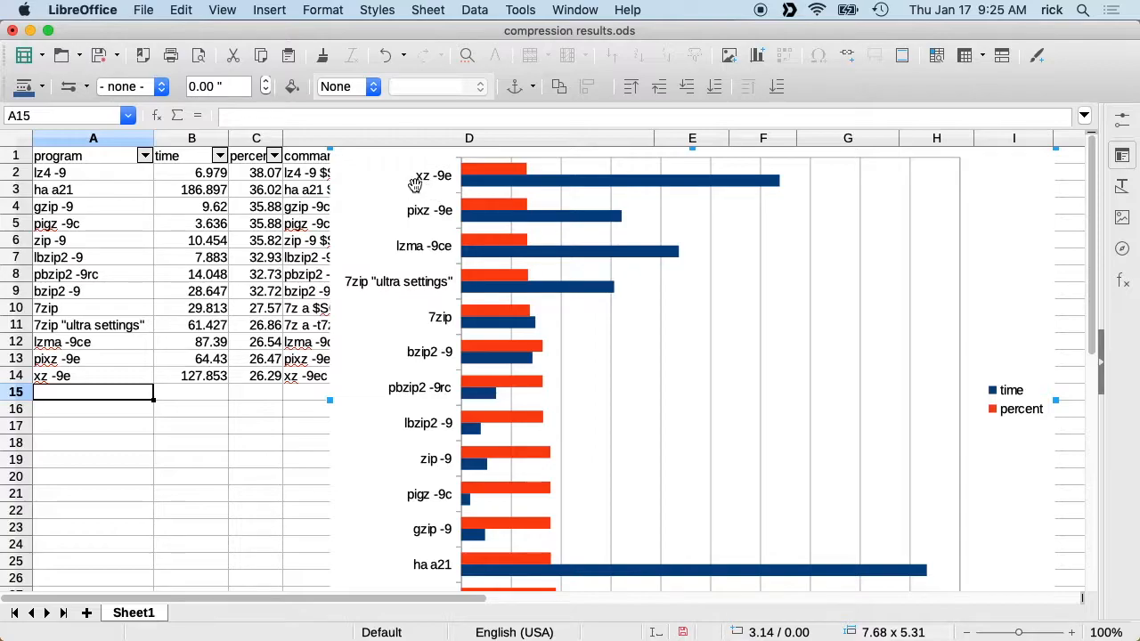
{"action": "mouse_move", "coordinate": [418, 222]}
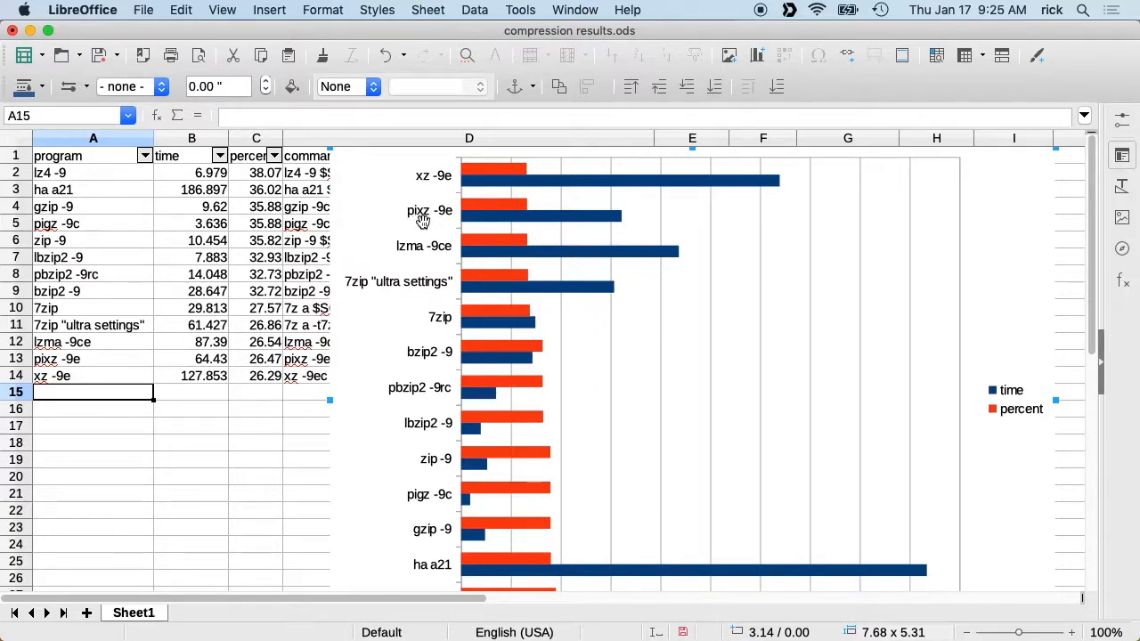
{"action": "mouse_move", "coordinate": [425, 189]}
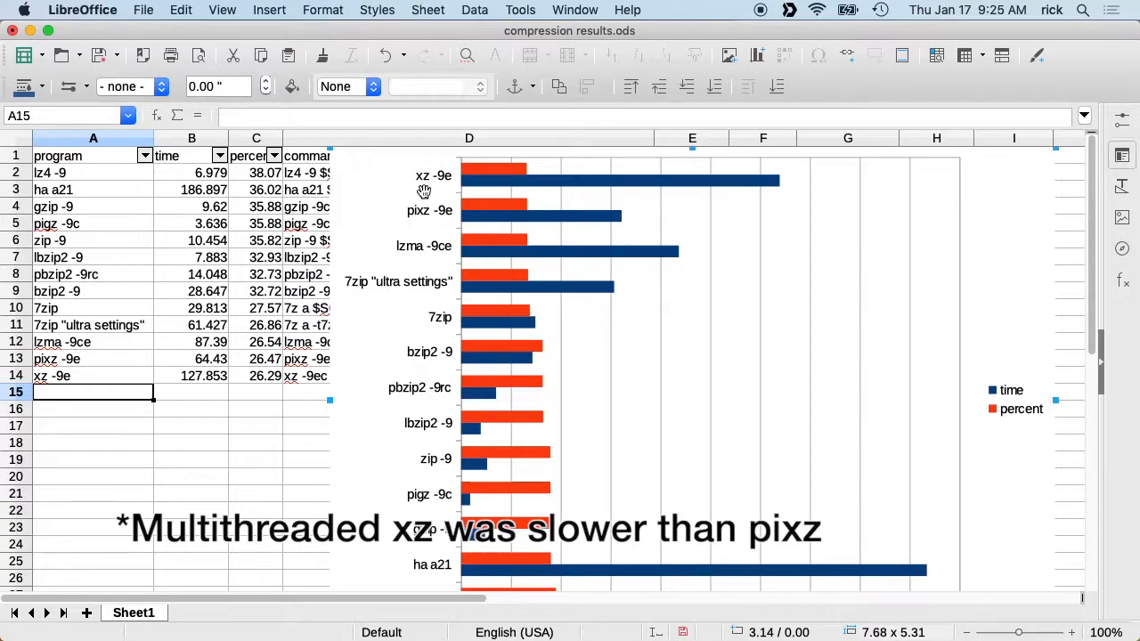
{"action": "mouse_move", "coordinate": [474, 223]}
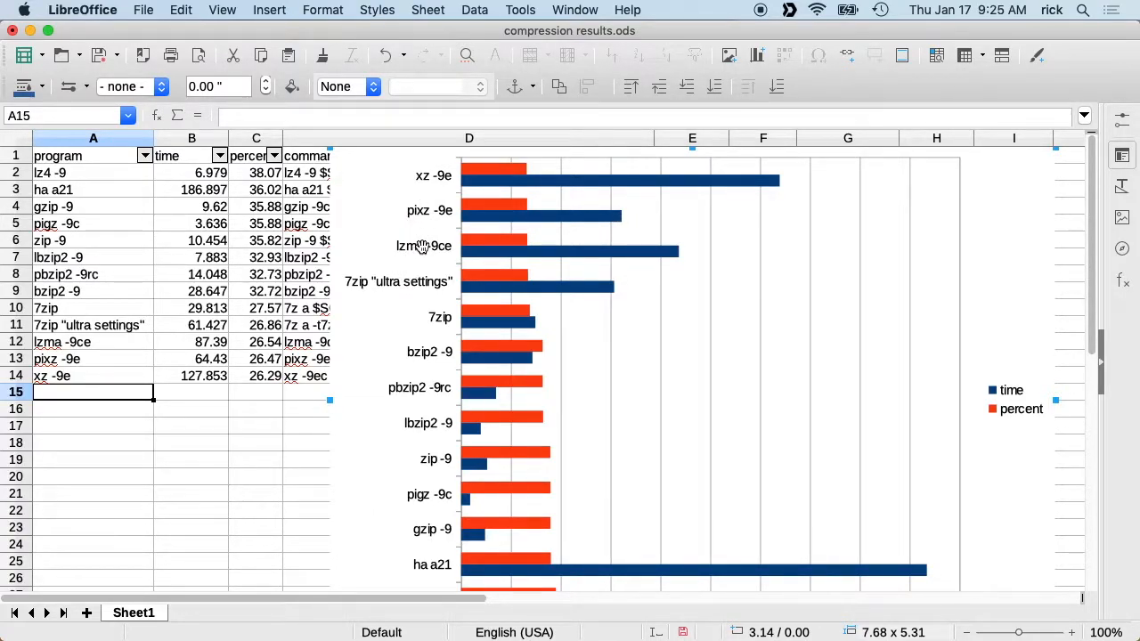
{"action": "mouse_move", "coordinate": [409, 176]}
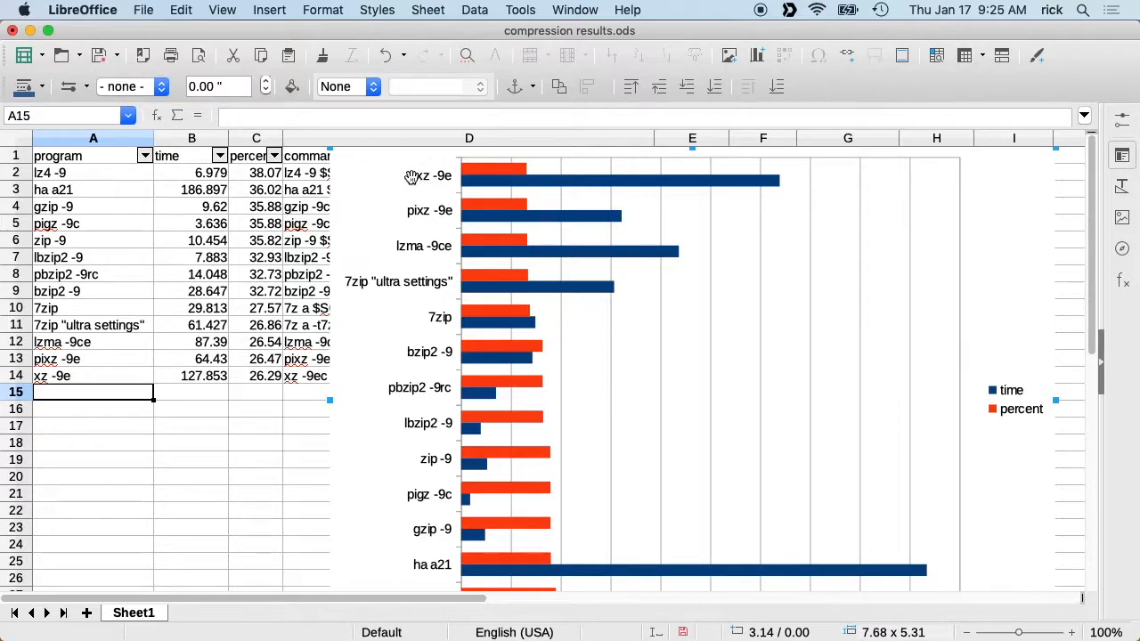
{"action": "mouse_move", "coordinate": [385, 248]}
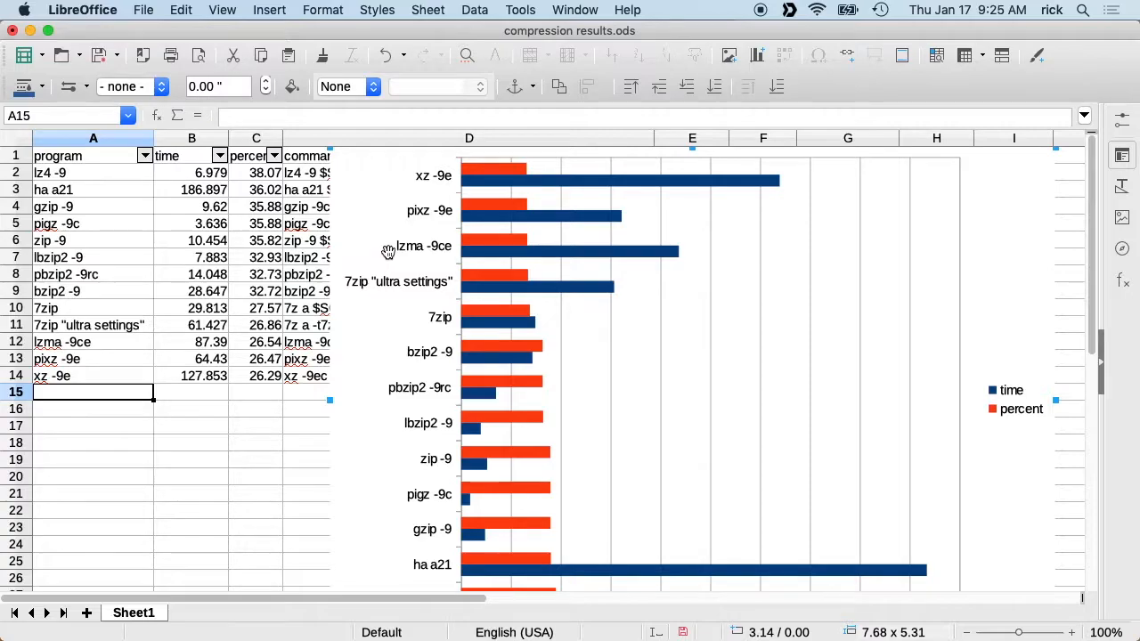
{"action": "mouse_move", "coordinate": [420, 249]}
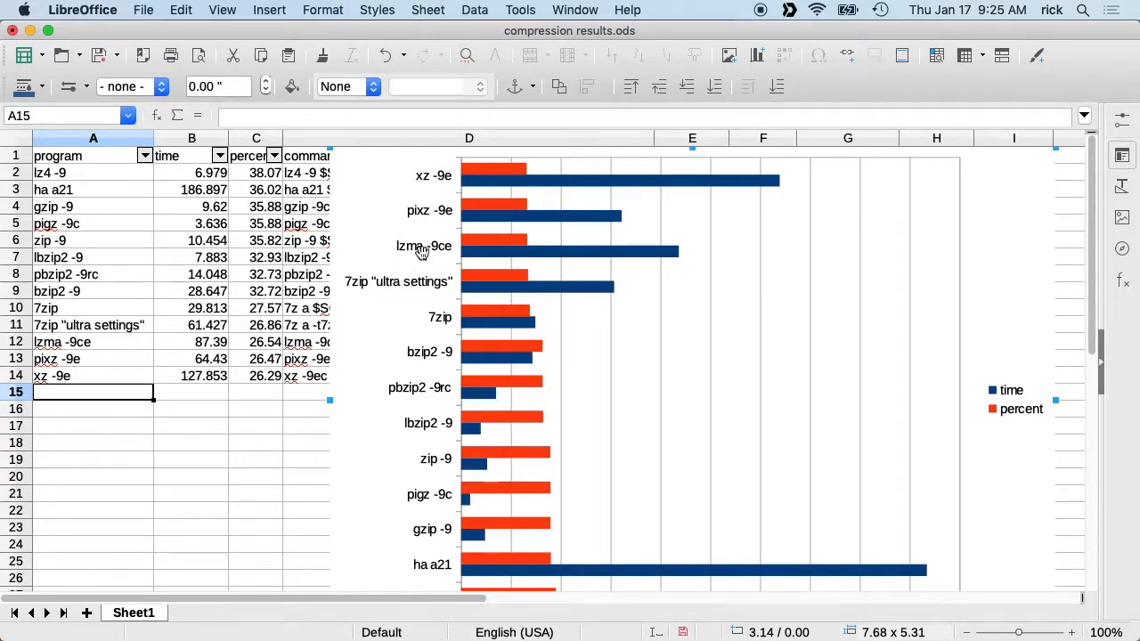
{"action": "mouse_move", "coordinate": [472, 176]}
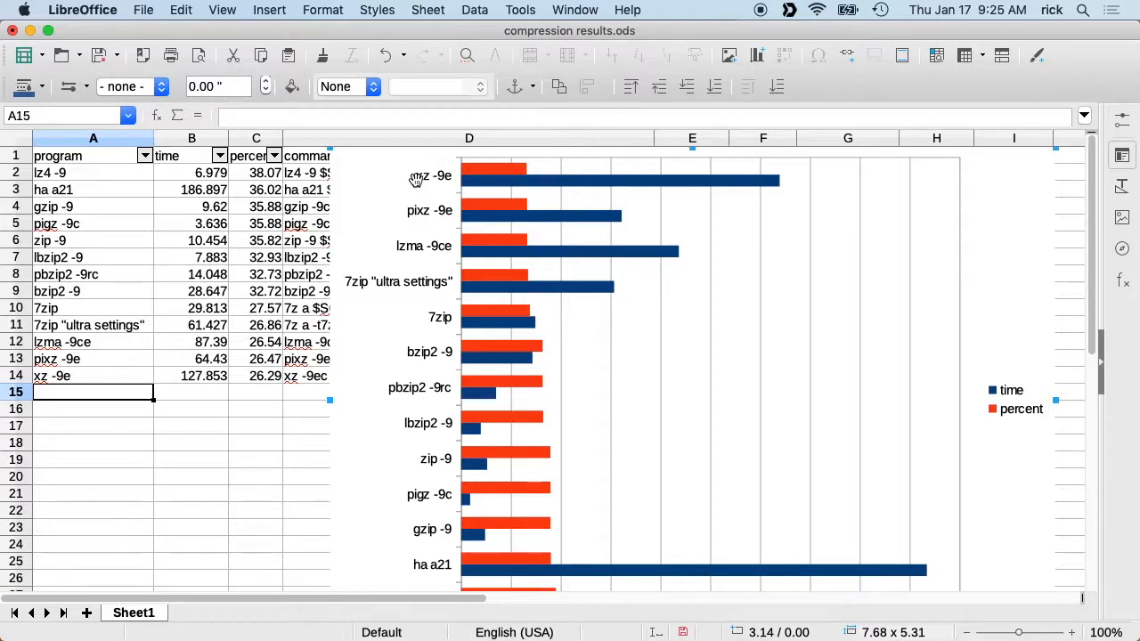
{"action": "scroll", "scroll_direction": "down", "scroll_amount": 3}
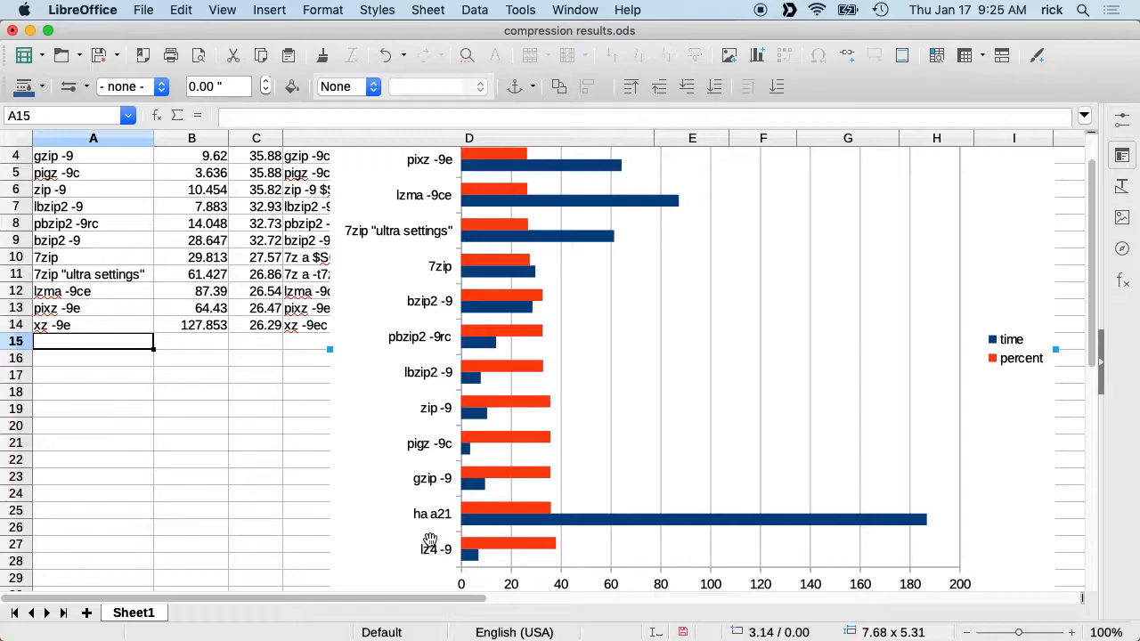
{"action": "mouse_move", "coordinate": [484, 473]}
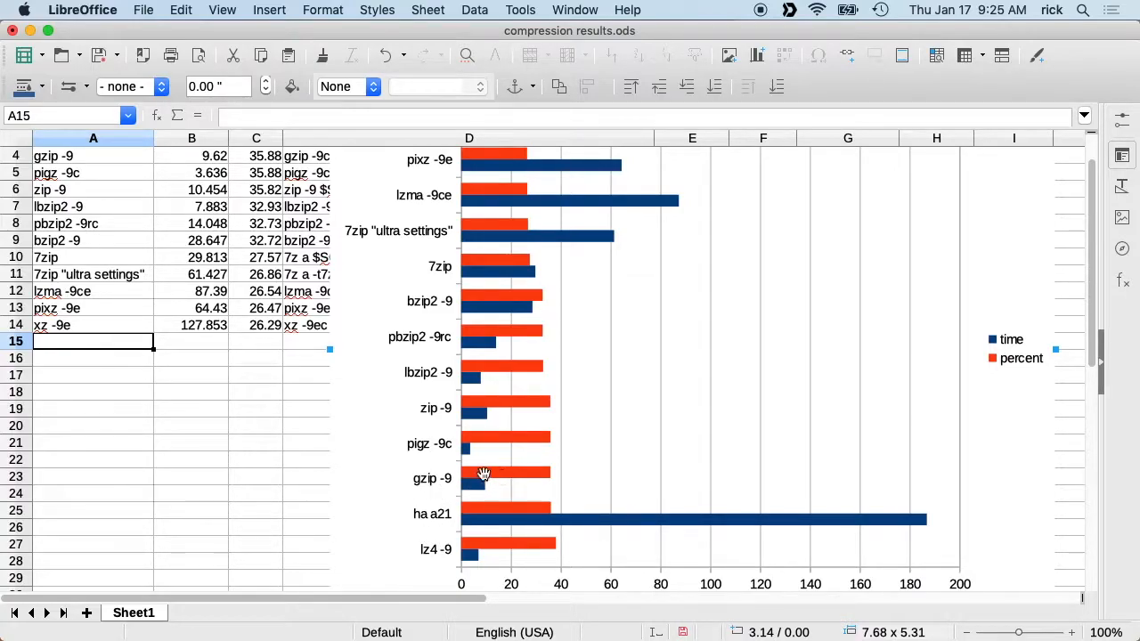
{"action": "mouse_move", "coordinate": [514, 478]}
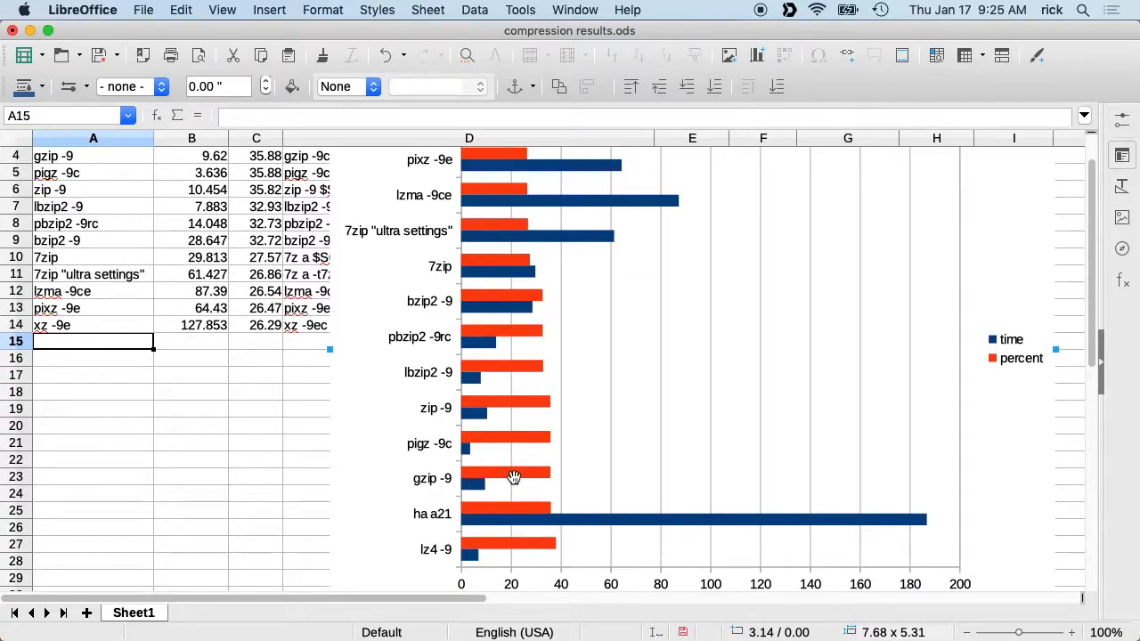
{"action": "scroll", "scroll_direction": "up", "scroll_amount": 3}
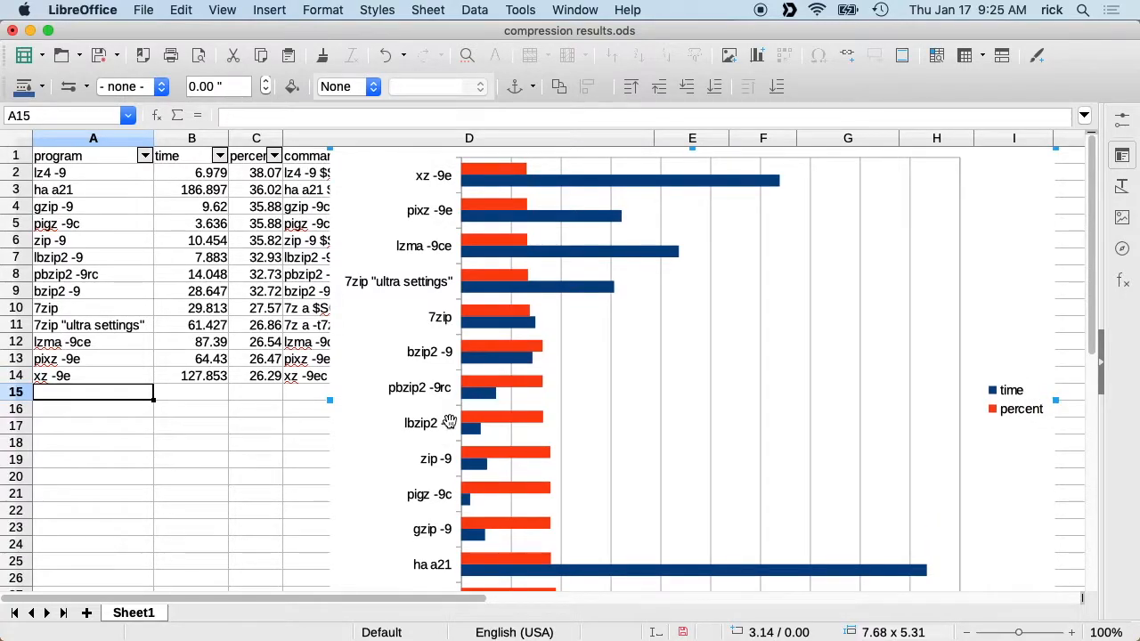
{"action": "scroll", "scroll_direction": "down", "scroll_amount": 3}
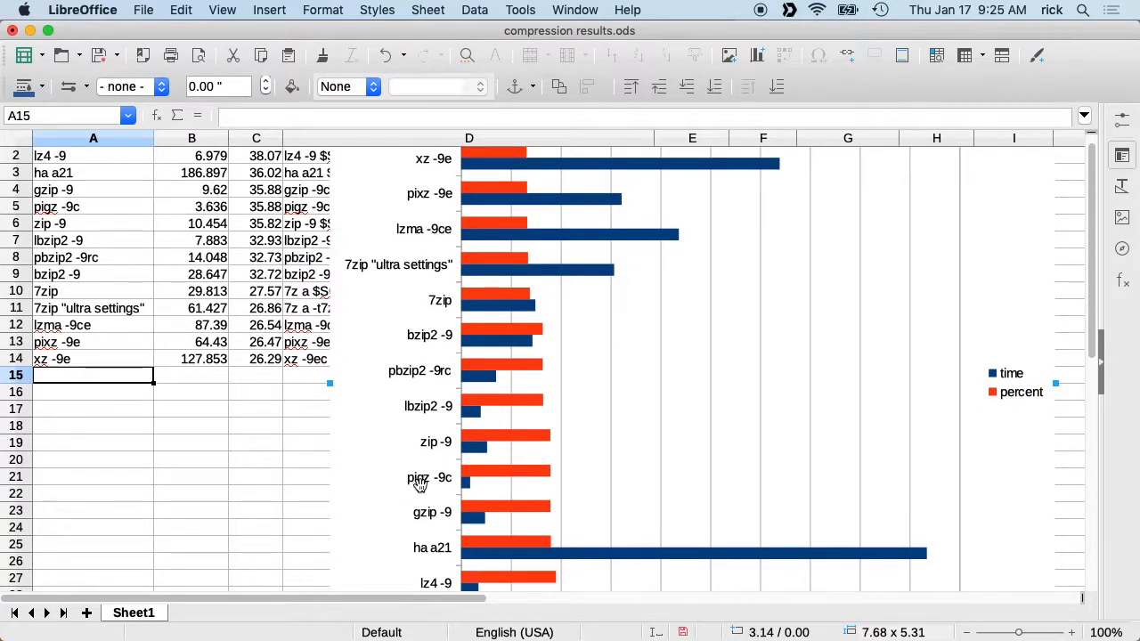
{"action": "mouse_move", "coordinate": [437, 484]}
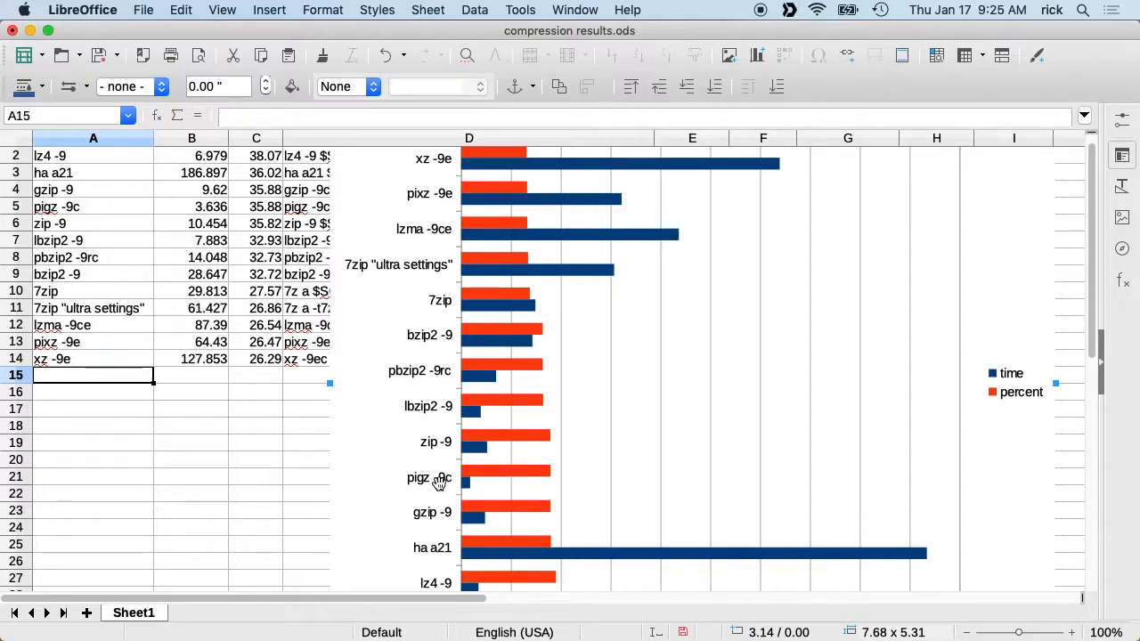
{"action": "mouse_move", "coordinate": [437, 470]}
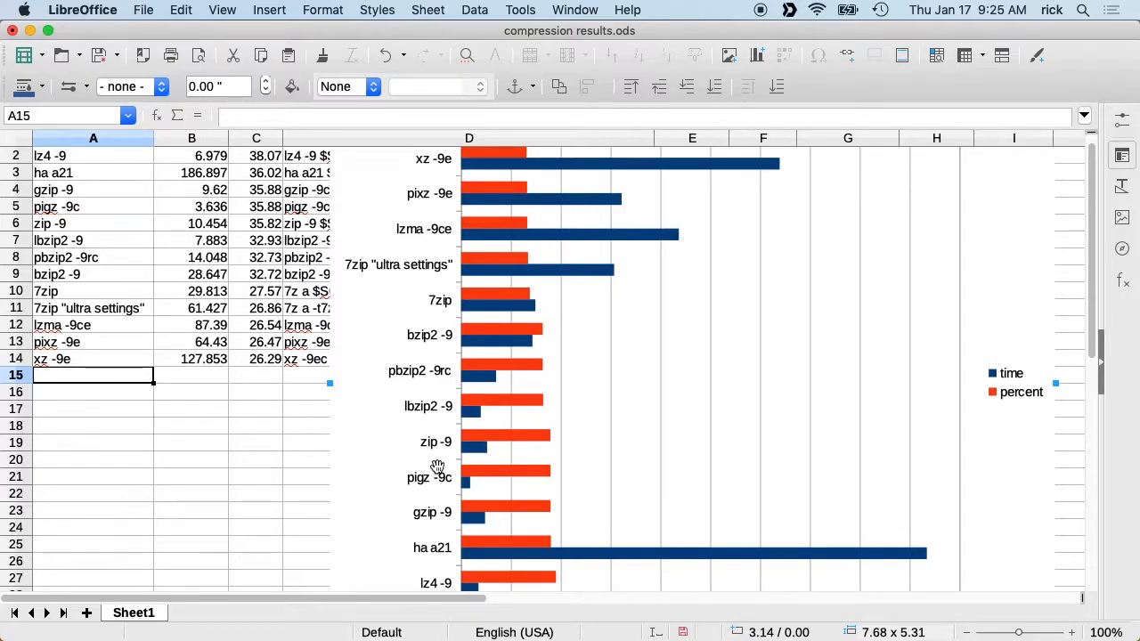
{"action": "mouse_move", "coordinate": [425, 410]}
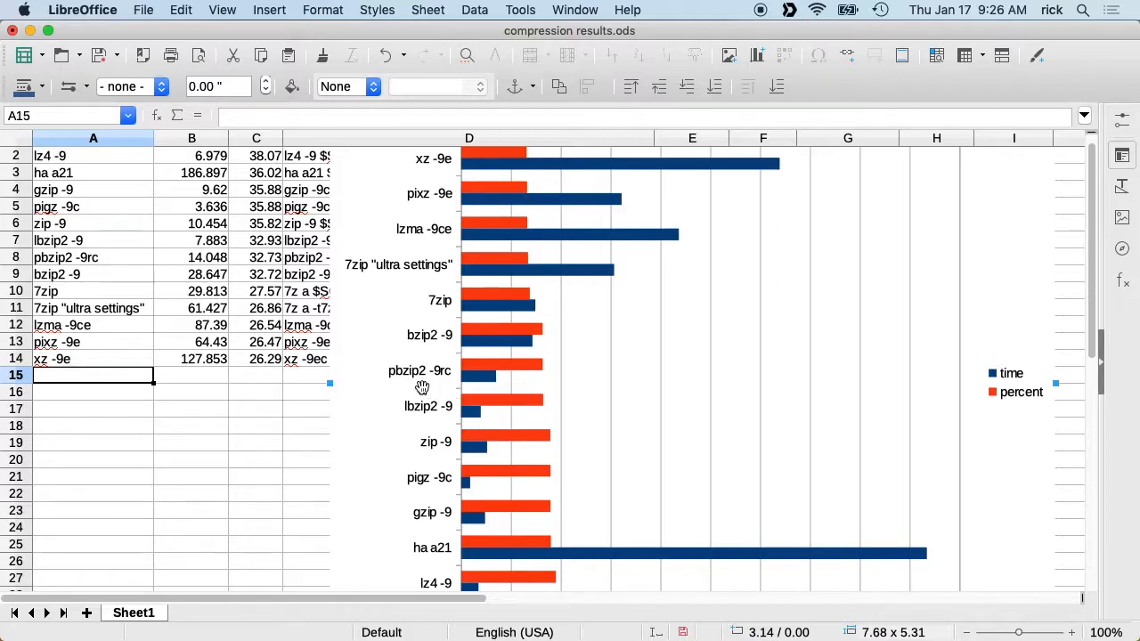
{"action": "mouse_move", "coordinate": [432, 345]}
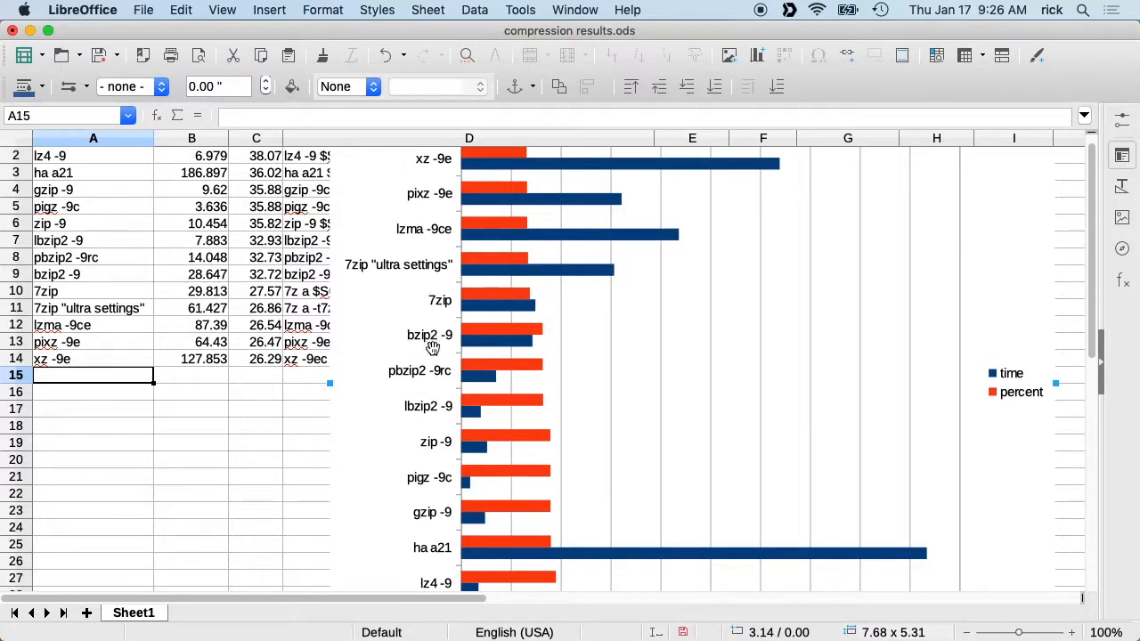
{"action": "mouse_move", "coordinate": [394, 370]}
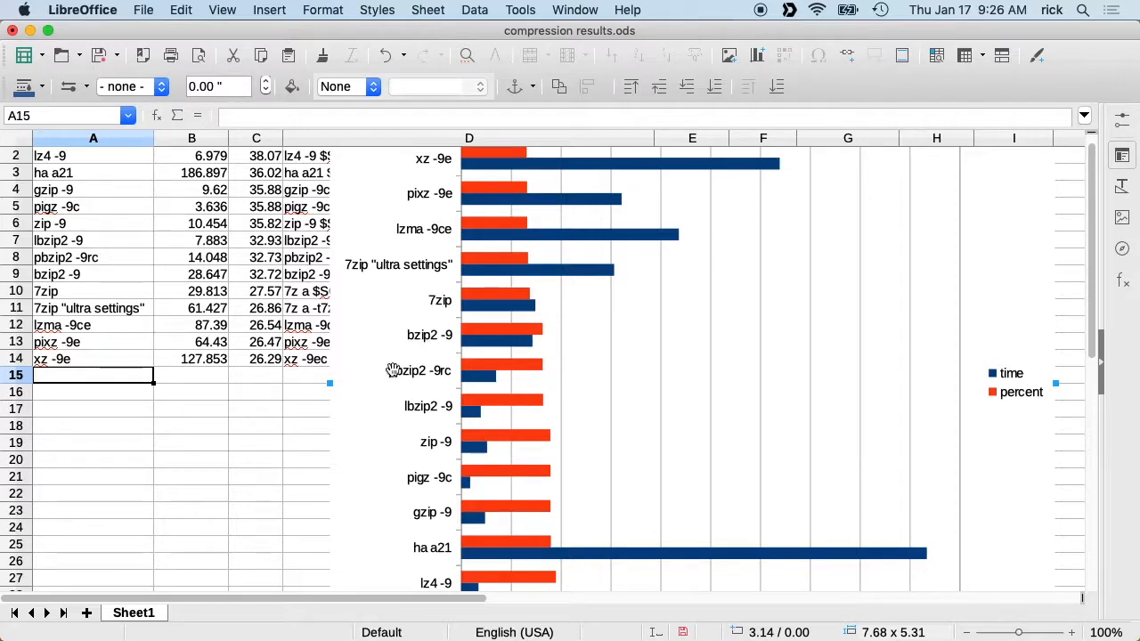
{"action": "mouse_move", "coordinate": [435, 343]}
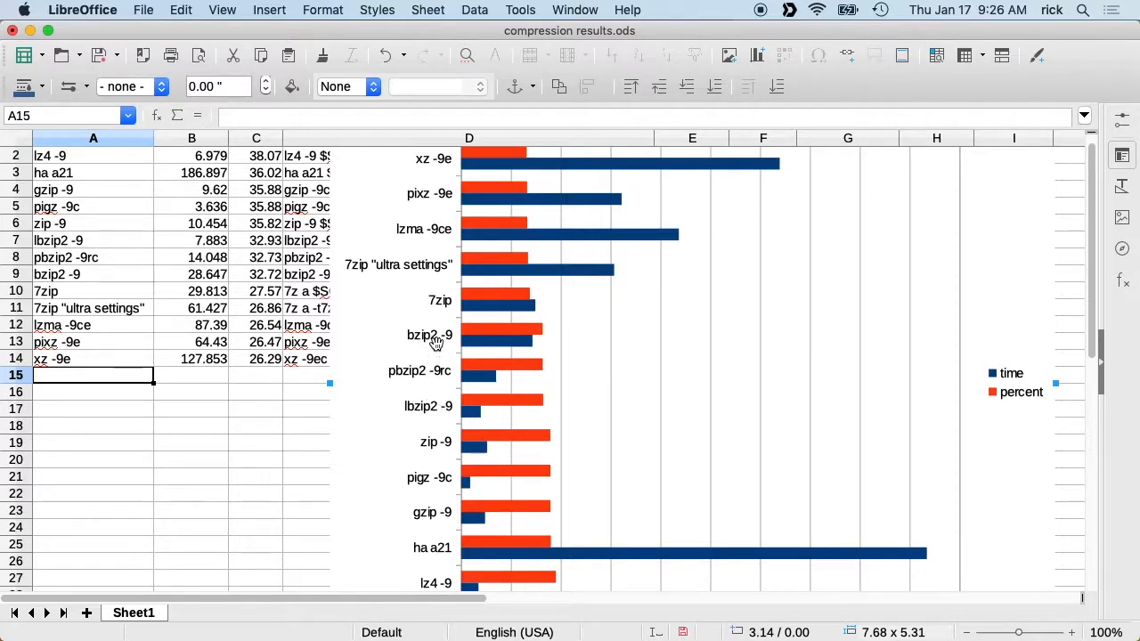
{"action": "scroll", "scroll_direction": "up", "scroll_amount": 3}
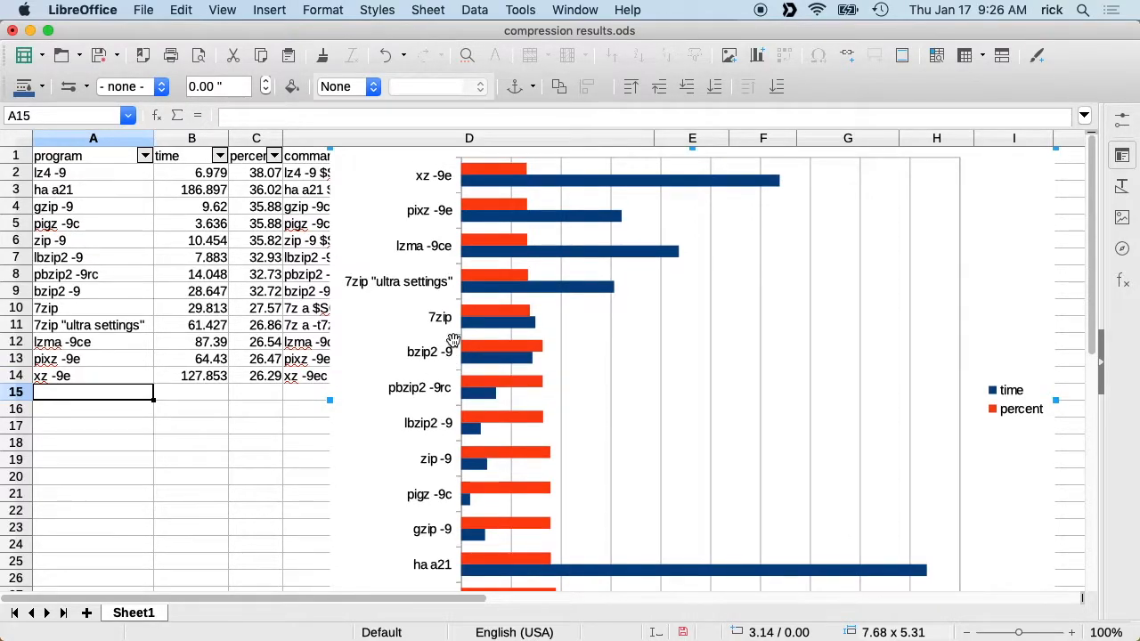
{"action": "mouse_move", "coordinate": [371, 181]}
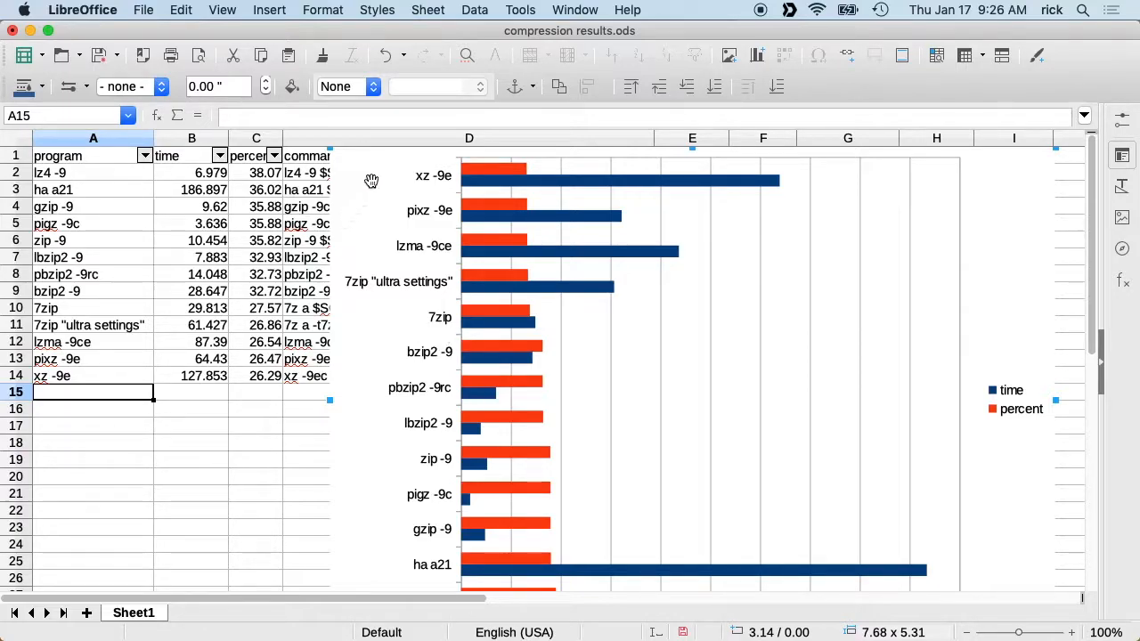
{"action": "mouse_move", "coordinate": [423, 224]}
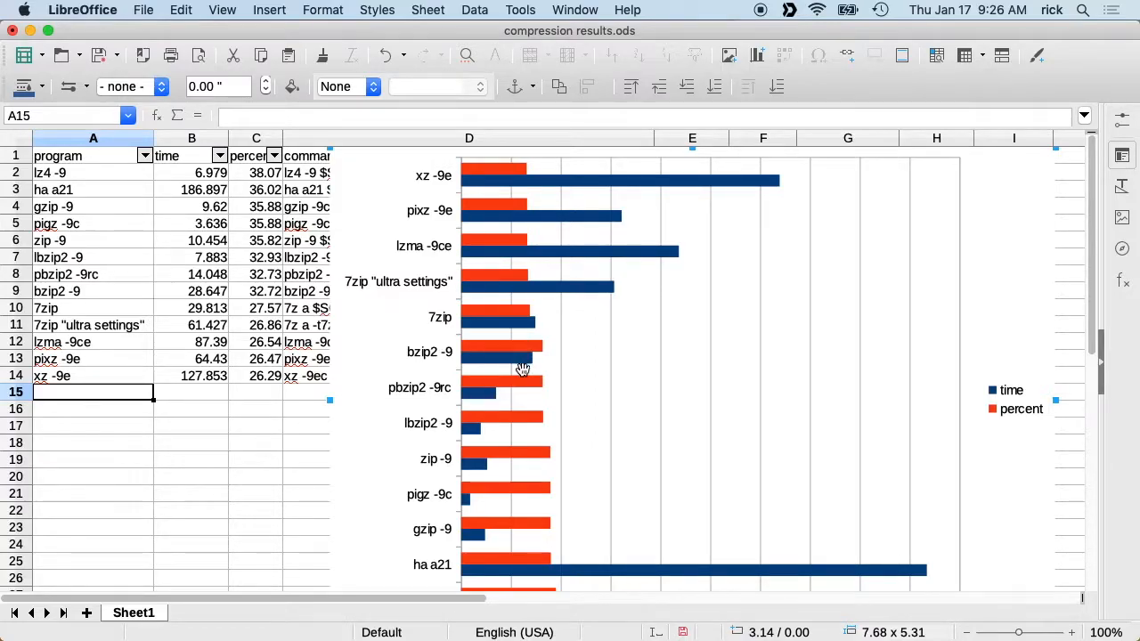
{"action": "mouse_move", "coordinate": [85, 147]}
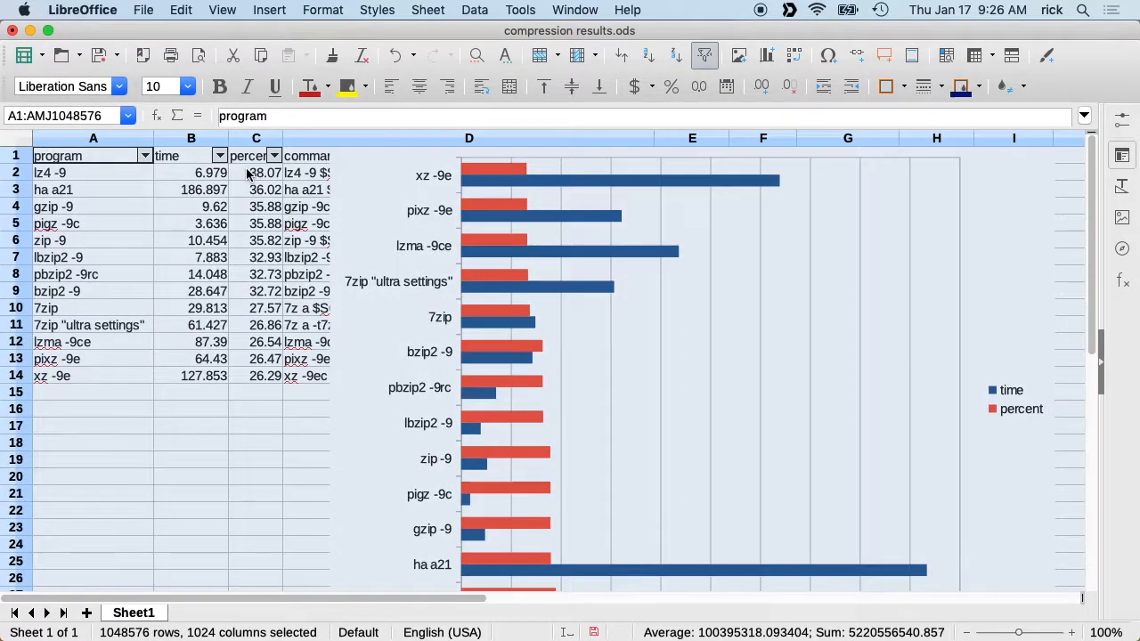
- Sort the results by time descending and scroll down to check the chart order
{"action": "left_click", "coordinate": [219, 155]}
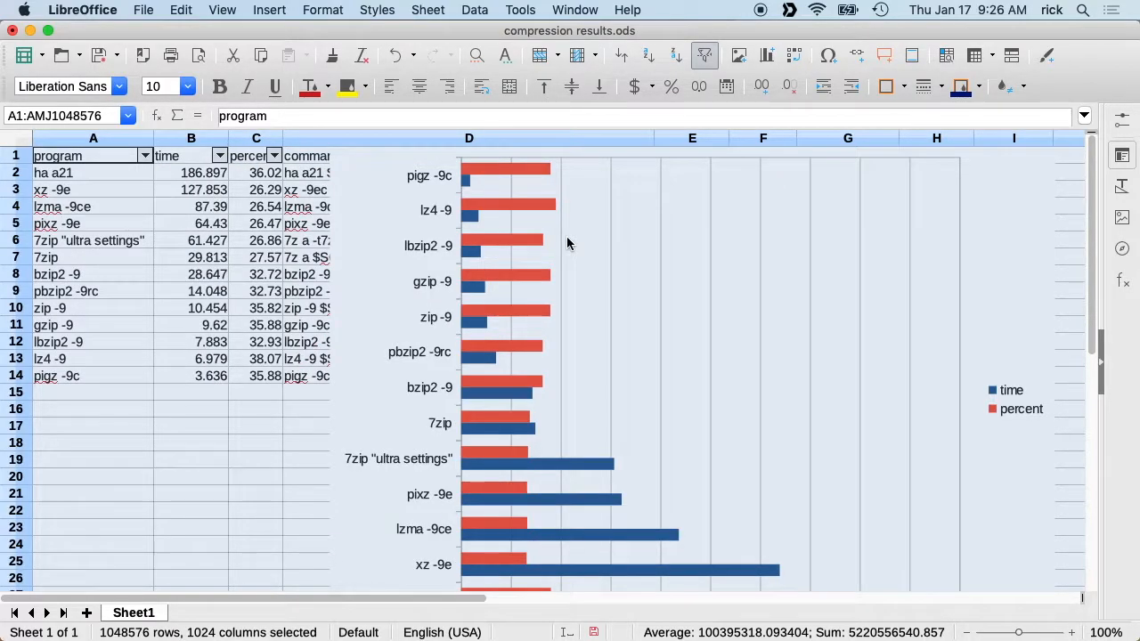
{"action": "mouse_move", "coordinate": [534, 307]}
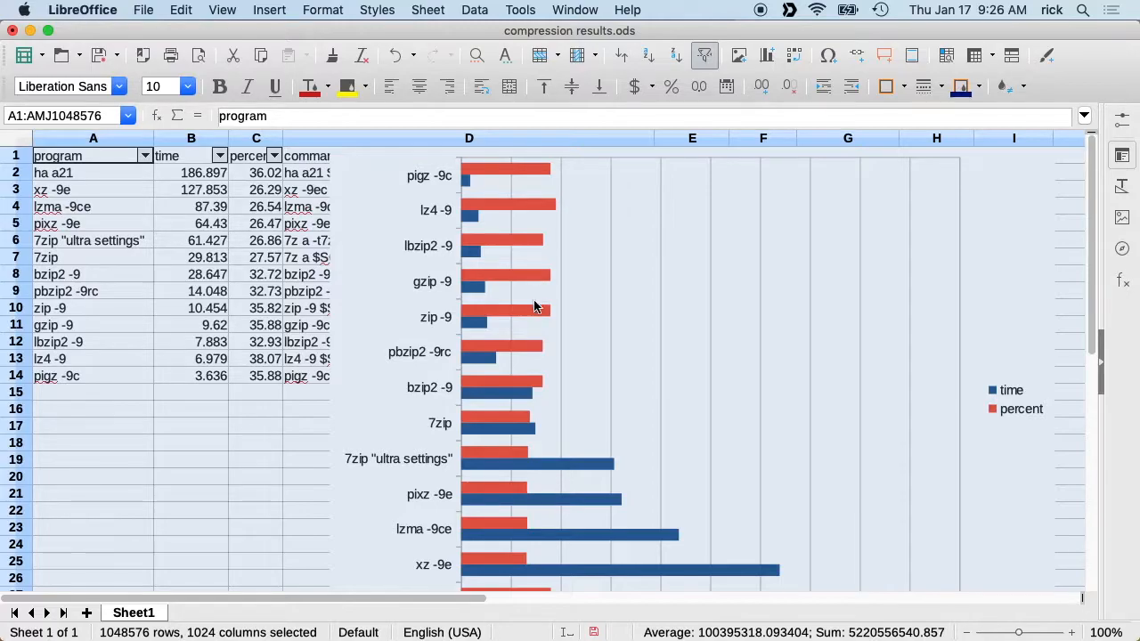
{"action": "scroll", "scroll_direction": "down", "scroll_amount": 3}
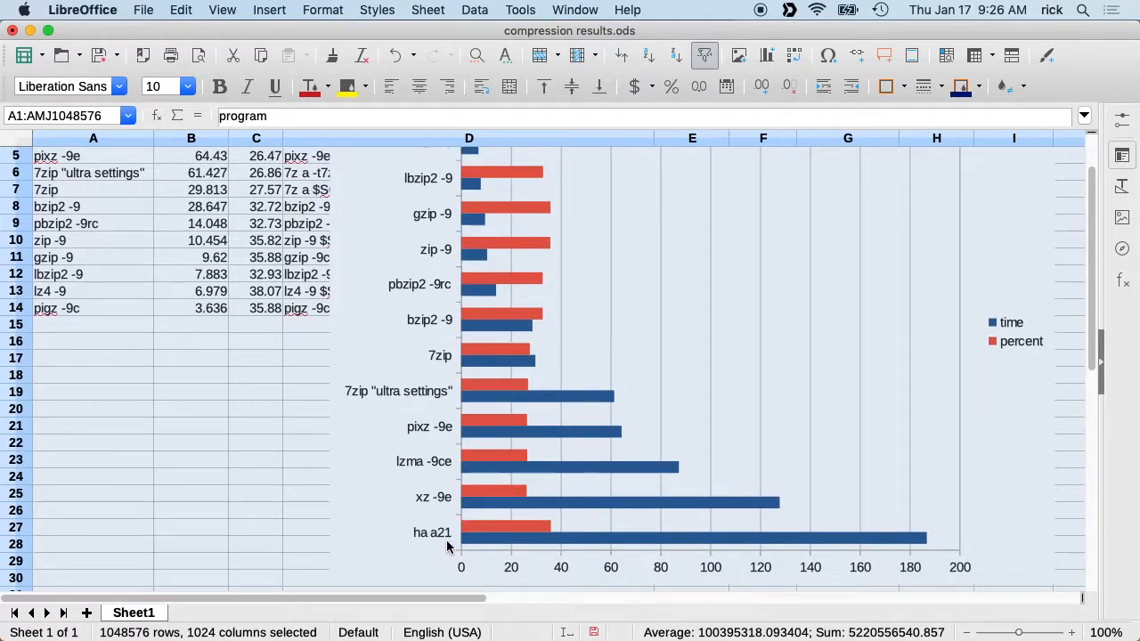
{"action": "mouse_move", "coordinate": [477, 533]}
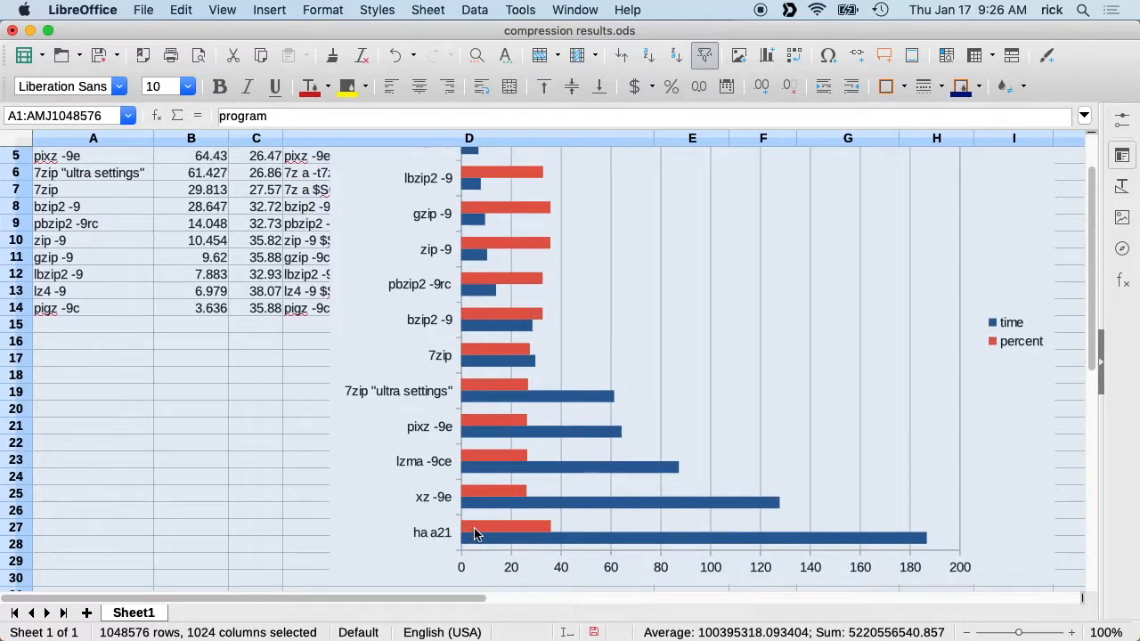
{"action": "mouse_move", "coordinate": [505, 537]}
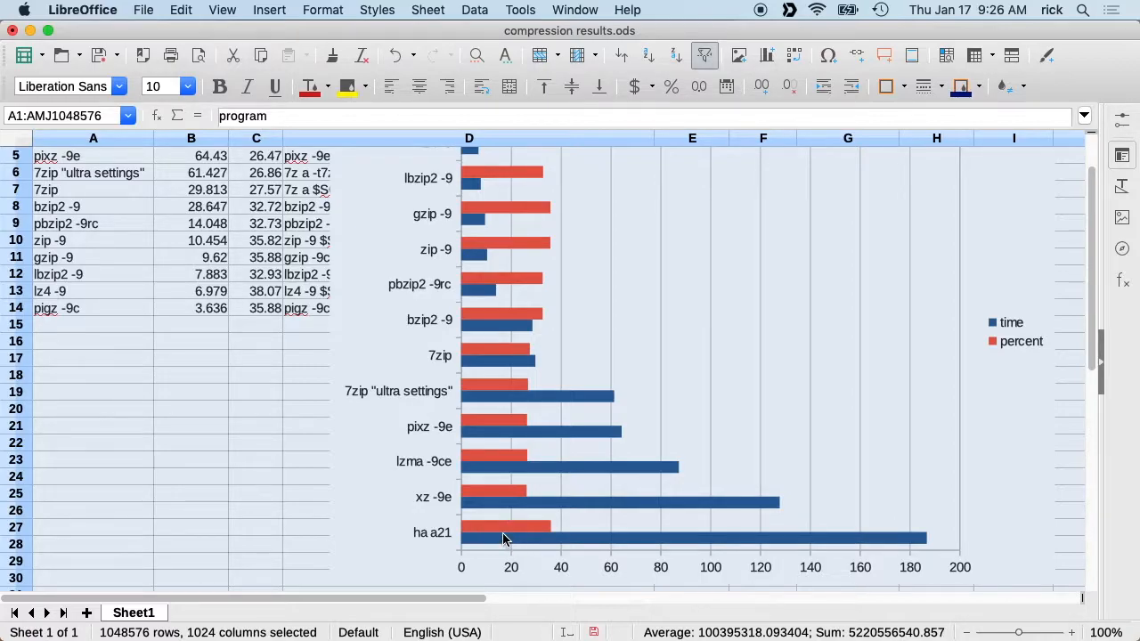
{"action": "mouse_move", "coordinate": [499, 527]}
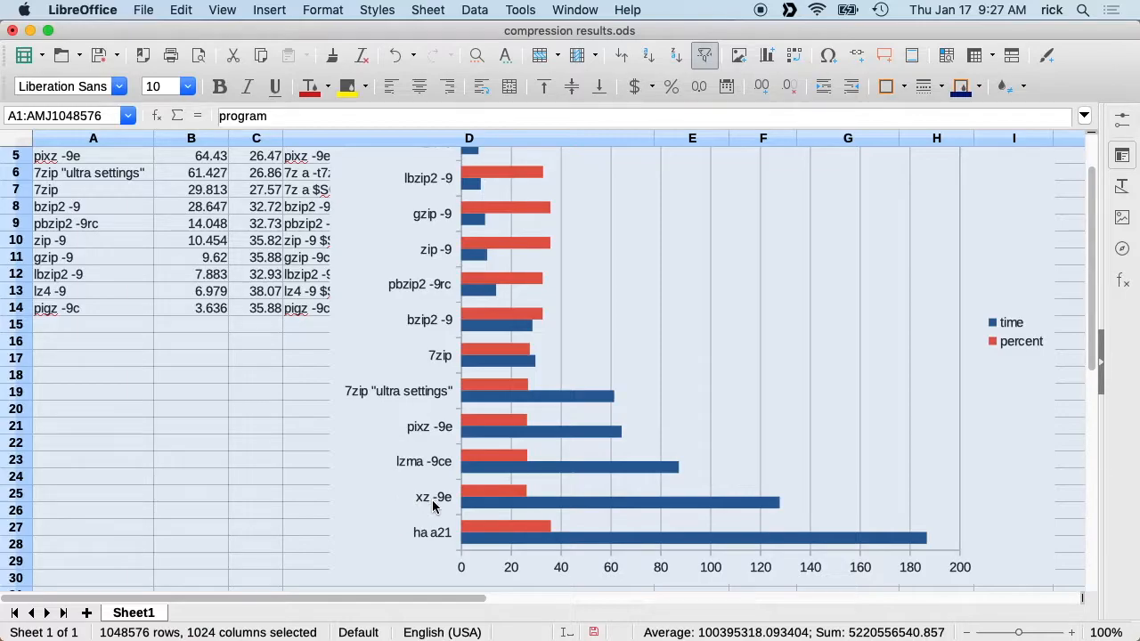
{"action": "mouse_move", "coordinate": [503, 506]}
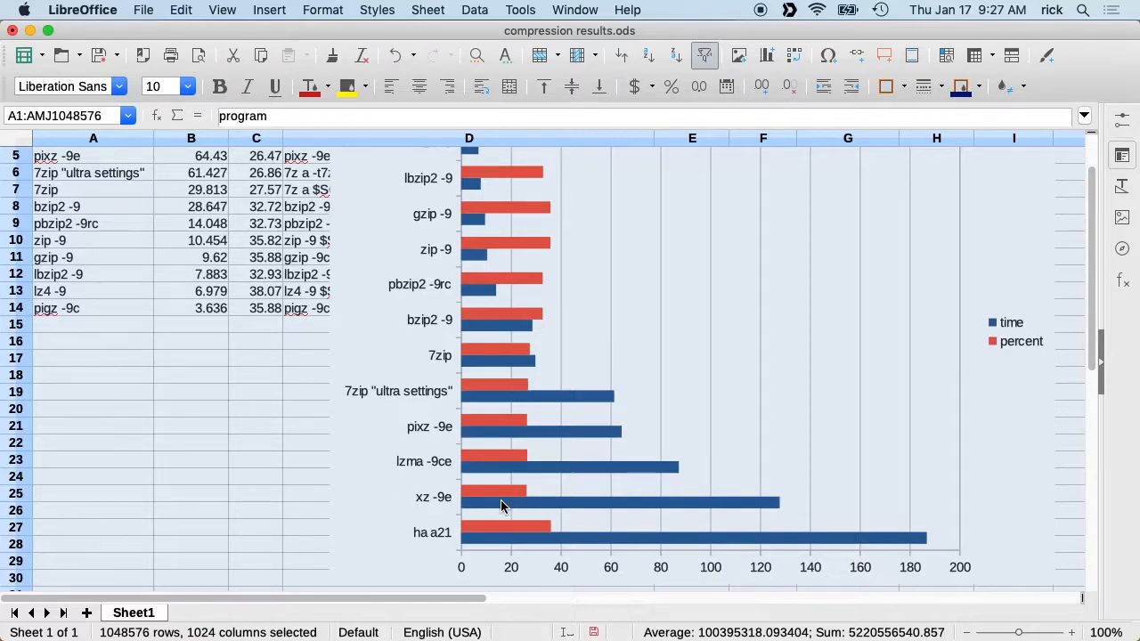
{"action": "mouse_move", "coordinate": [505, 498]}
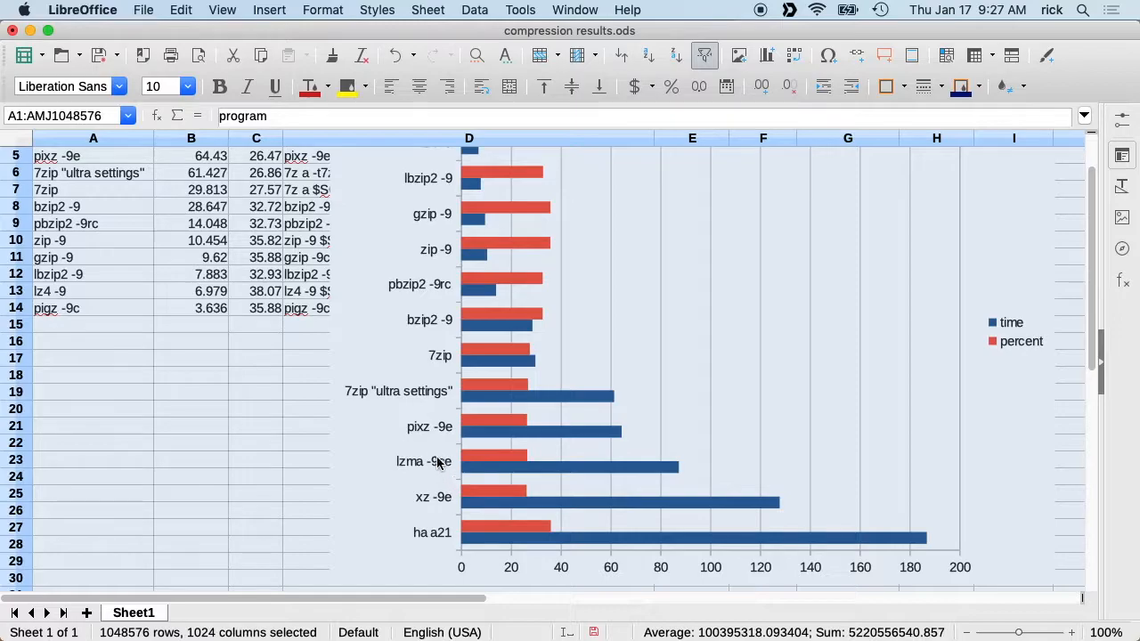
{"action": "mouse_move", "coordinate": [561, 472]}
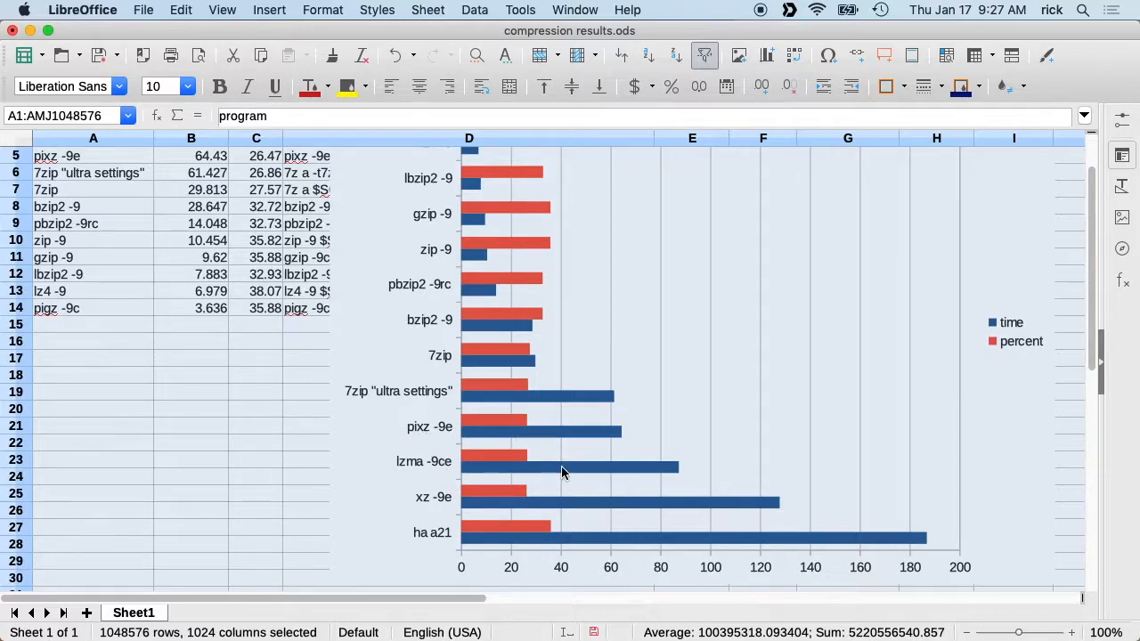
{"action": "mouse_move", "coordinate": [410, 442]}
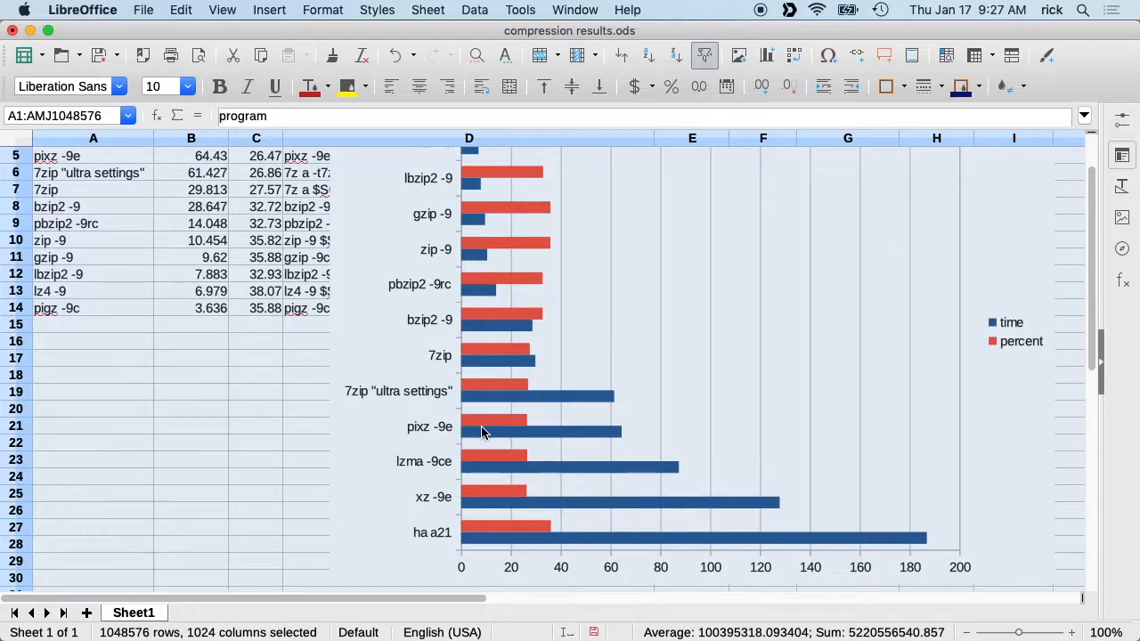
{"action": "mouse_move", "coordinate": [450, 454]}
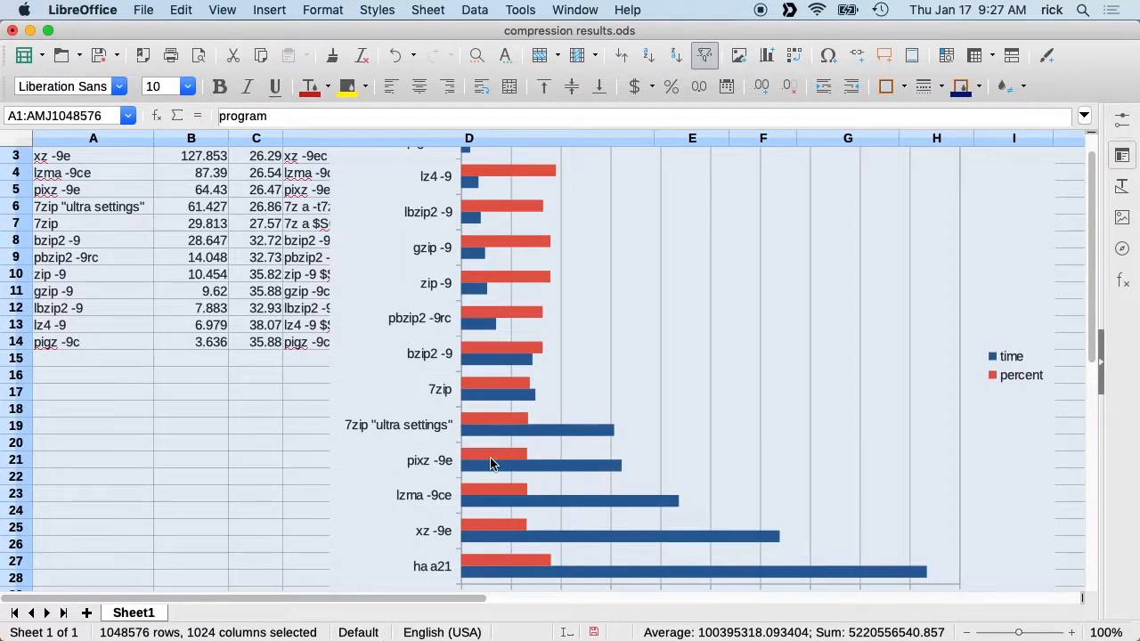
{"action": "mouse_move", "coordinate": [512, 524]}
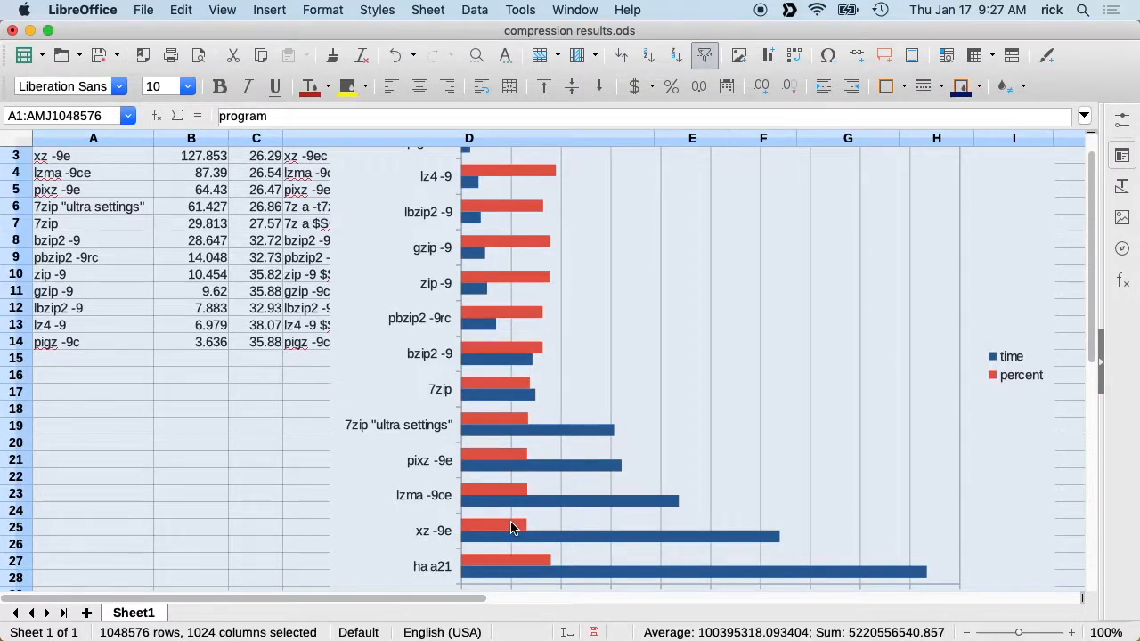
{"action": "mouse_move", "coordinate": [418, 541]}
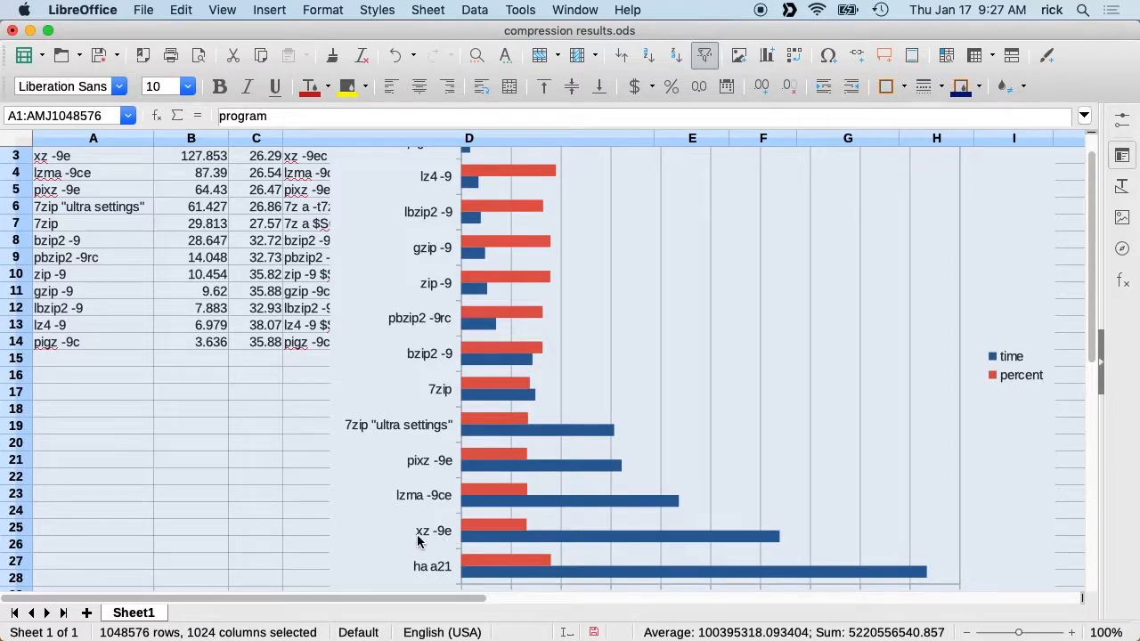
{"action": "mouse_move", "coordinate": [423, 471]}
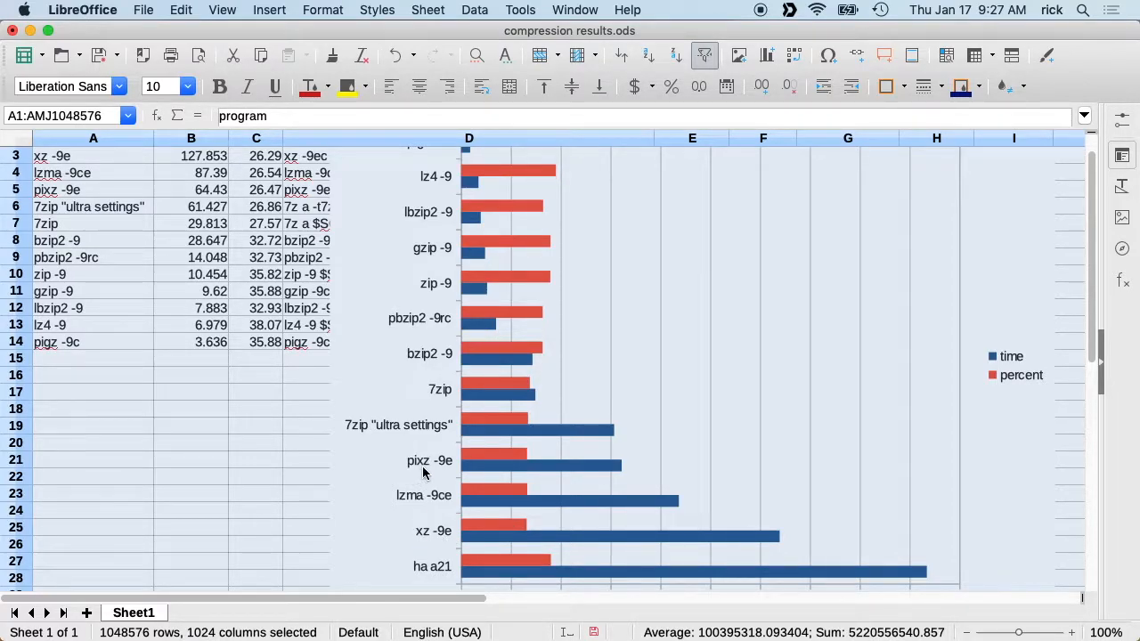
- Scroll back up to the top of the results sheet
{"action": "scroll", "scroll_direction": "up", "scroll_amount": 3}
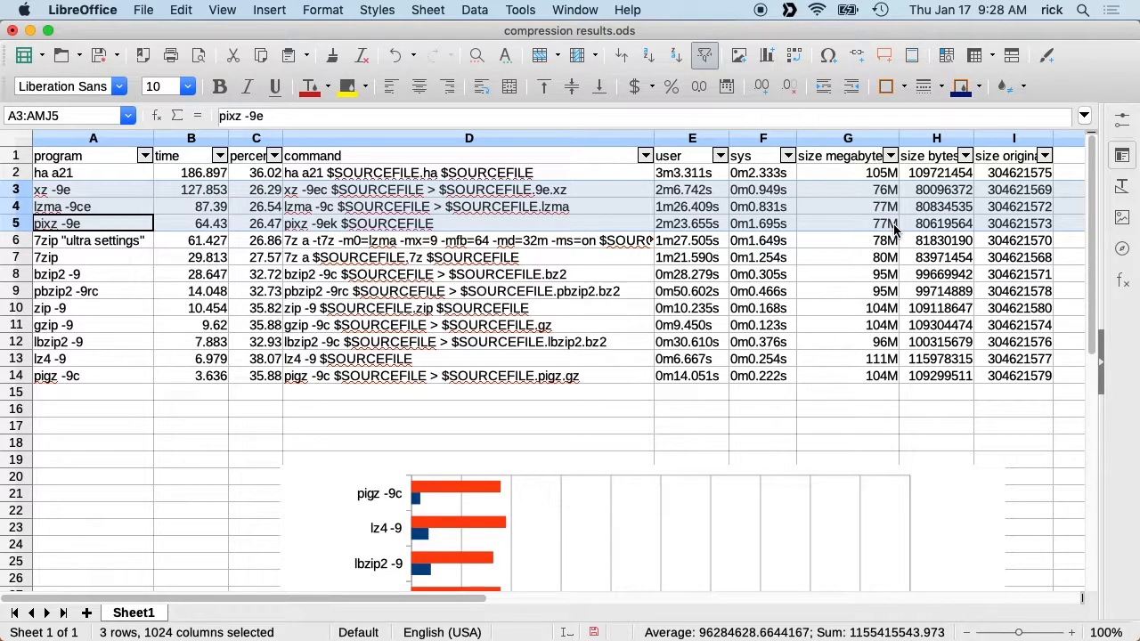
{"action": "mouse_move", "coordinate": [945, 209]}
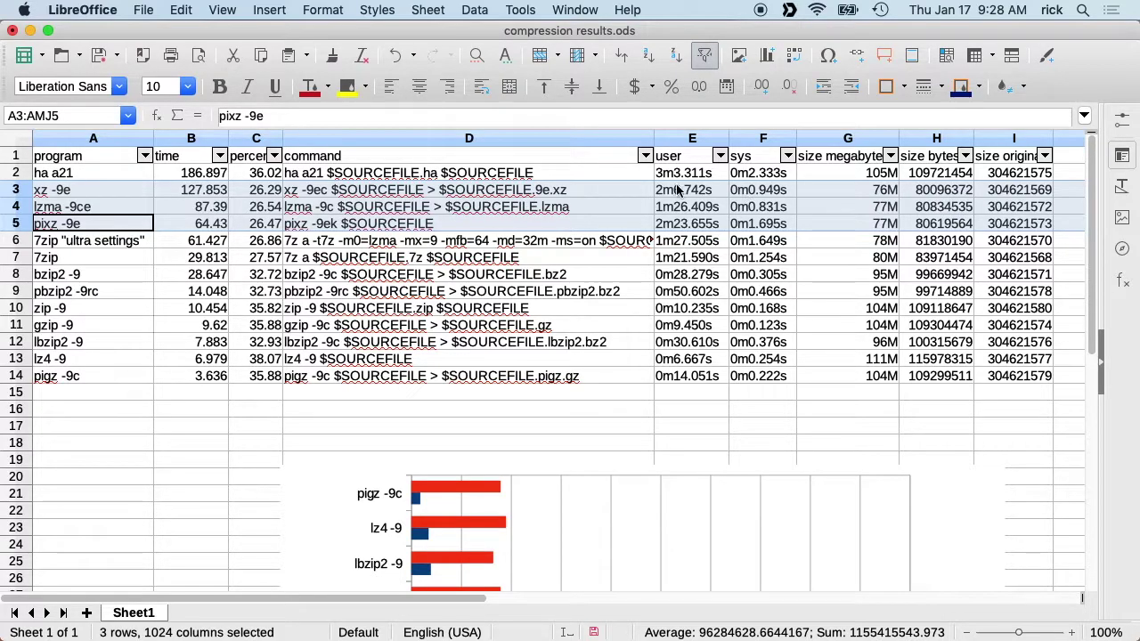
{"action": "left_click", "coordinate": [610, 525]}
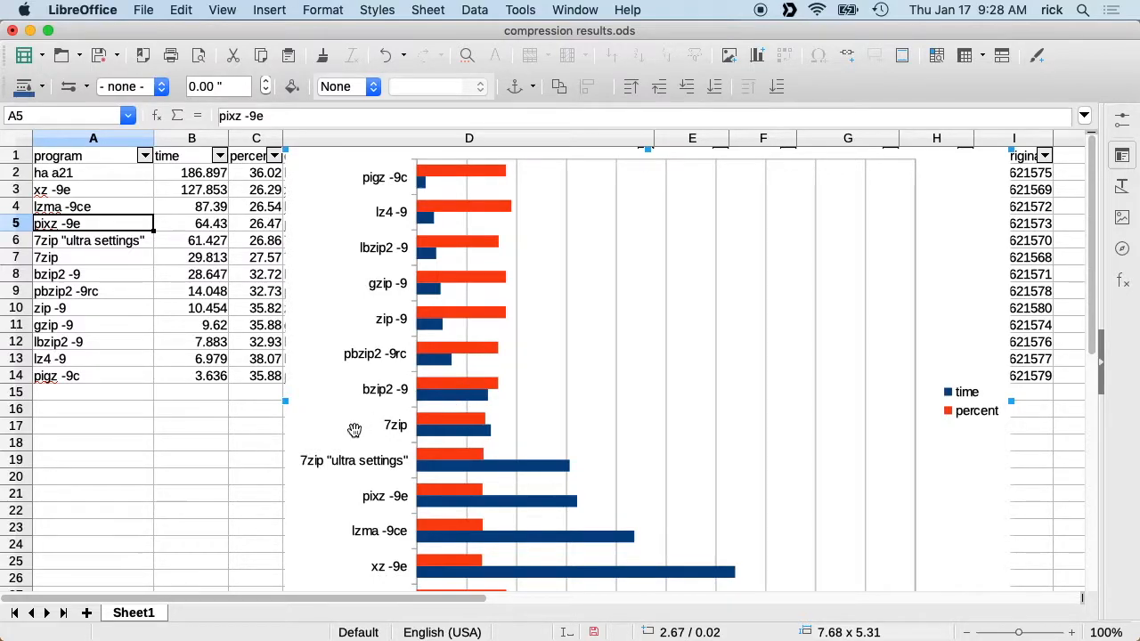
{"action": "mouse_move", "coordinate": [419, 425]}
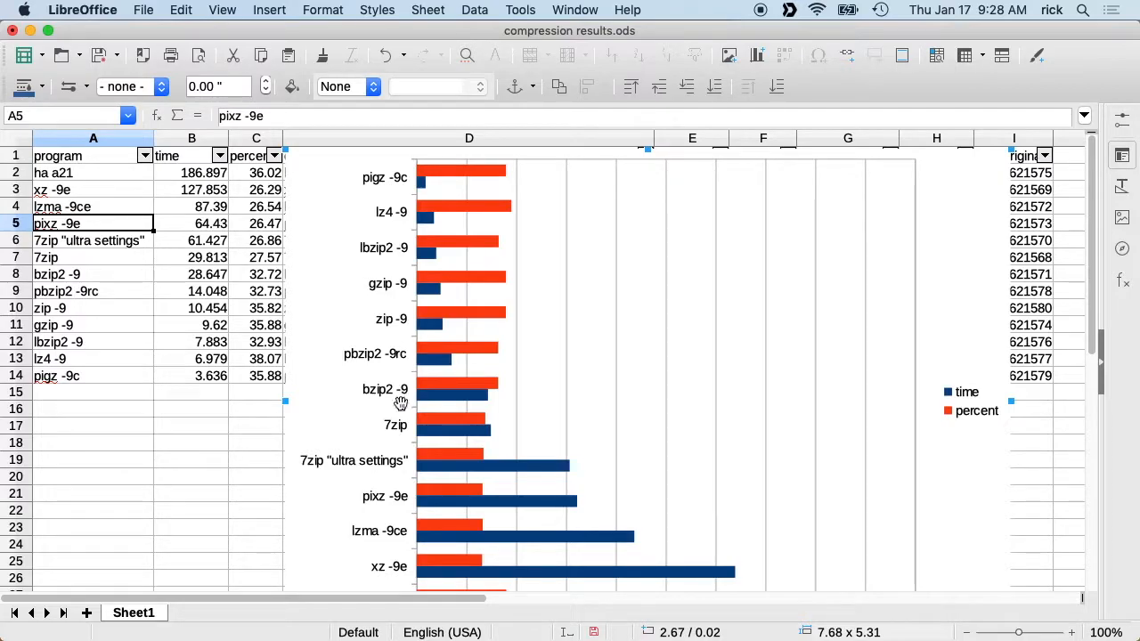
{"action": "mouse_move", "coordinate": [429, 356]}
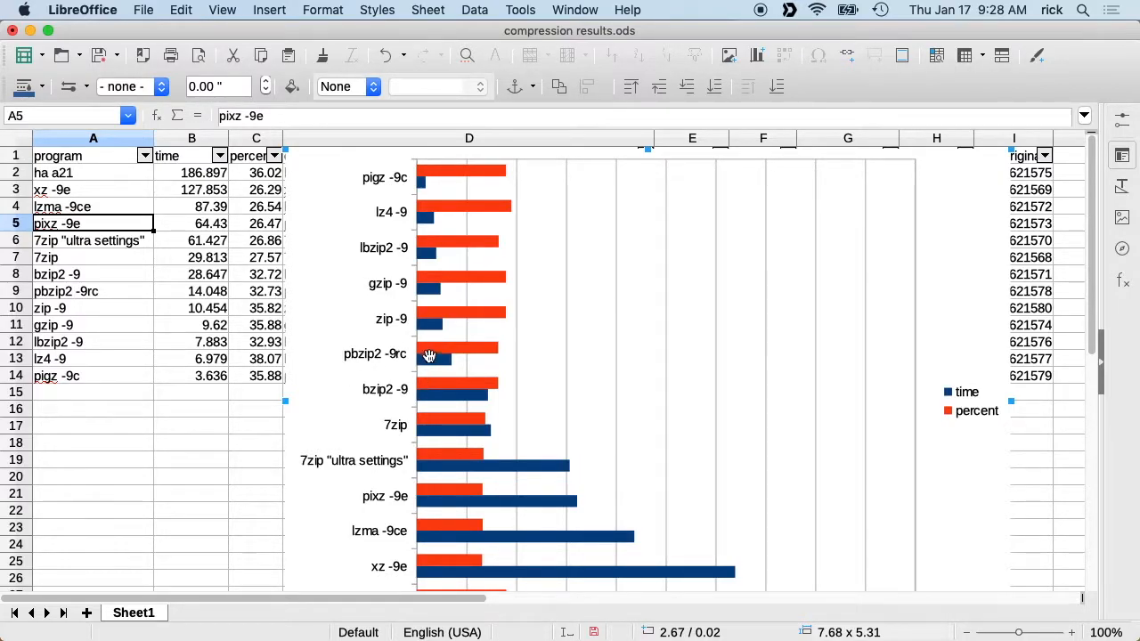
{"action": "mouse_move", "coordinate": [441, 395]}
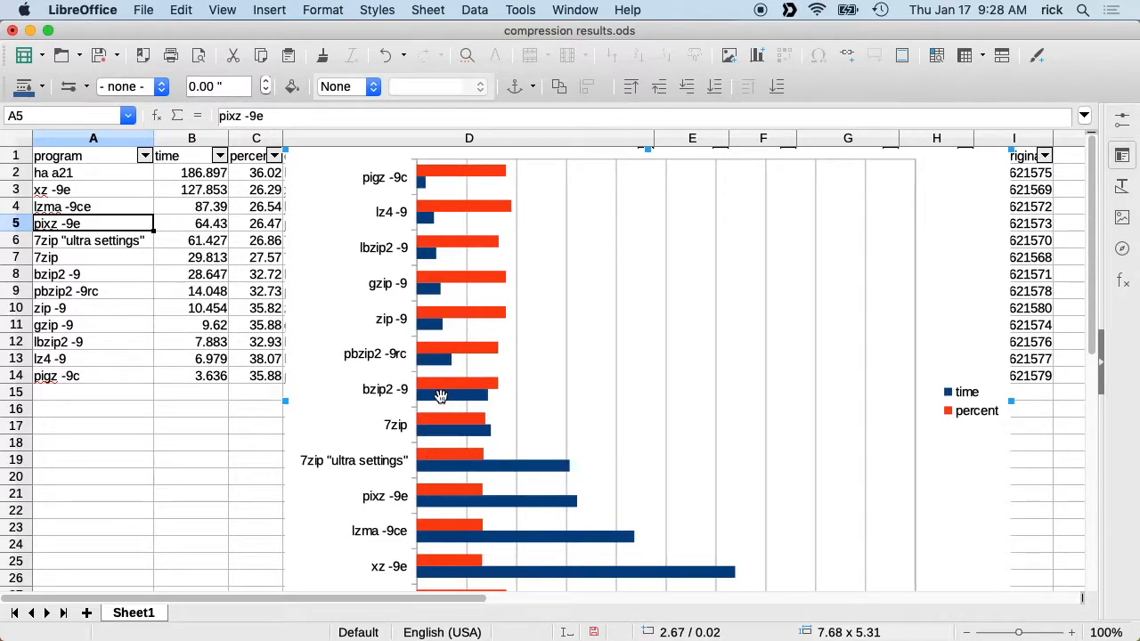
{"action": "mouse_move", "coordinate": [392, 256]}
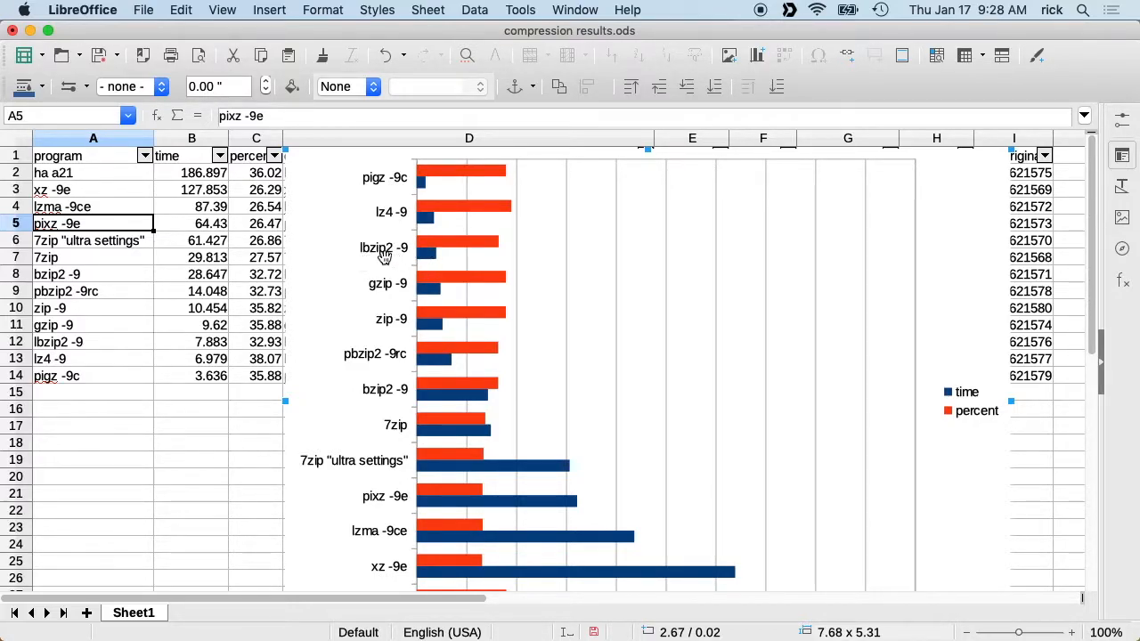
{"action": "mouse_move", "coordinate": [421, 250]}
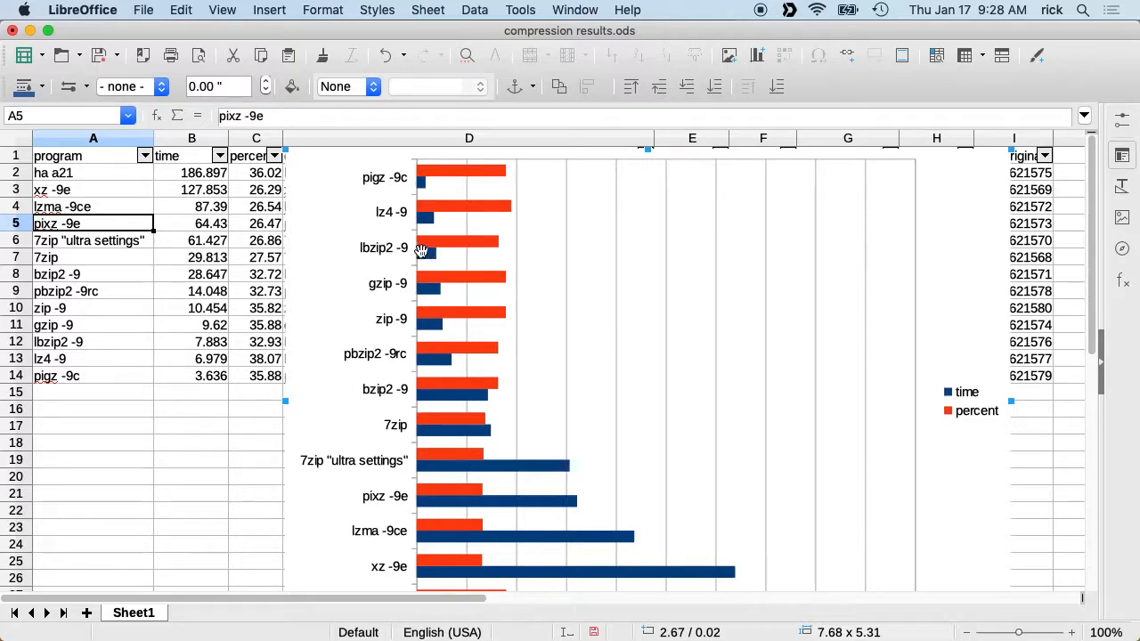
{"action": "mouse_move", "coordinate": [406, 333]}
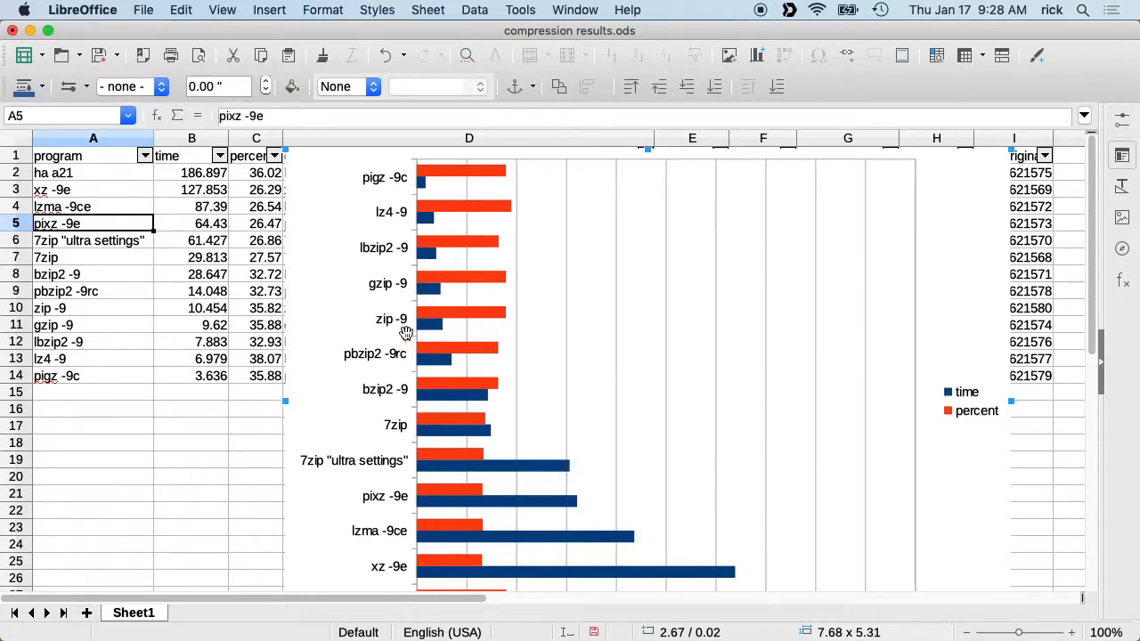
{"action": "mouse_move", "coordinate": [389, 300]}
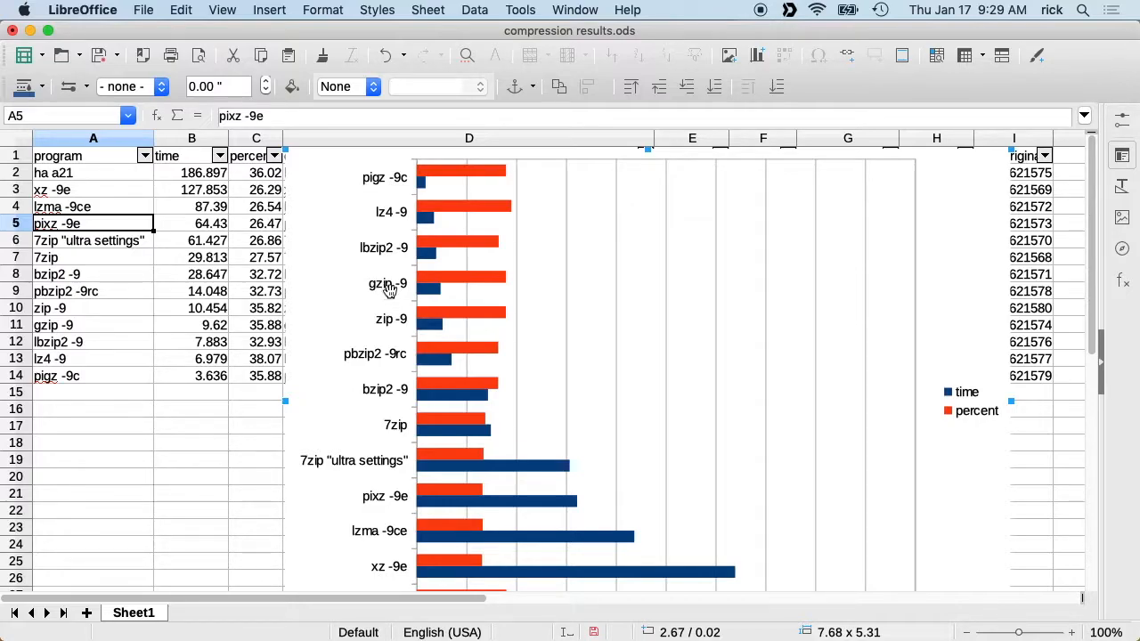
{"action": "mouse_move", "coordinate": [376, 181]}
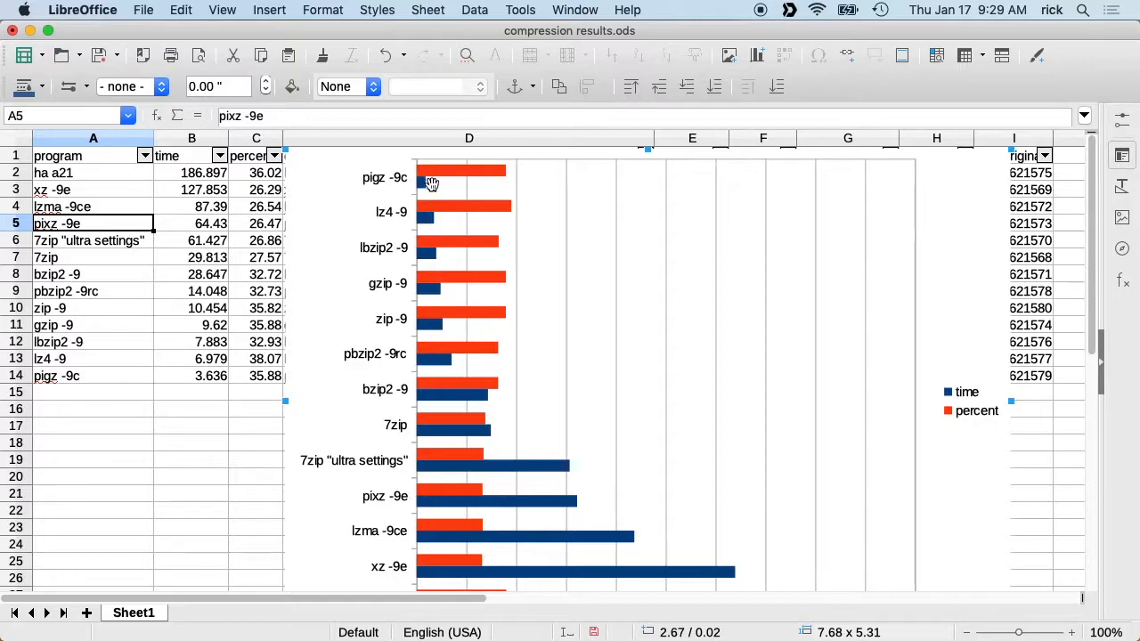
{"action": "mouse_move", "coordinate": [409, 178]}
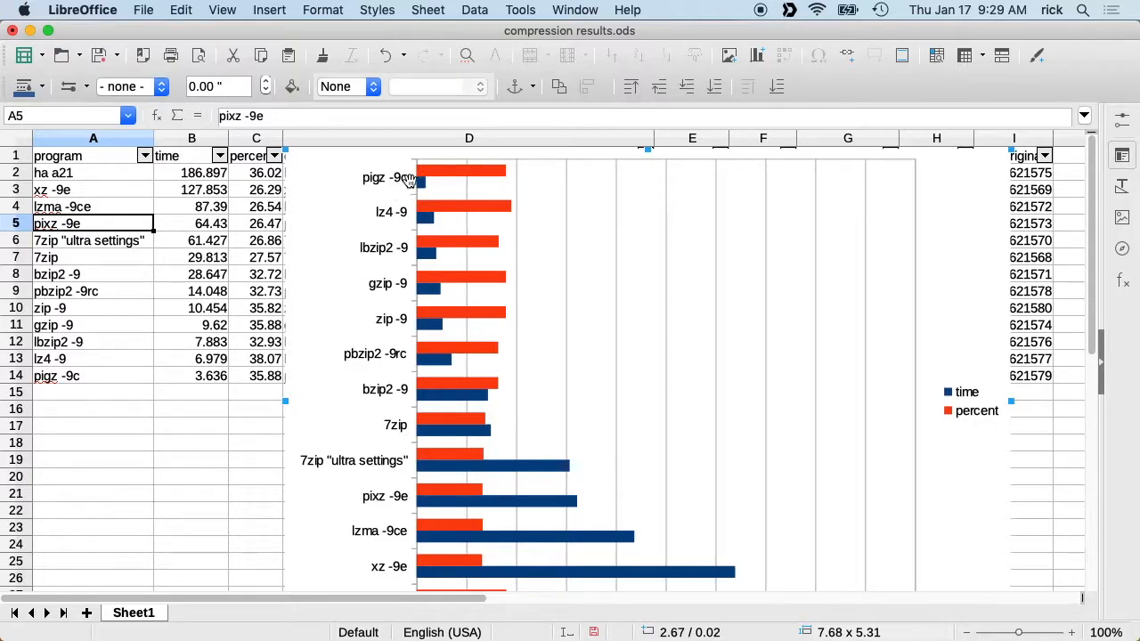
{"action": "mouse_move", "coordinate": [449, 175]}
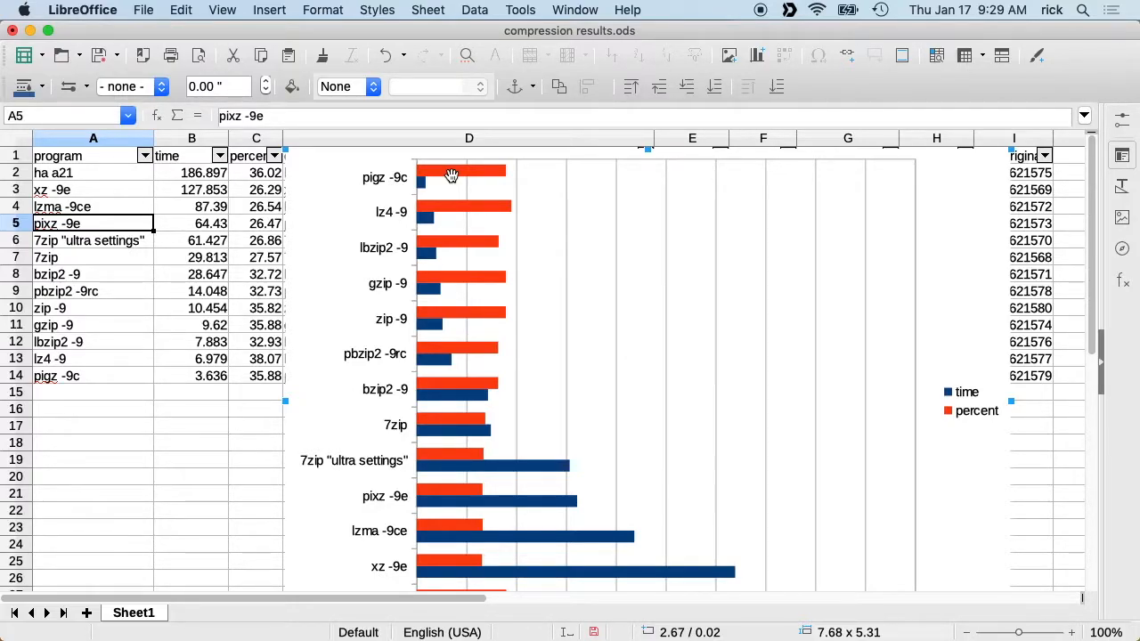
{"action": "mouse_move", "coordinate": [415, 176]}
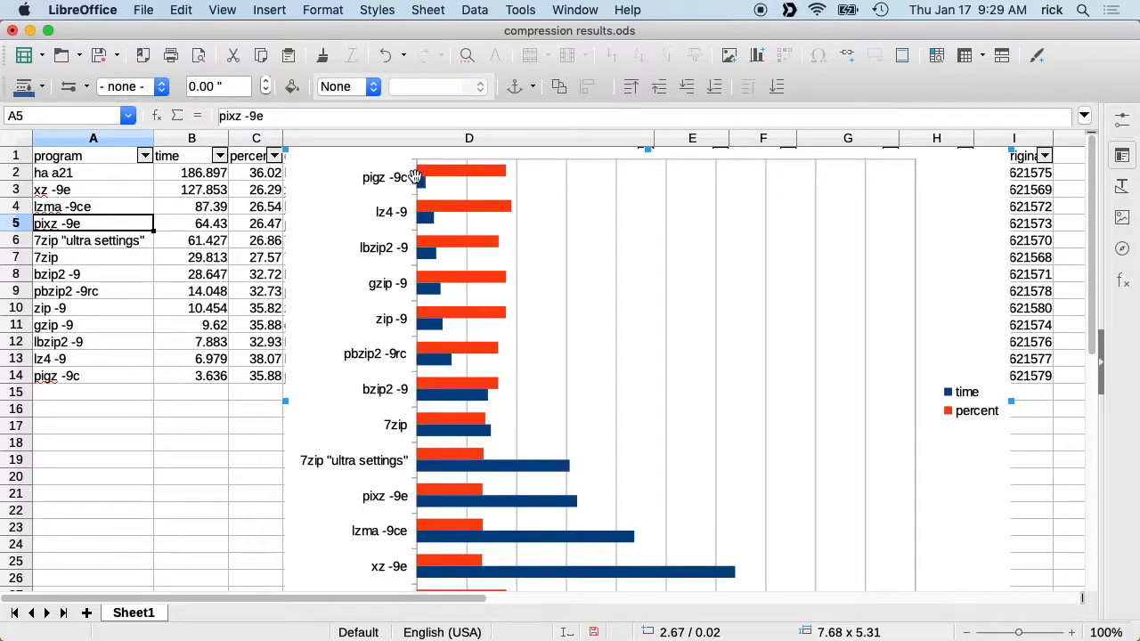
{"action": "mouse_move", "coordinate": [384, 180]}
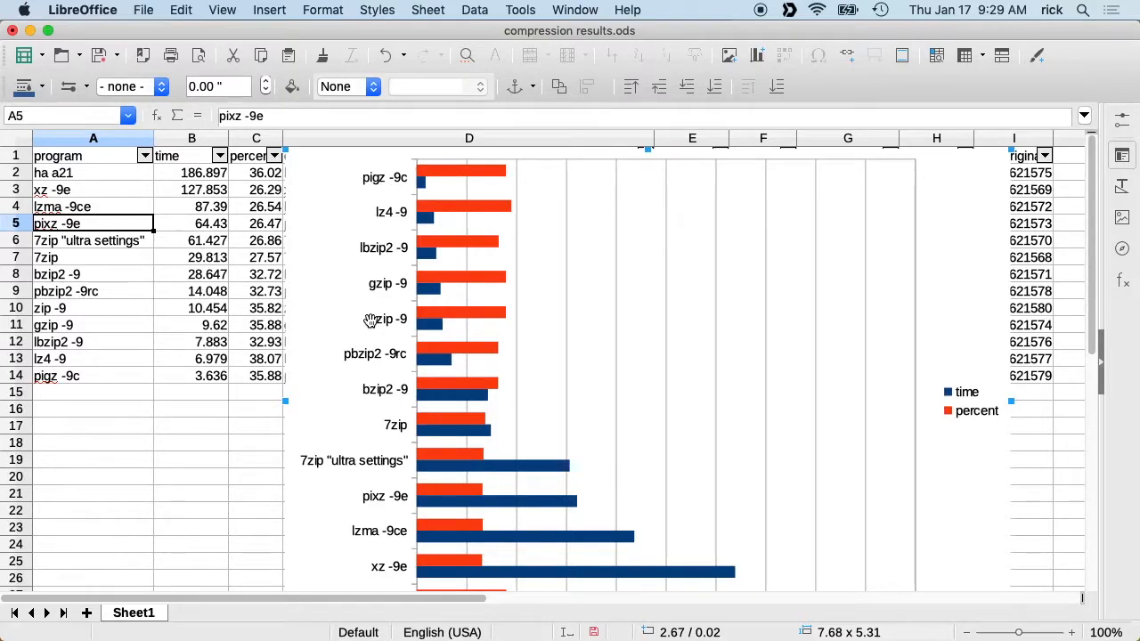
{"action": "mouse_move", "coordinate": [378, 552]}
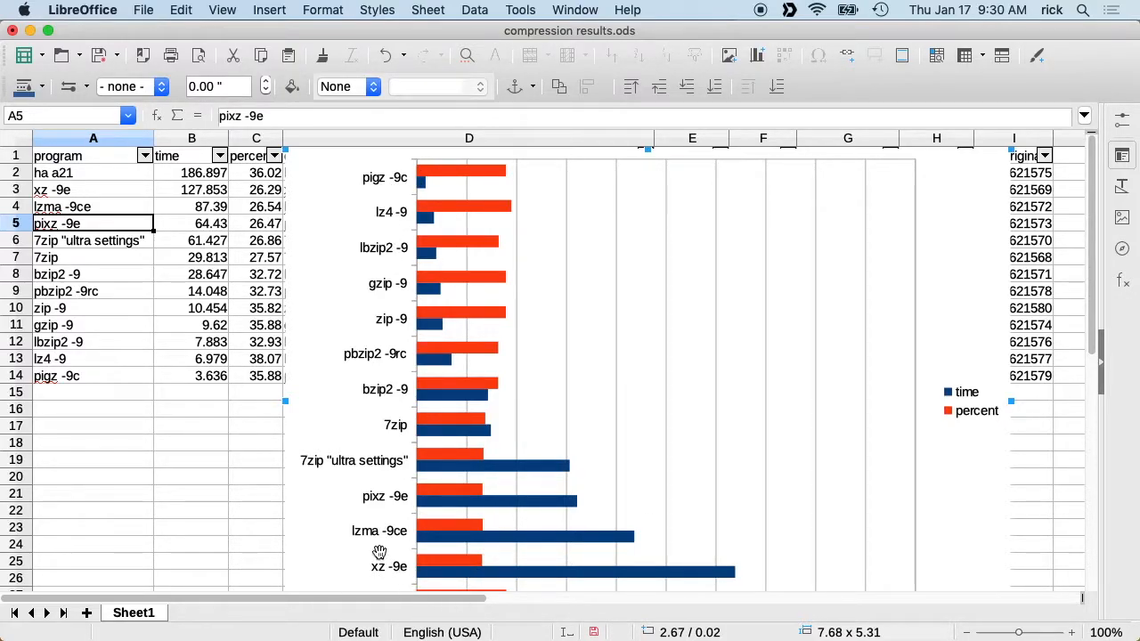
{"action": "mouse_move", "coordinate": [418, 573]}
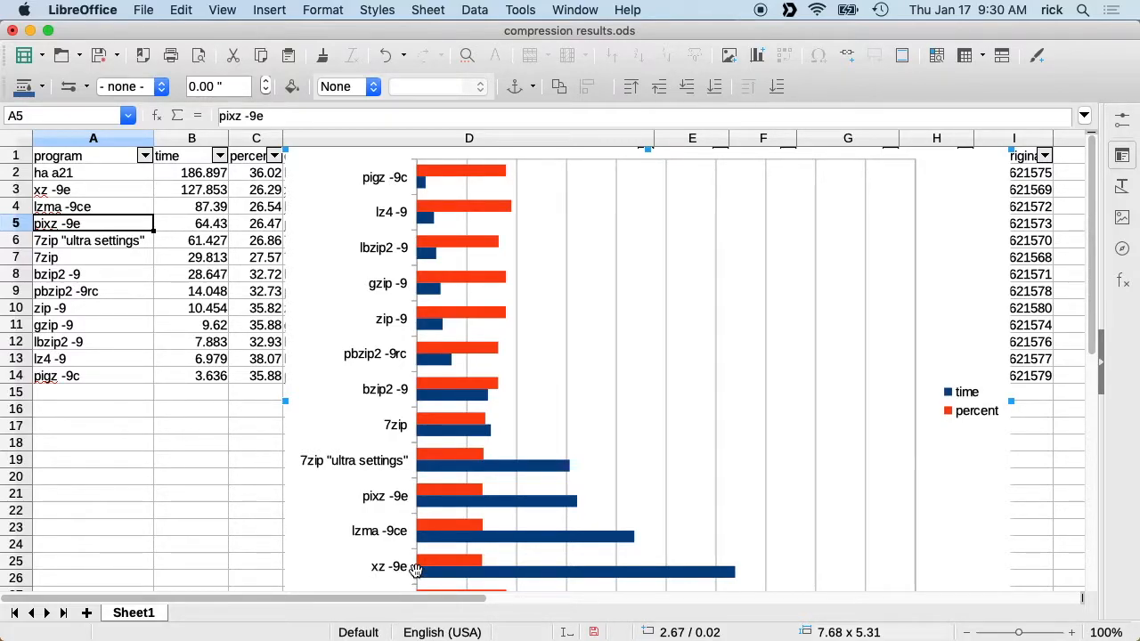
{"action": "scroll", "scroll_direction": "down", "scroll_amount": 3}
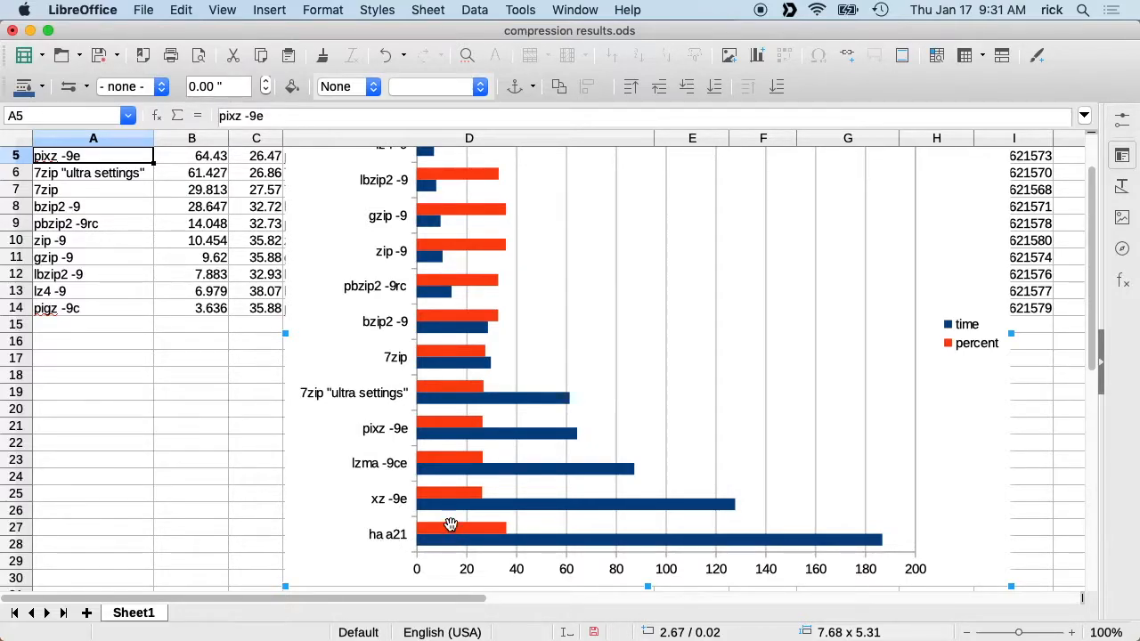
{"action": "mouse_move", "coordinate": [405, 543]}
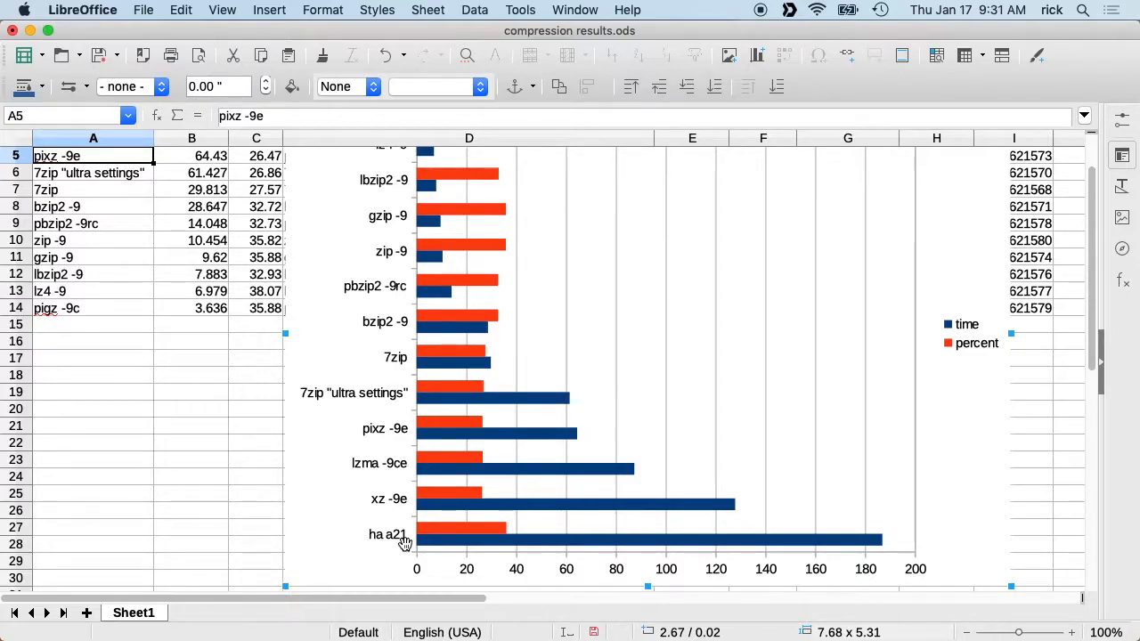
{"action": "mouse_move", "coordinate": [436, 359]}
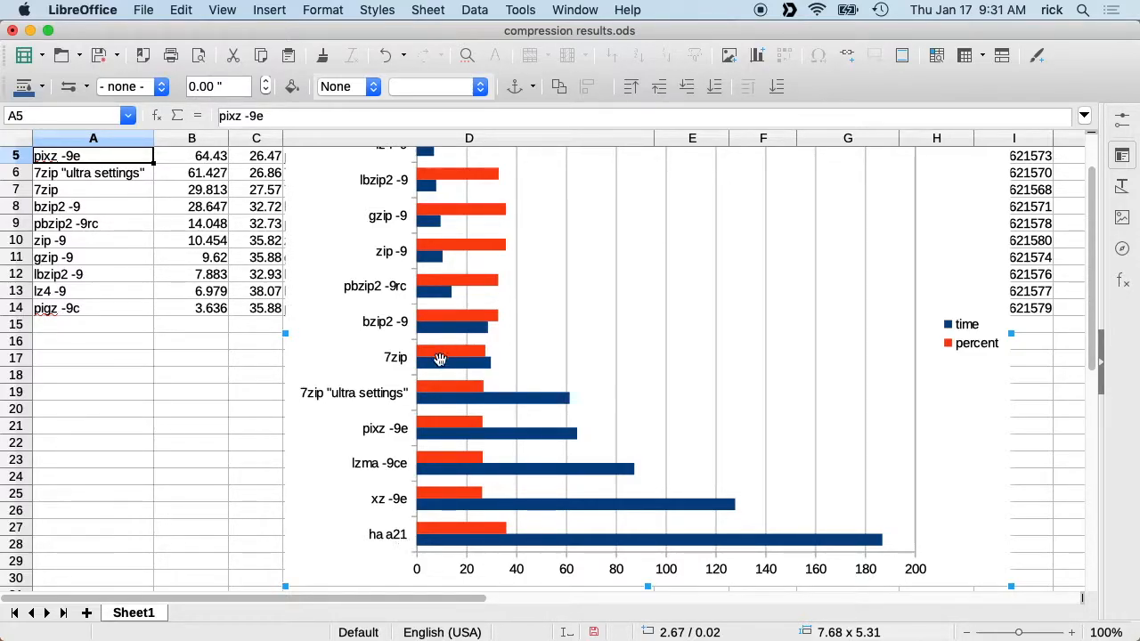
{"action": "mouse_move", "coordinate": [411, 381]}
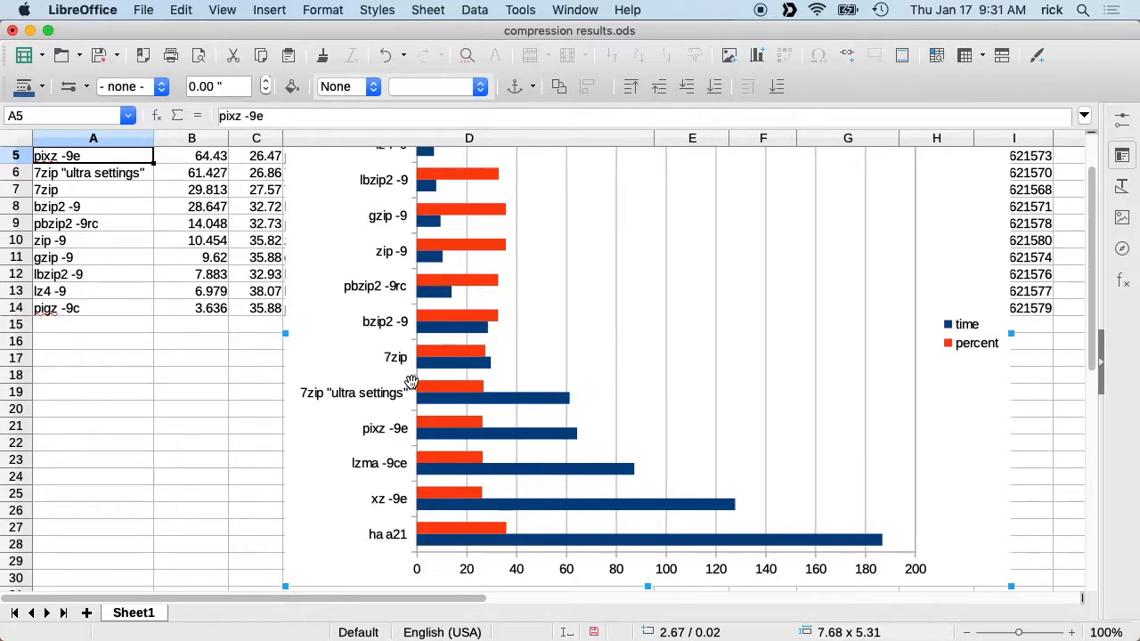
{"action": "scroll", "scroll_direction": "up", "scroll_amount": 3}
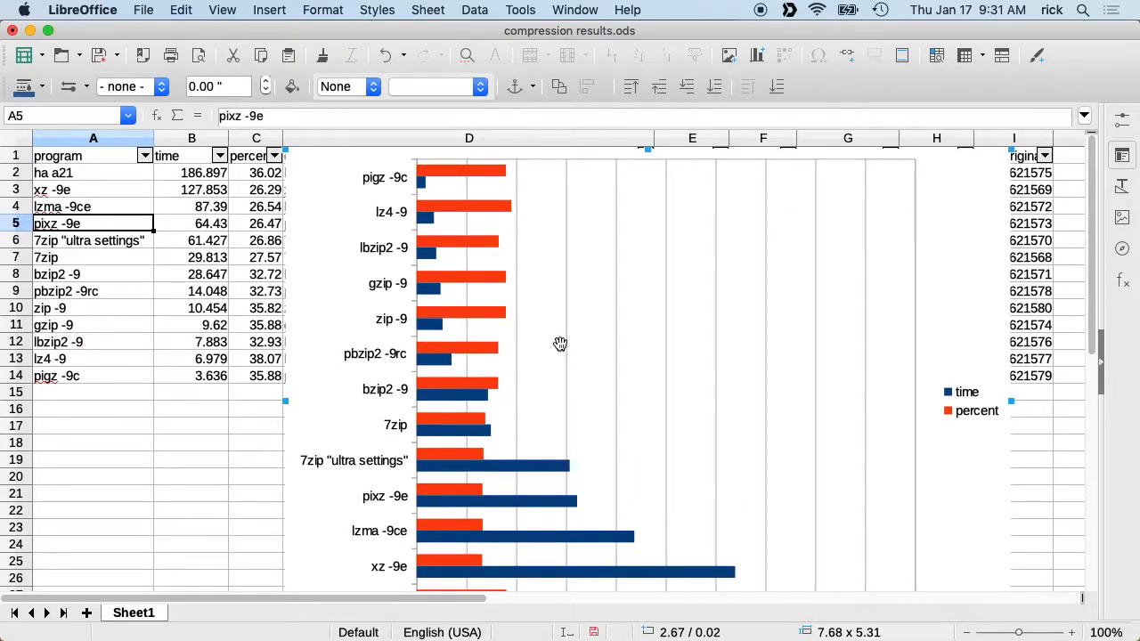
{"action": "mouse_move", "coordinate": [374, 581]}
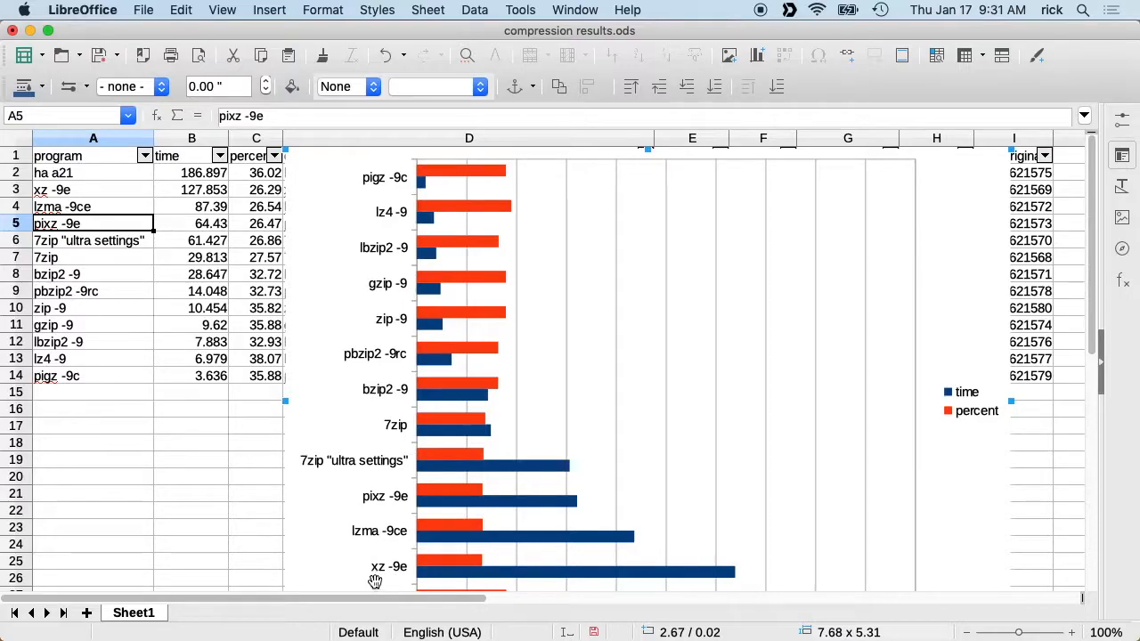
{"action": "mouse_move", "coordinate": [423, 515]}
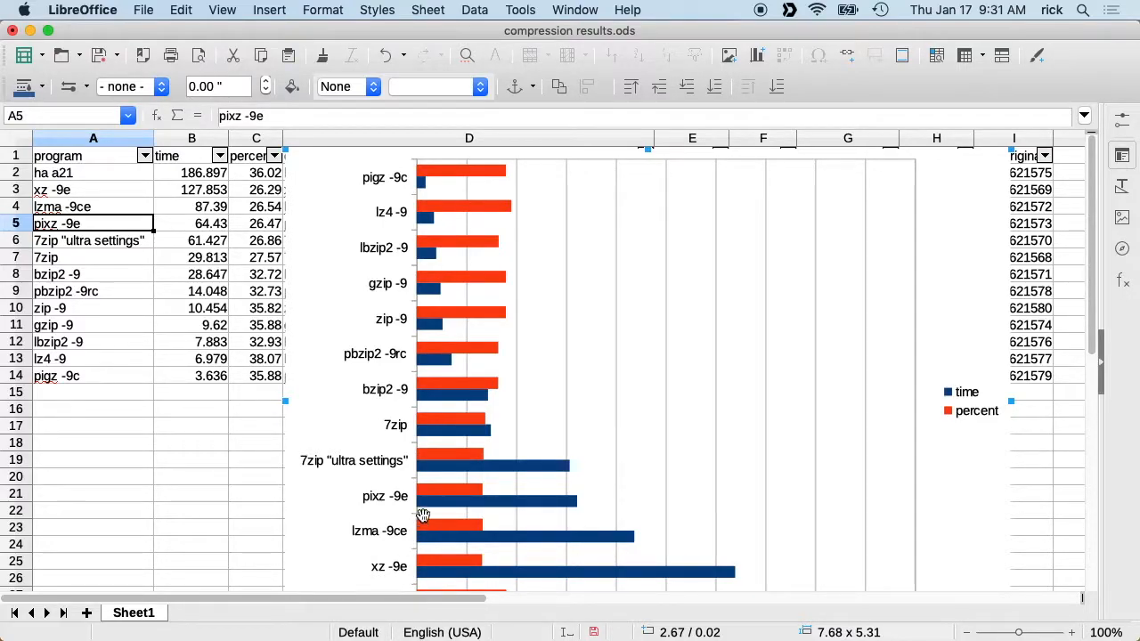
{"action": "mouse_move", "coordinate": [478, 320]}
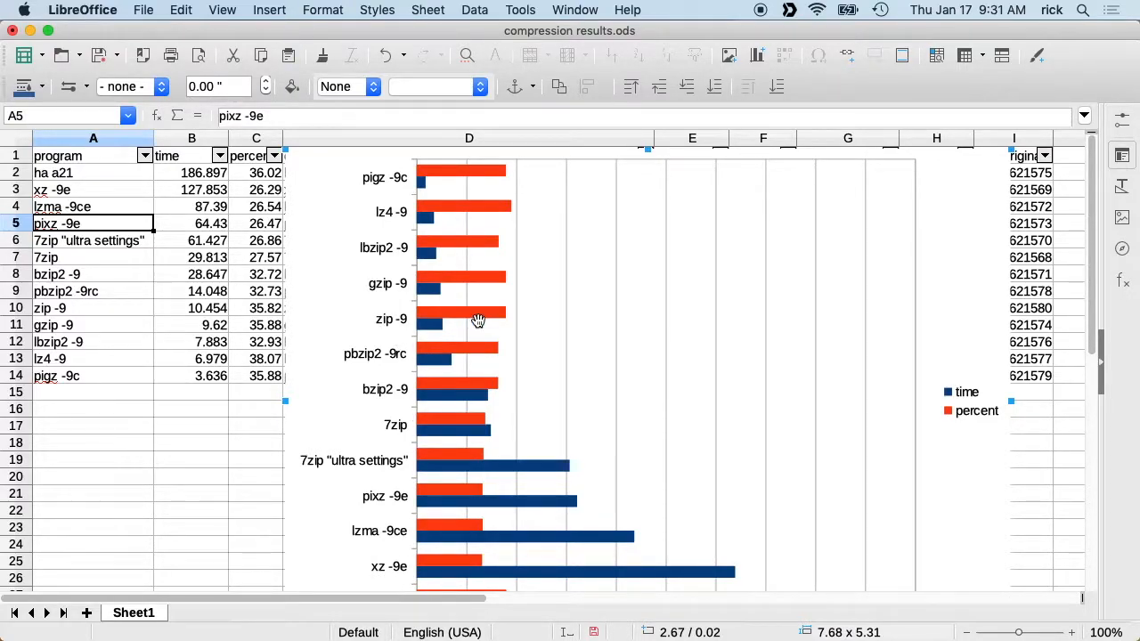
{"action": "mouse_move", "coordinate": [363, 189]}
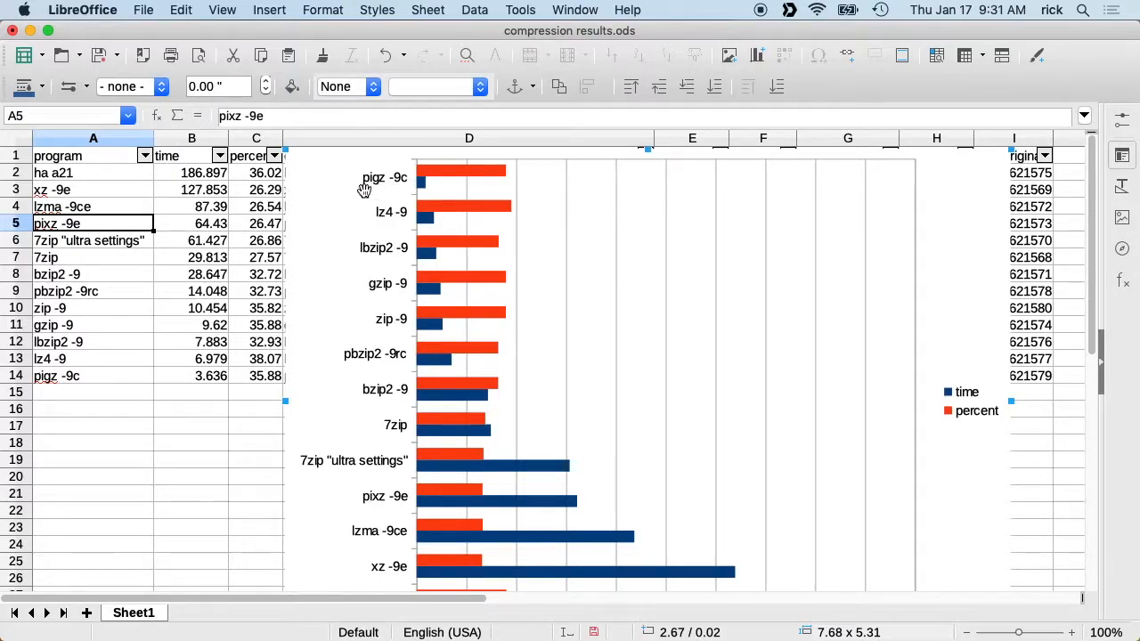